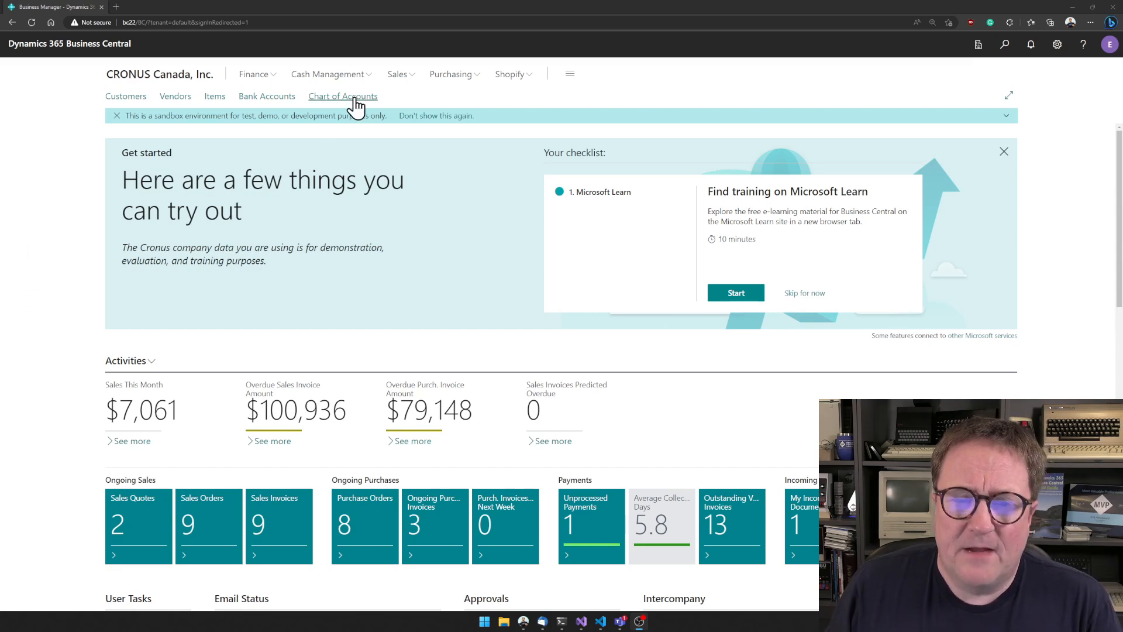
- Open the Chart of Accounts list for CRONUS Canada from the Role Center
click(342, 95)
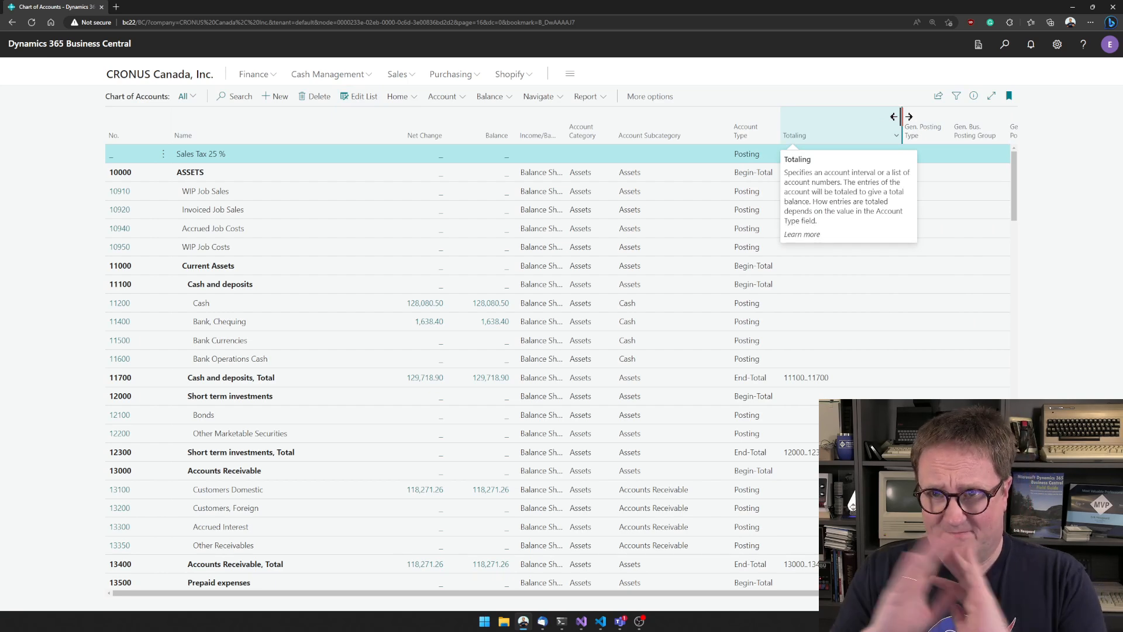
mouse_move(714, 212)
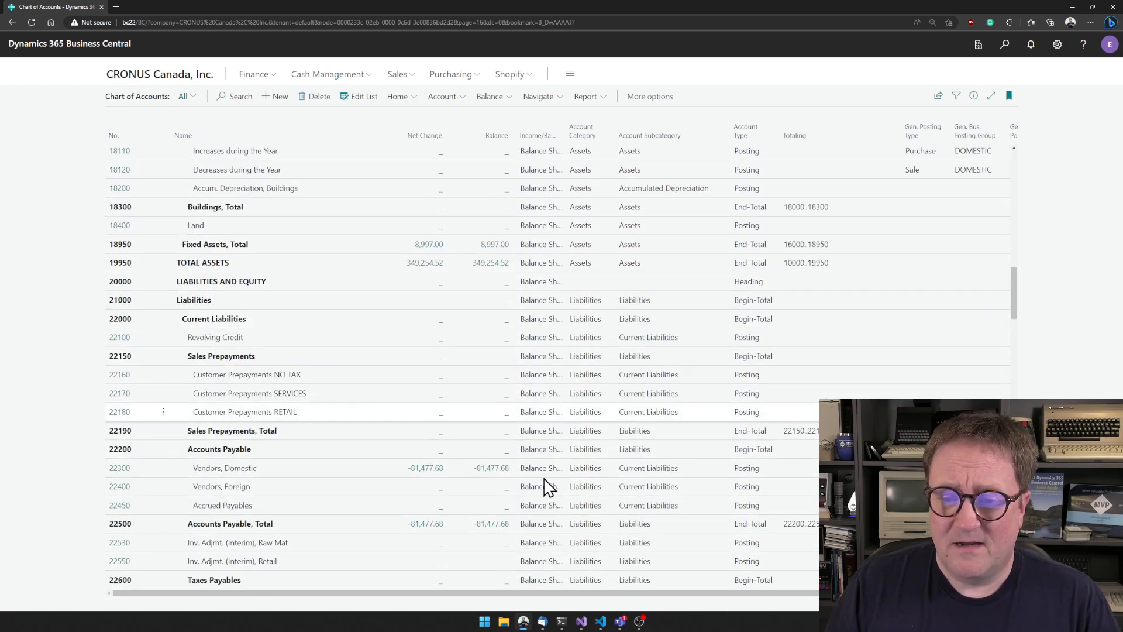
scroll(down, 3)
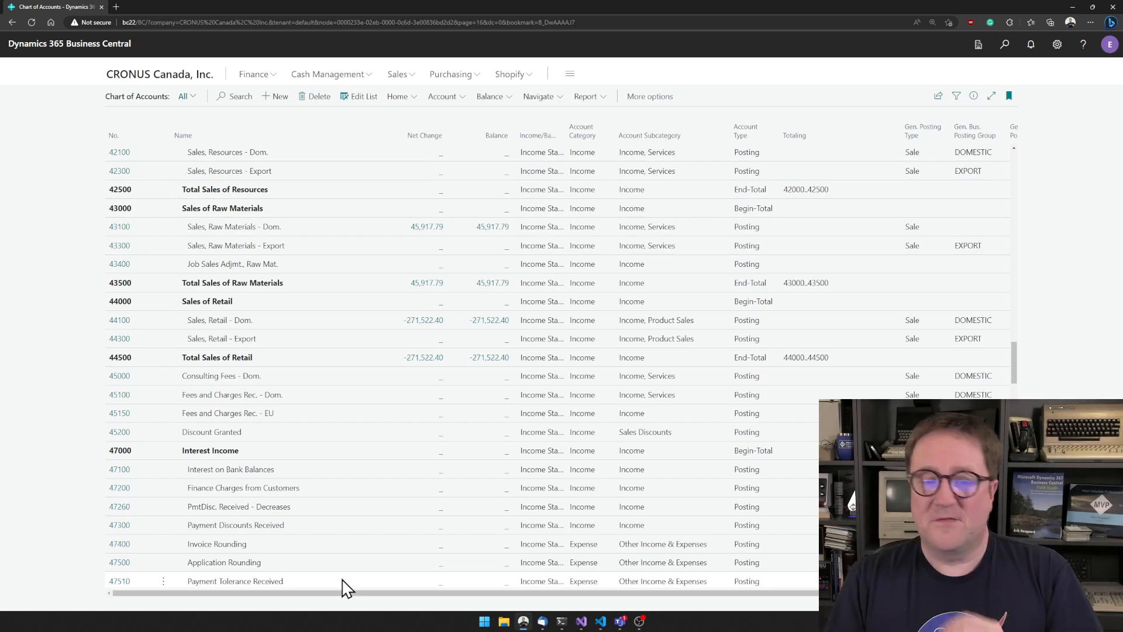
- Scroll account 44100's general ledger entries to the closing entry and zoom the page in
scroll(up, 3)
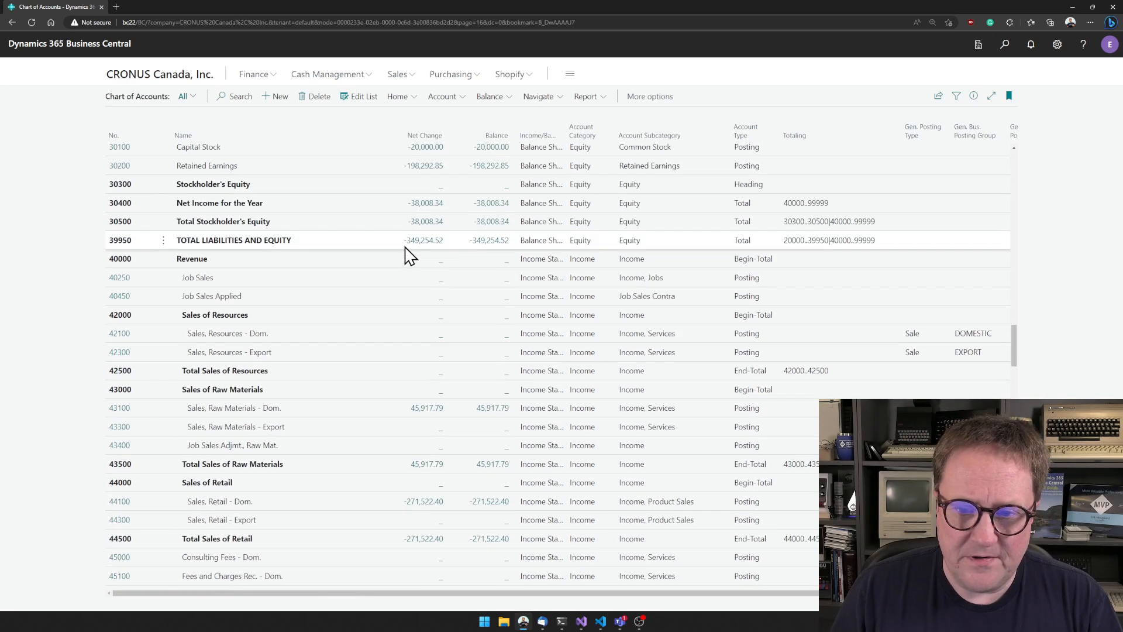
scroll(down, 3)
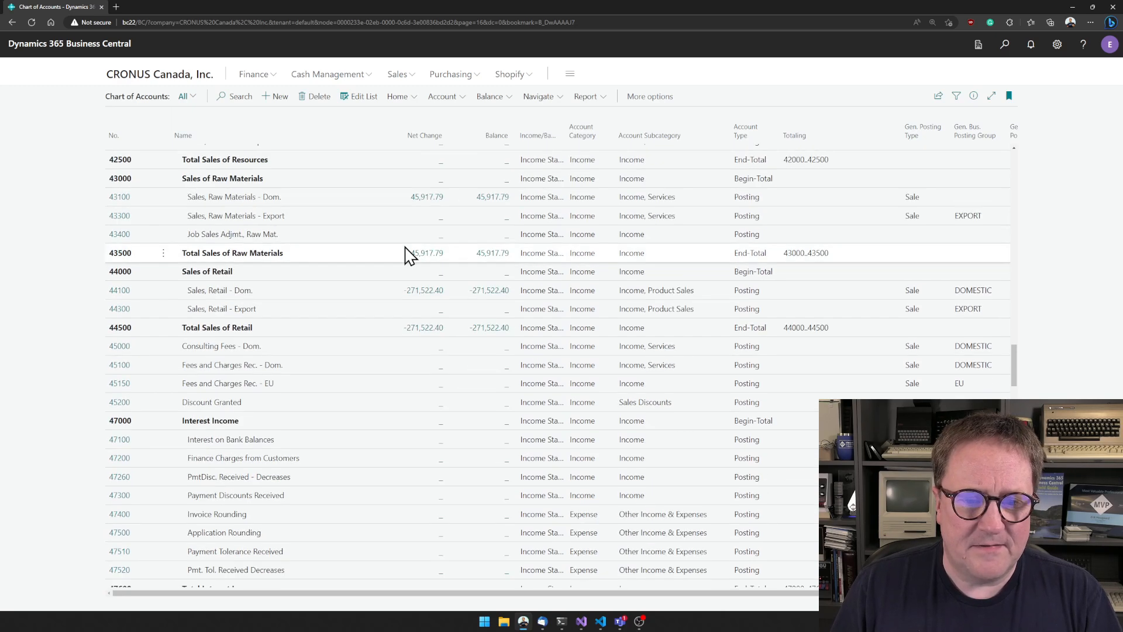
scroll(up, 3)
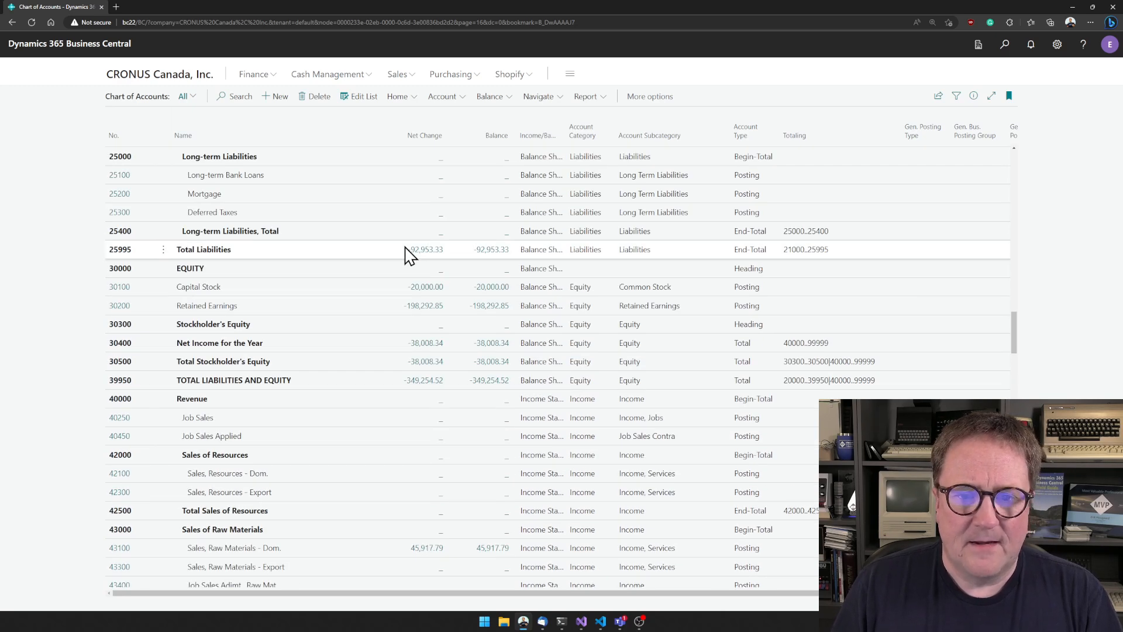
scroll(down, 3)
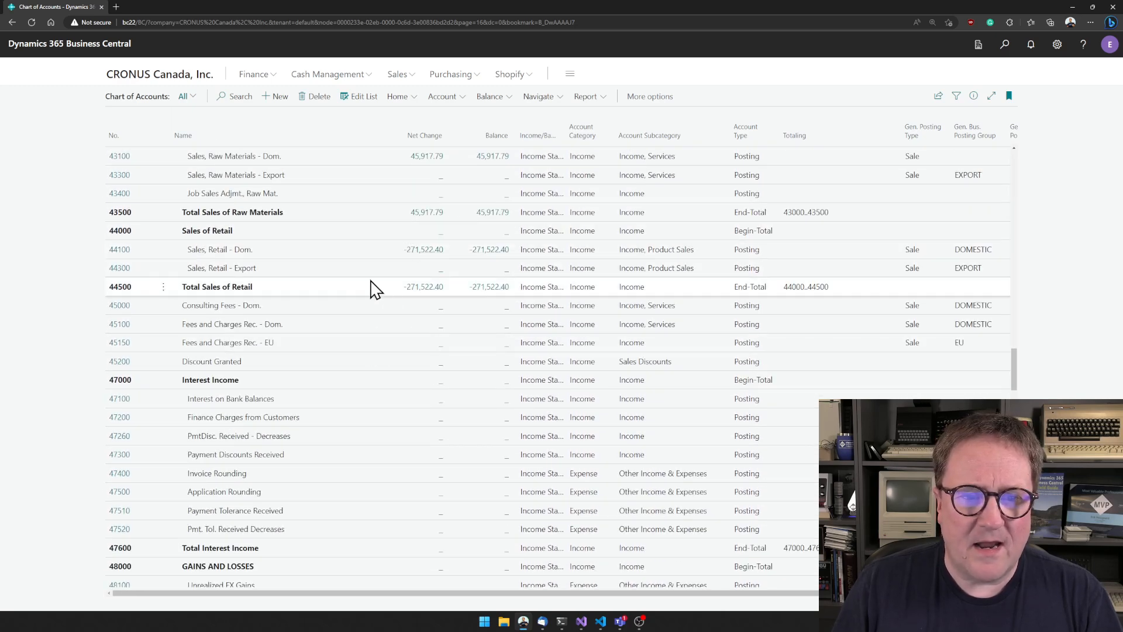
mouse_move(426, 258)
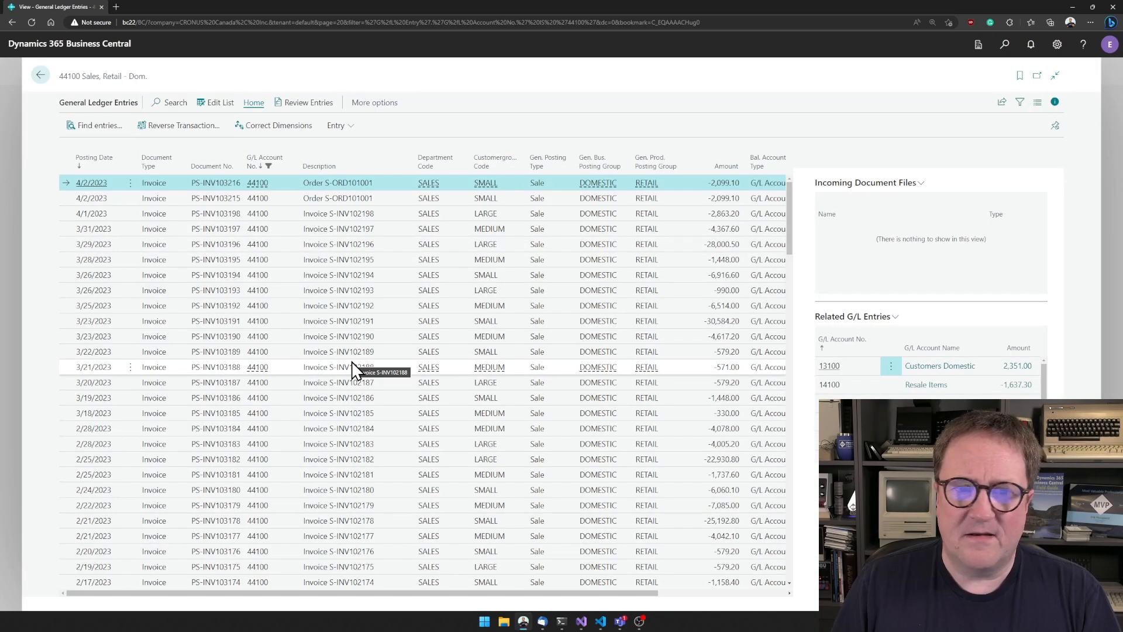
scroll(down, 3)
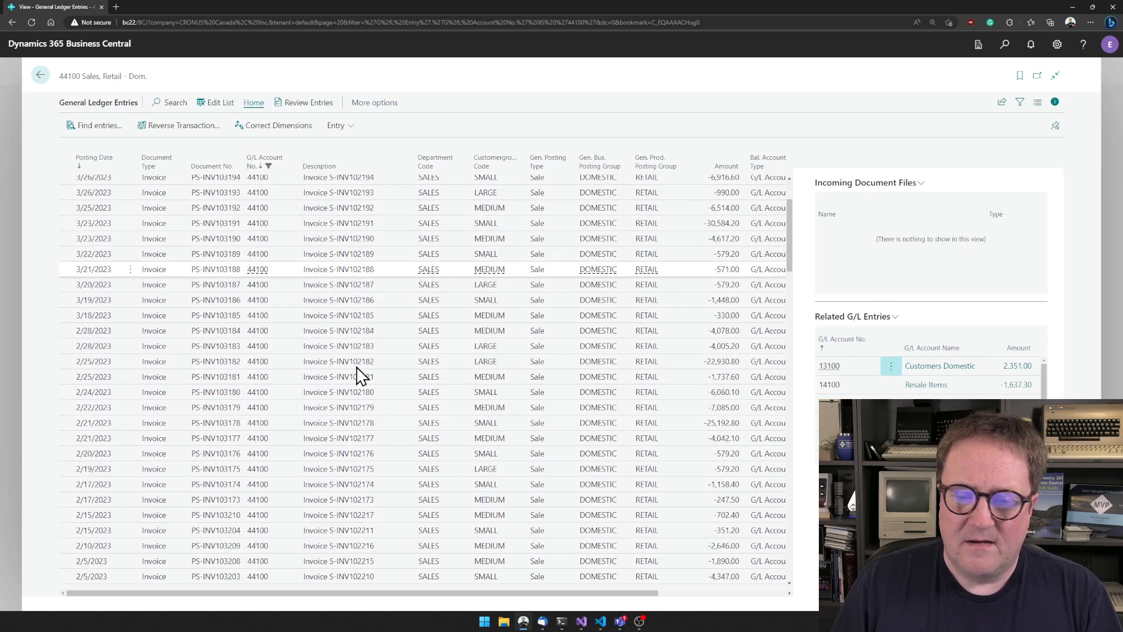
scroll(down, 3)
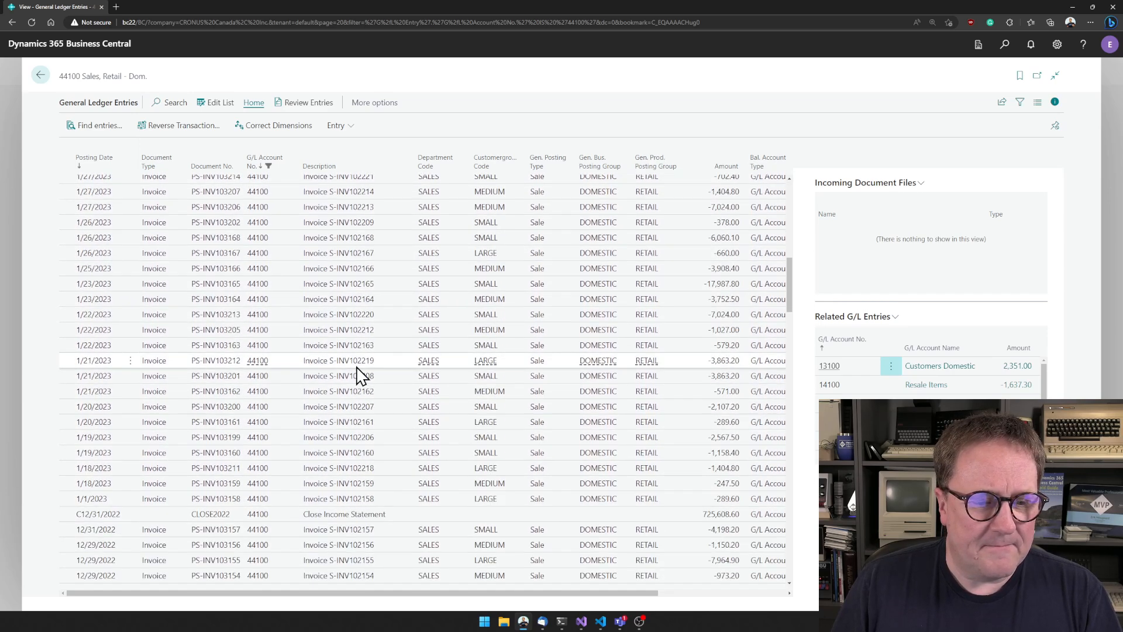
scroll(down, 3)
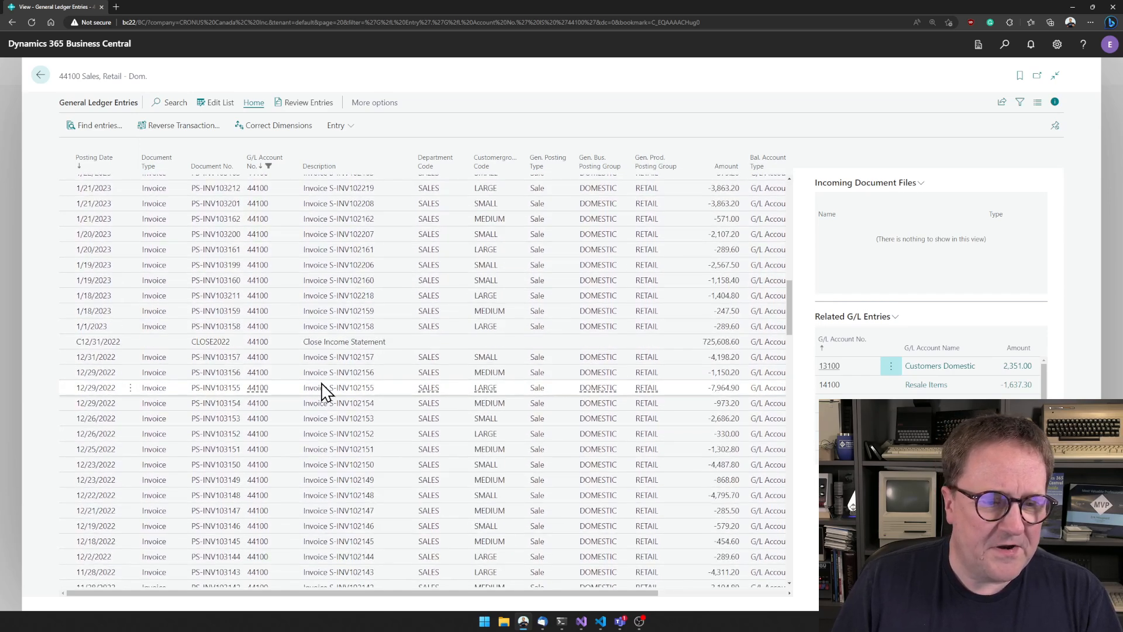
key(ctrl+plus)
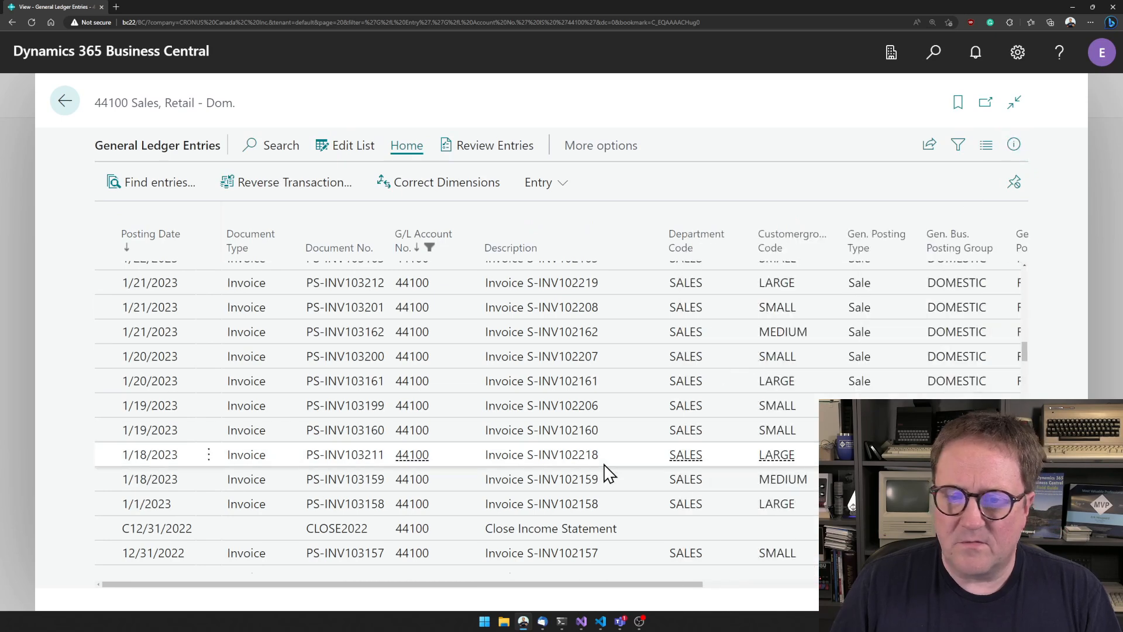
scroll(down, 3)
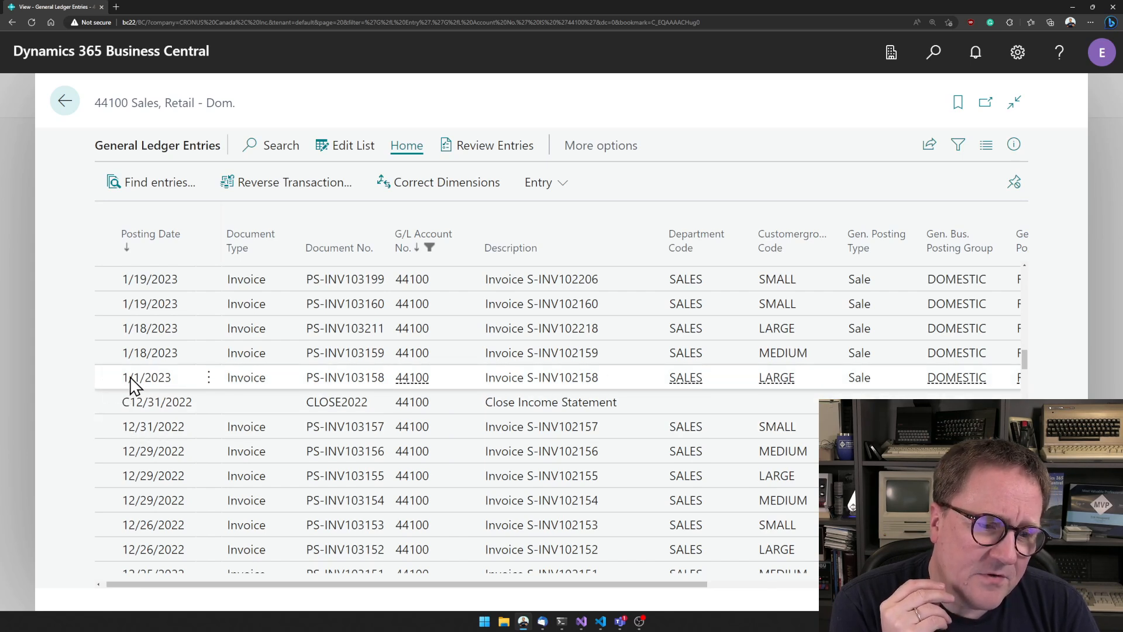
click(156, 402)
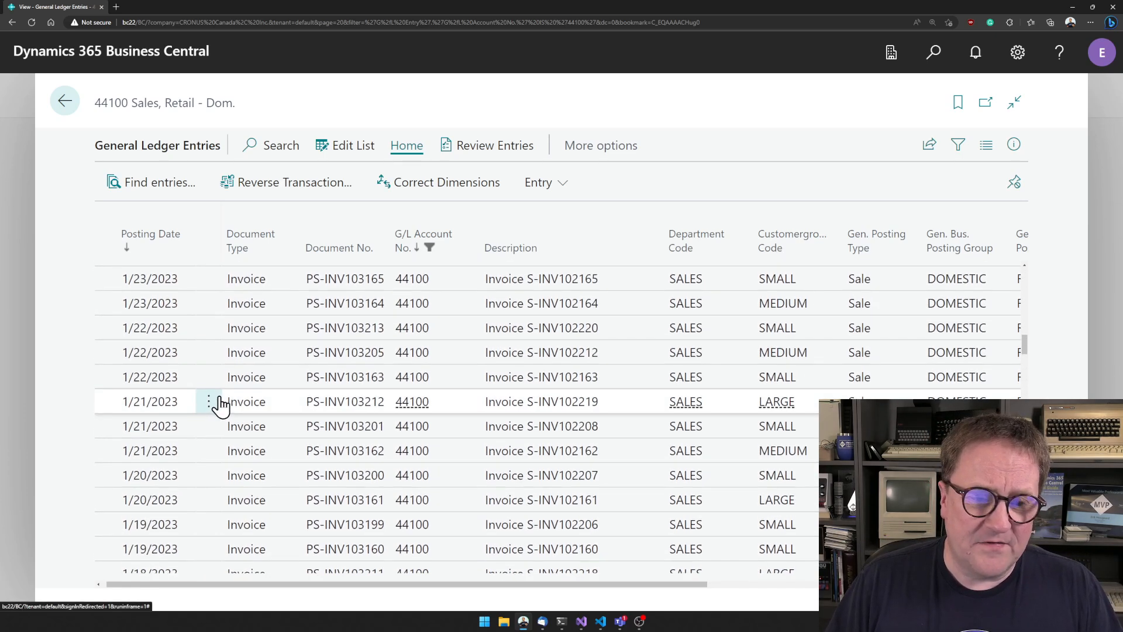
scroll(down, 3)
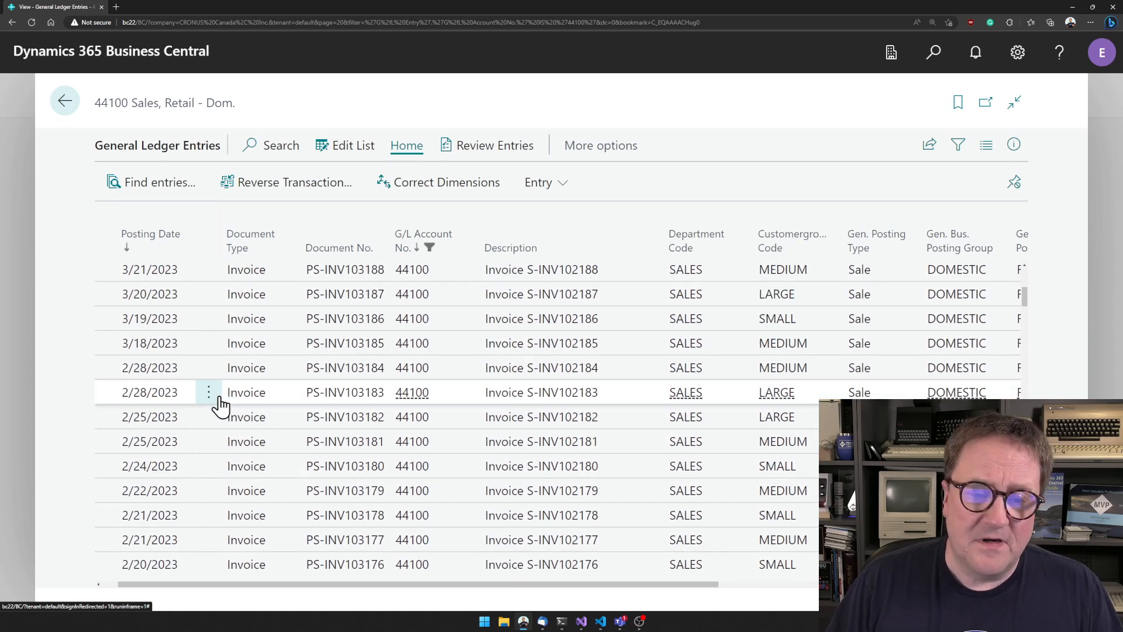
mouse_move(293, 451)
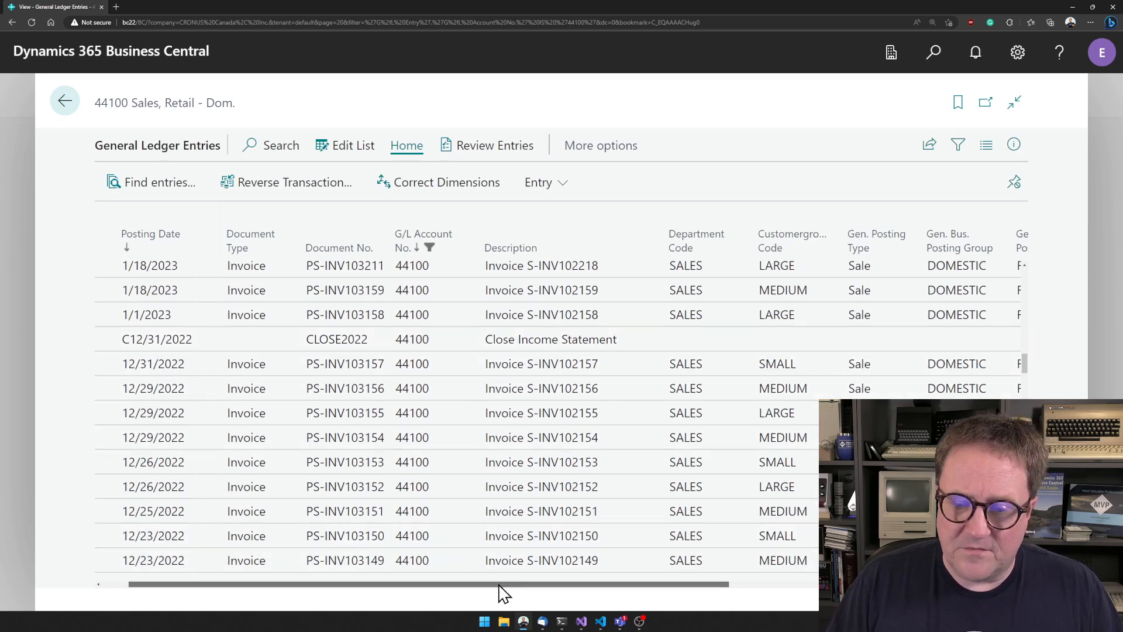
scroll(right, 3)
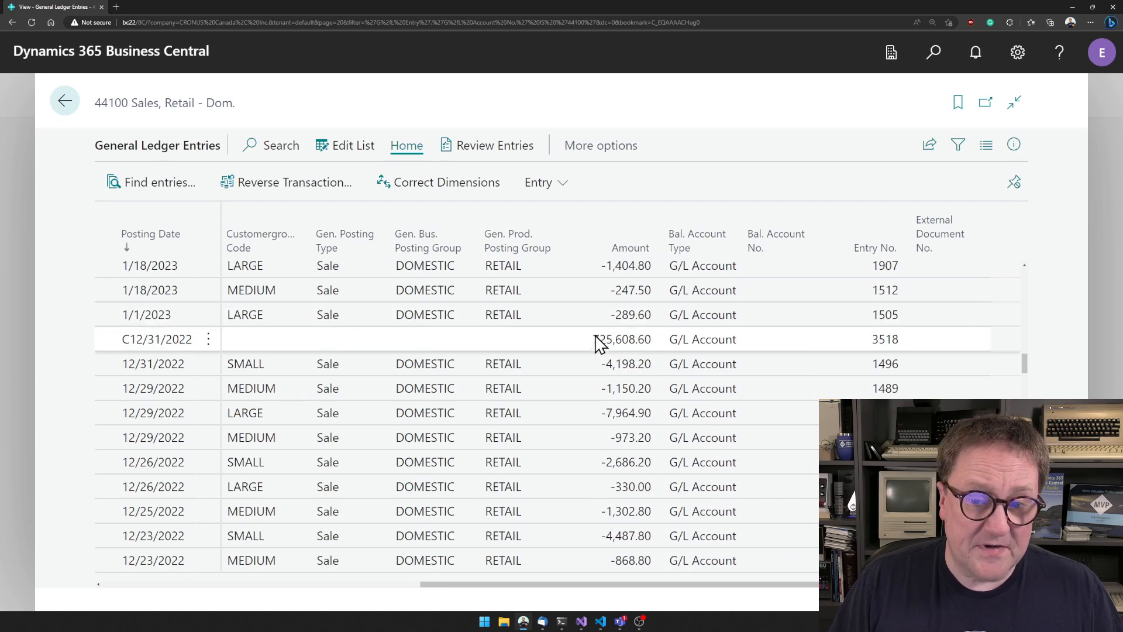
scroll(down, 3)
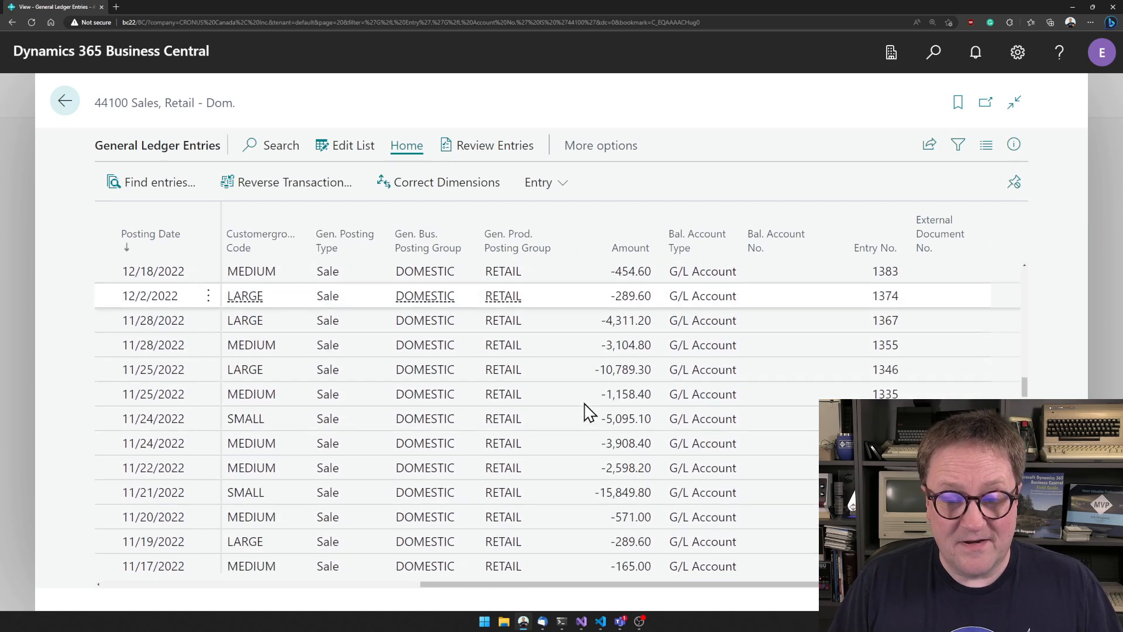
scroll(down, 3)
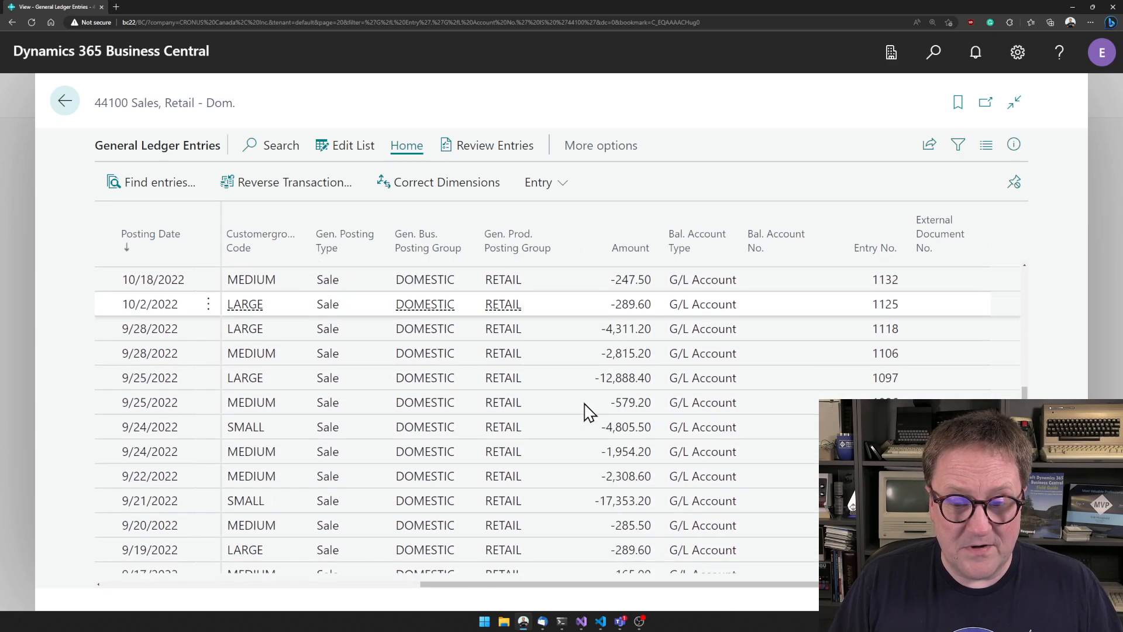
scroll(down, 3)
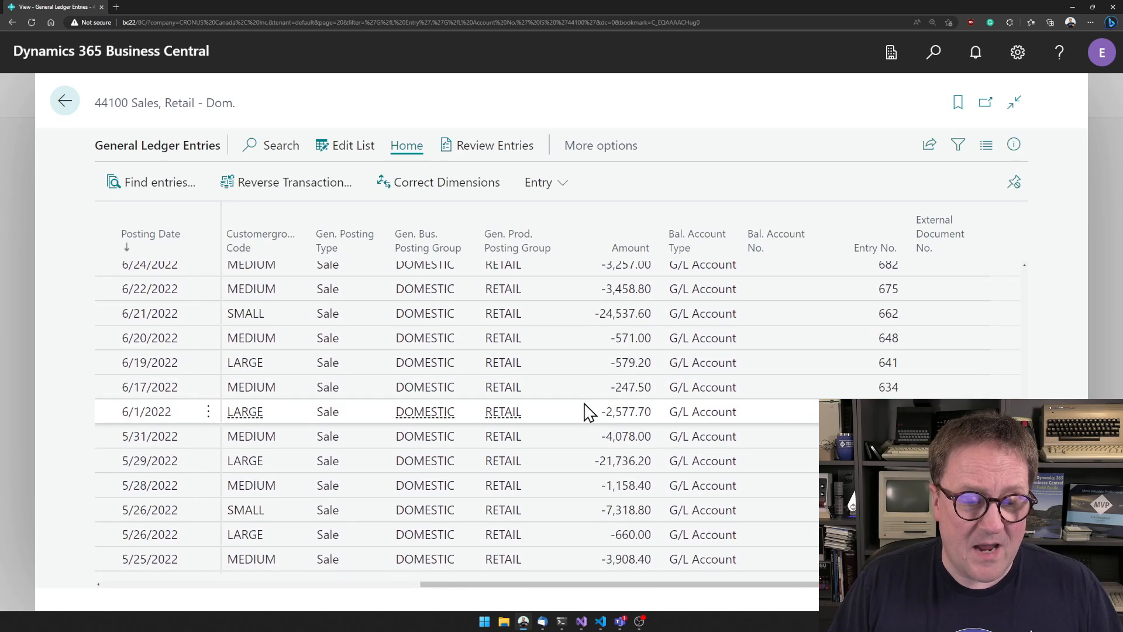
scroll(down, 3)
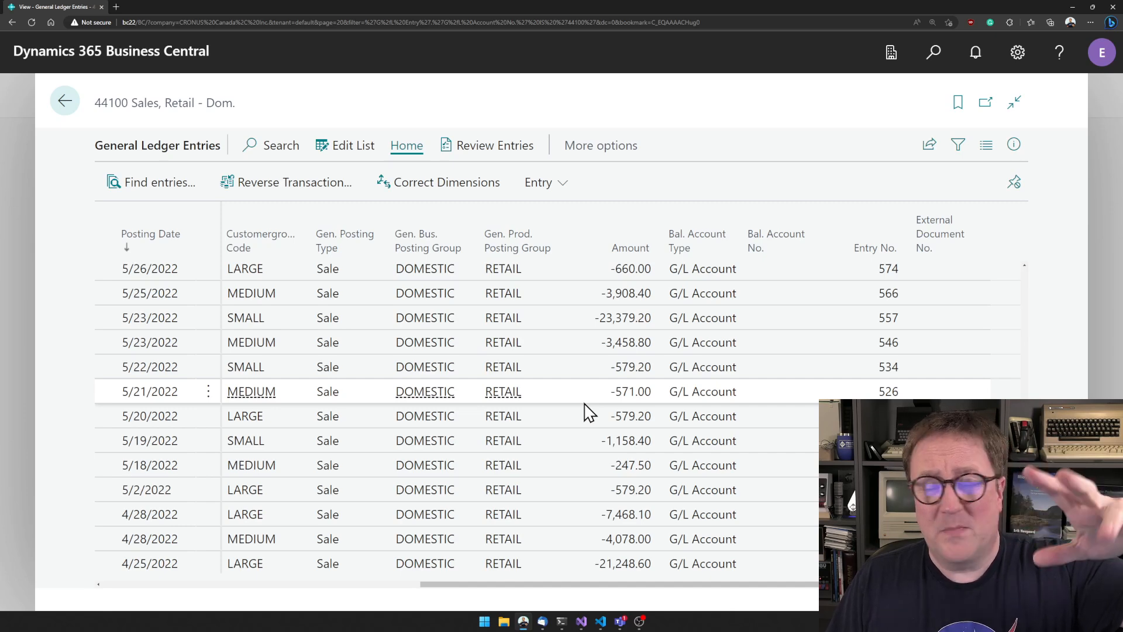
scroll(down, 3)
text(close)
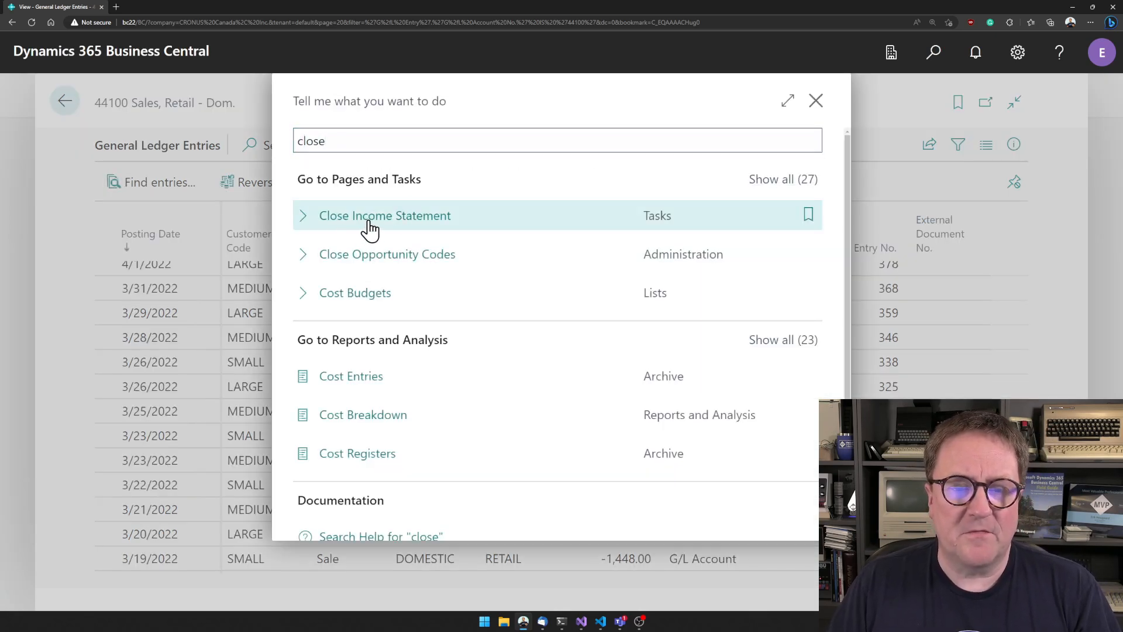
click(383, 215)
text(;)
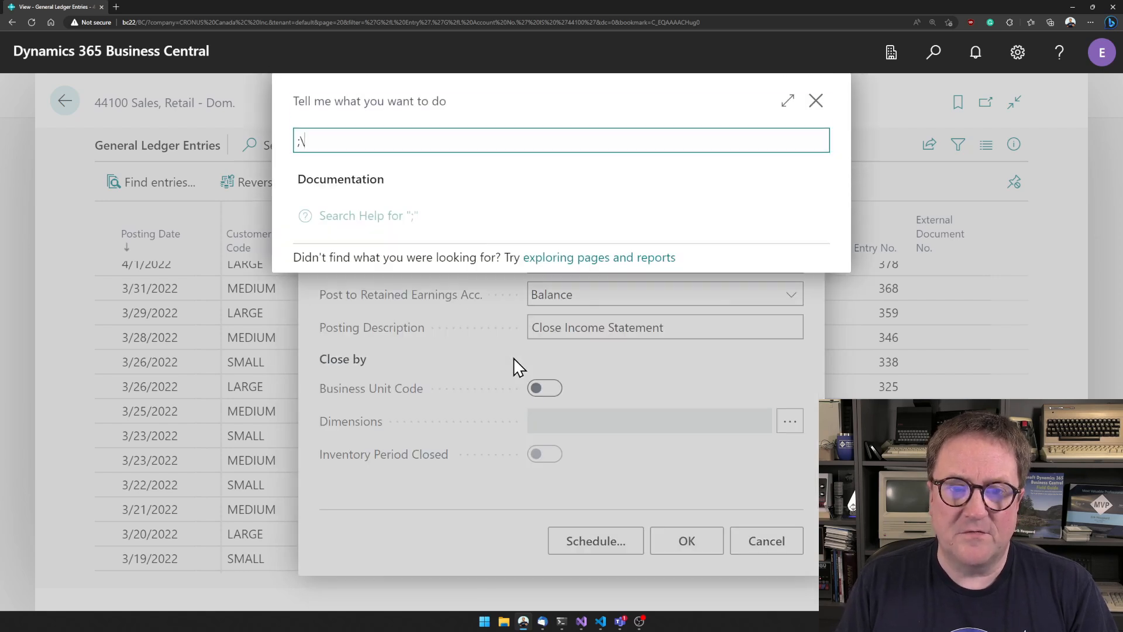
text(\account)
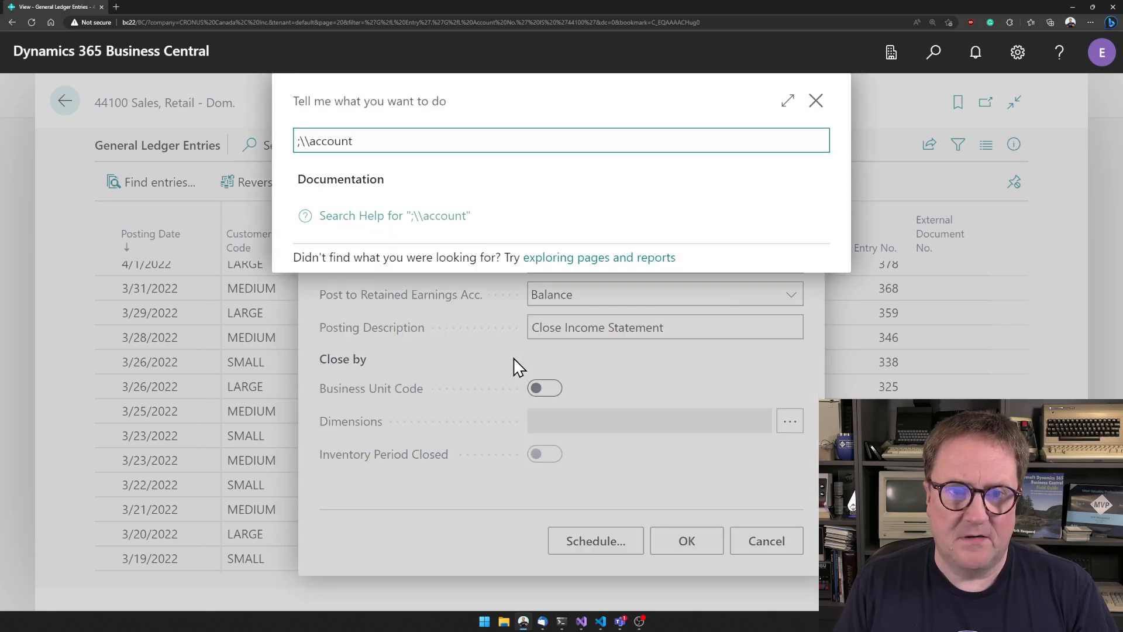
text(accountin period)
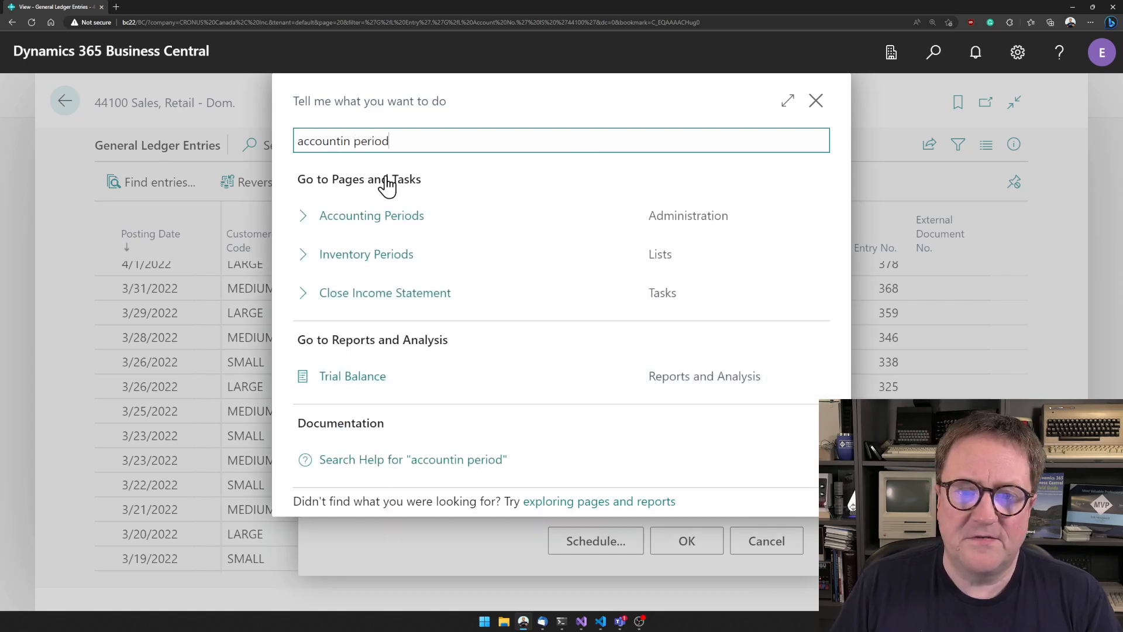
click(371, 216)
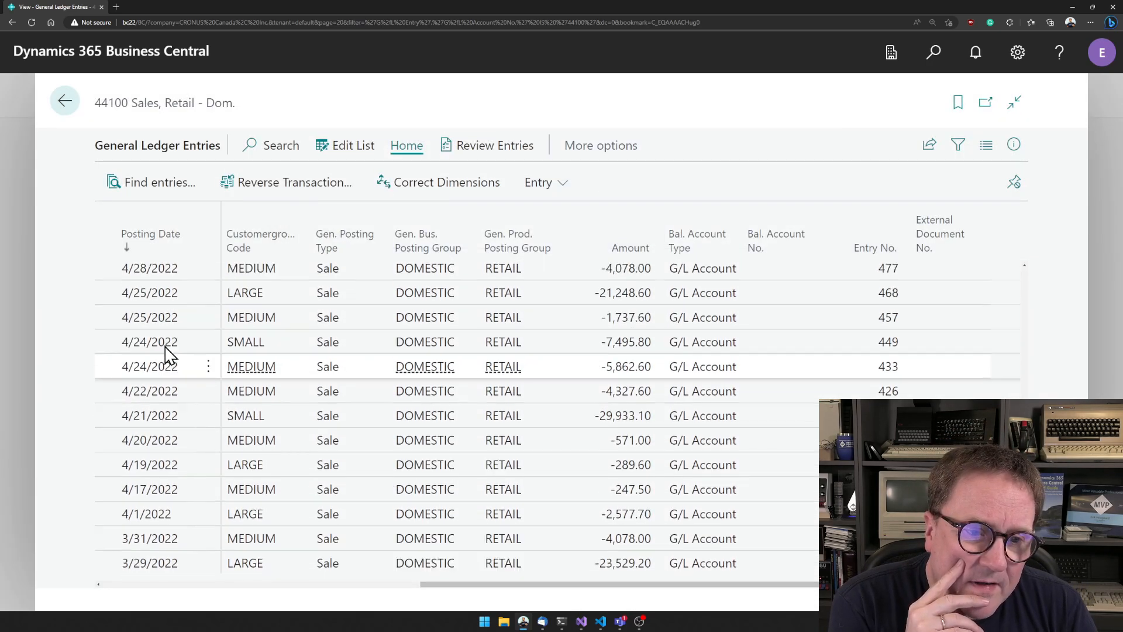
scroll(down, 3)
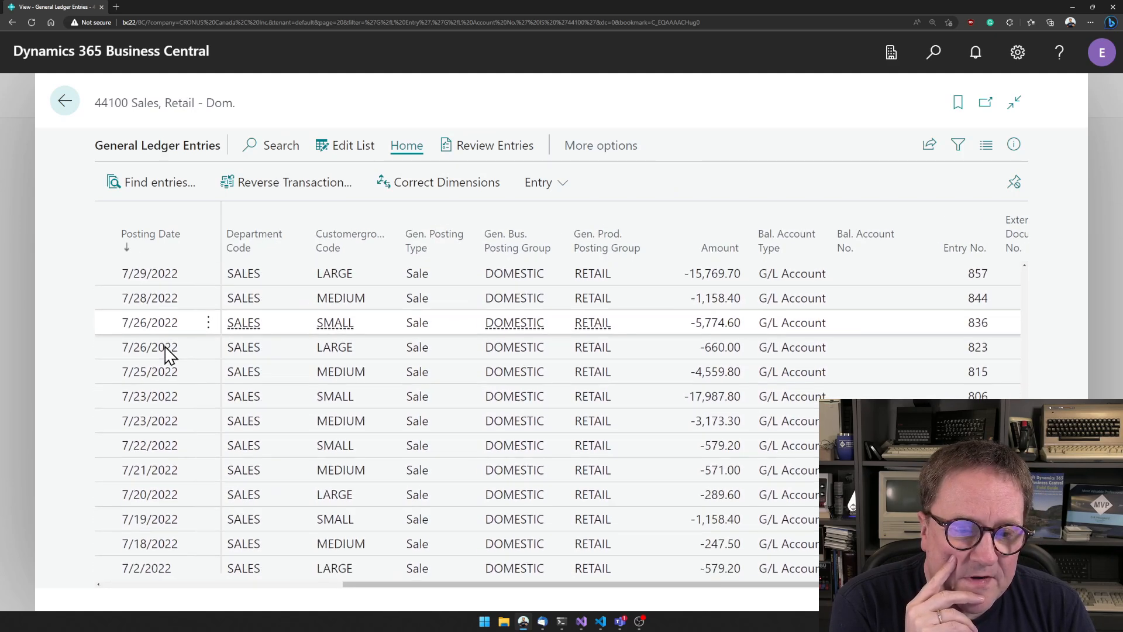
scroll(down, 3)
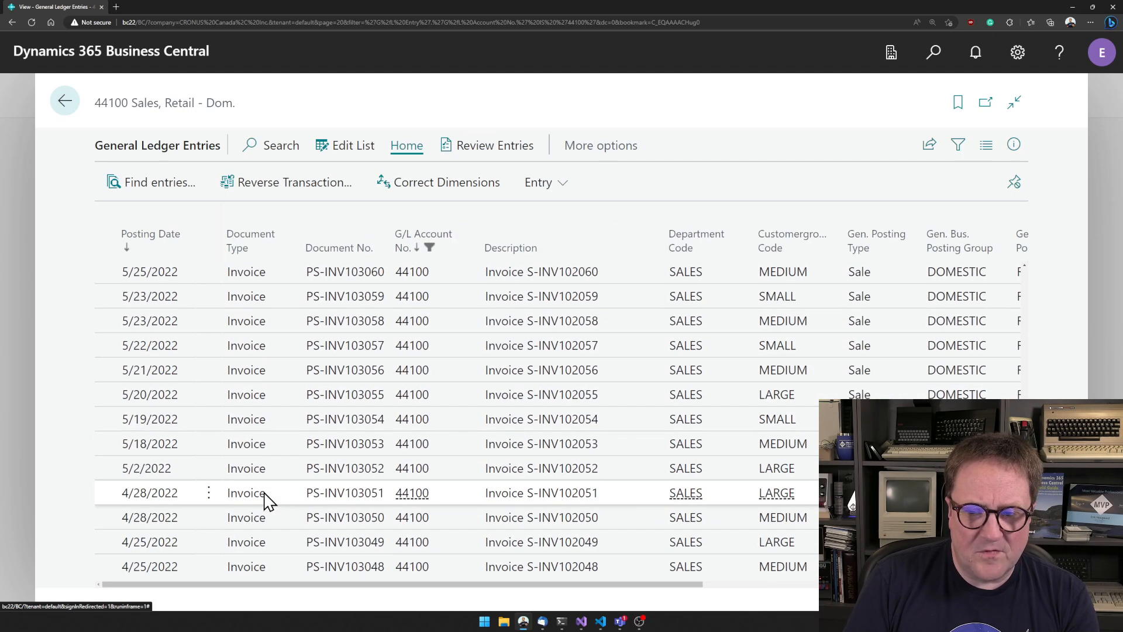
scroll(down, 3)
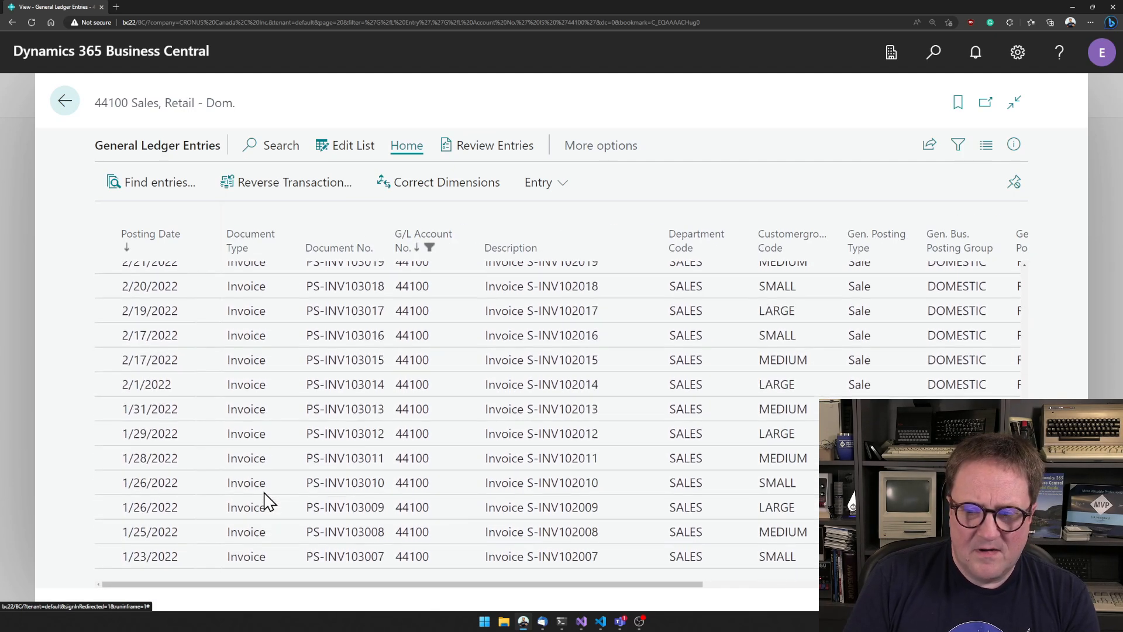
scroll(down, 3)
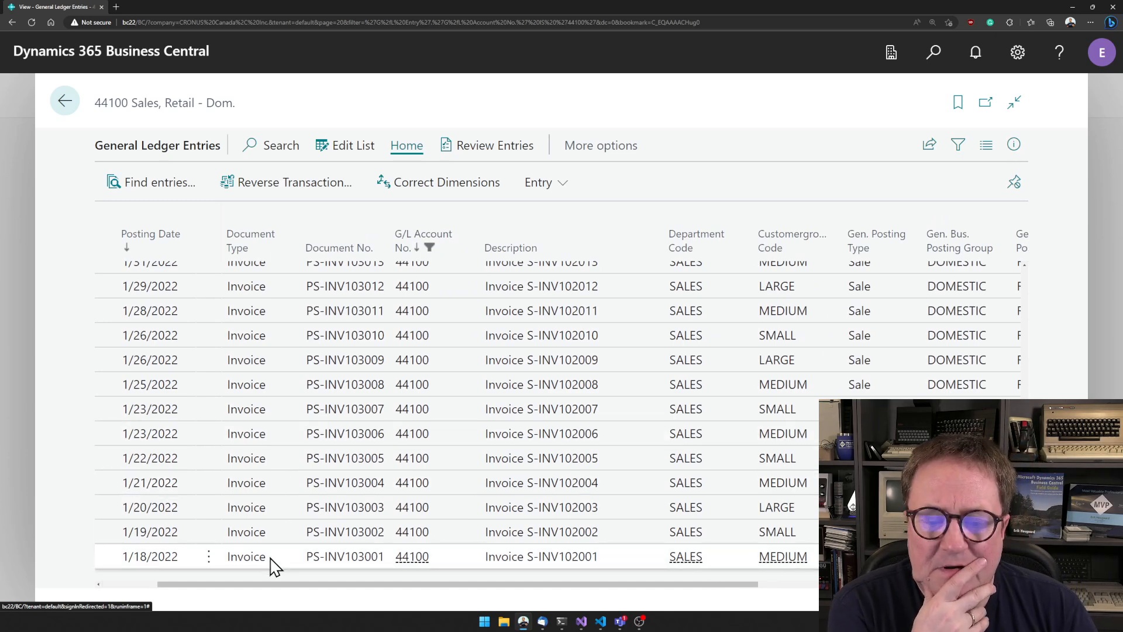
scroll(right, 3)
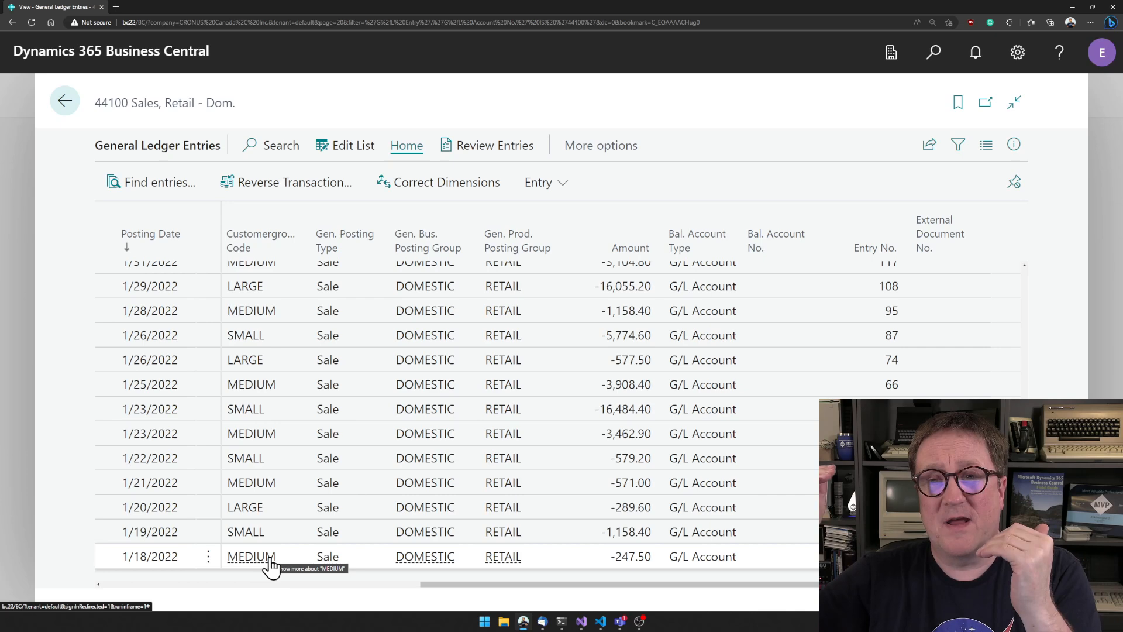
mouse_move(308, 546)
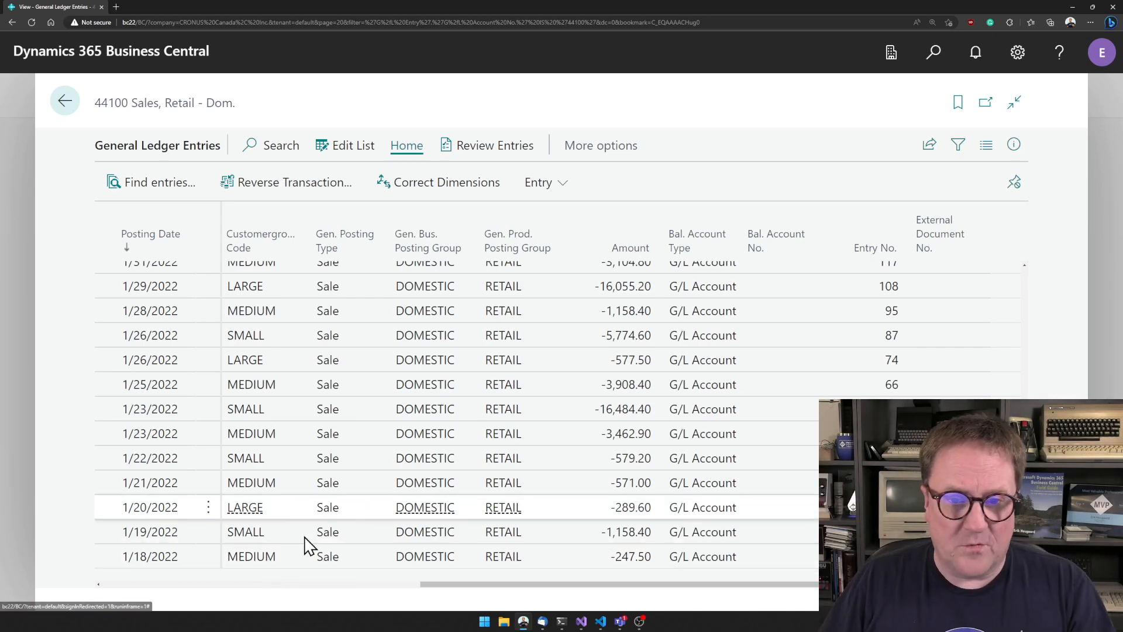
- Go back to the Chart of Accounts list
click(64, 100)
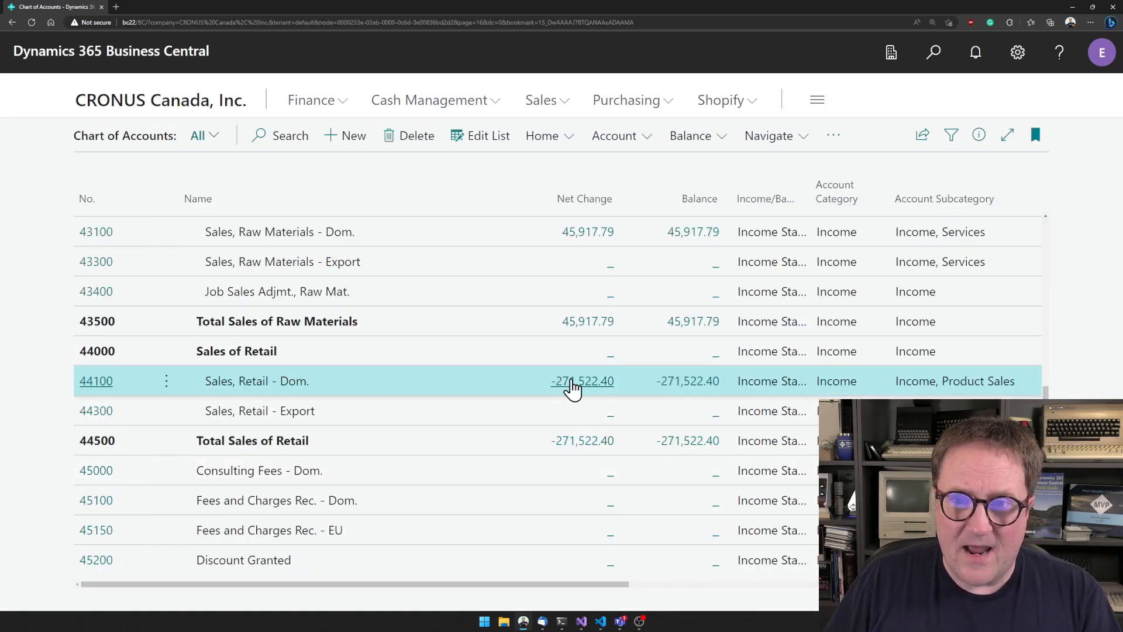
mouse_move(581, 380)
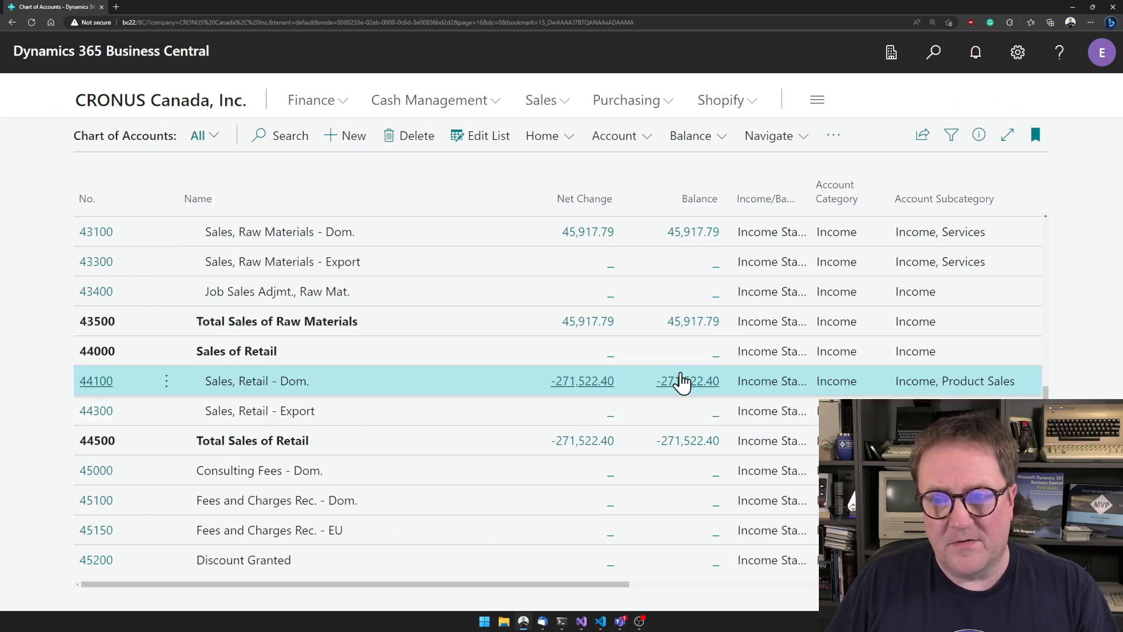
mouse_move(568, 399)
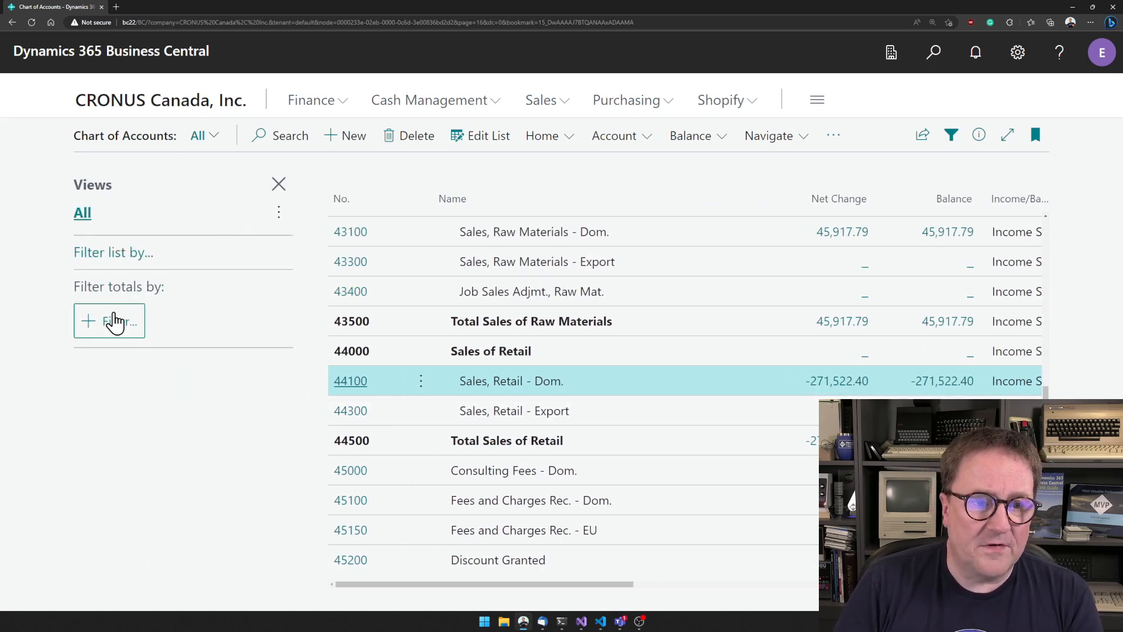
- Add a 01/01/22..12/31/22 Date Filter to the chart of accounts totals
click(108, 321)
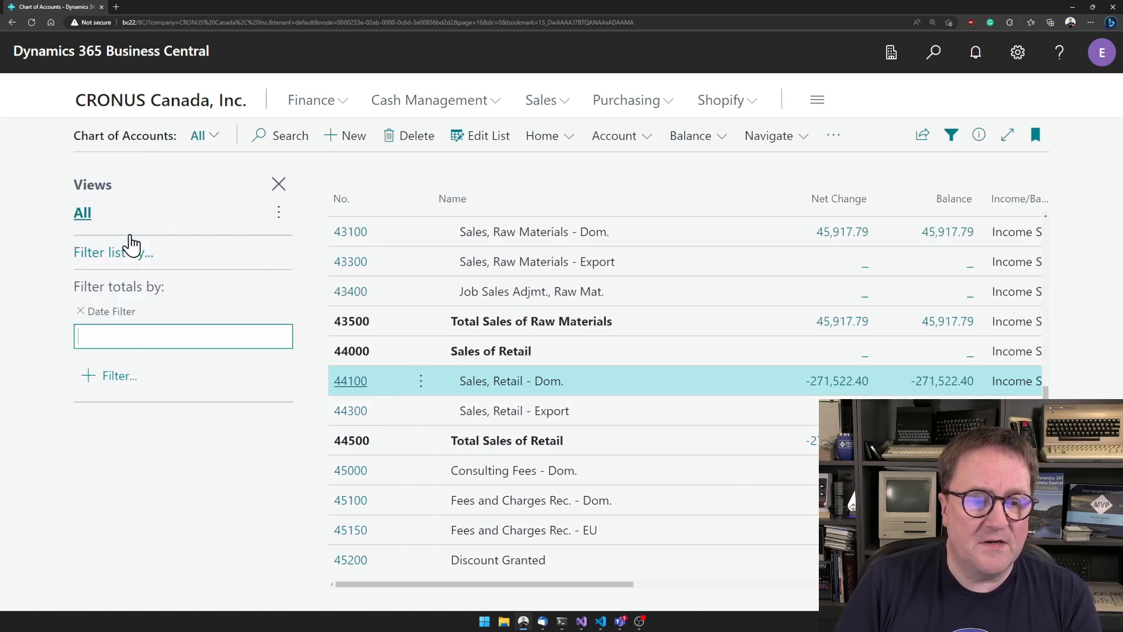
text(1.1.2)
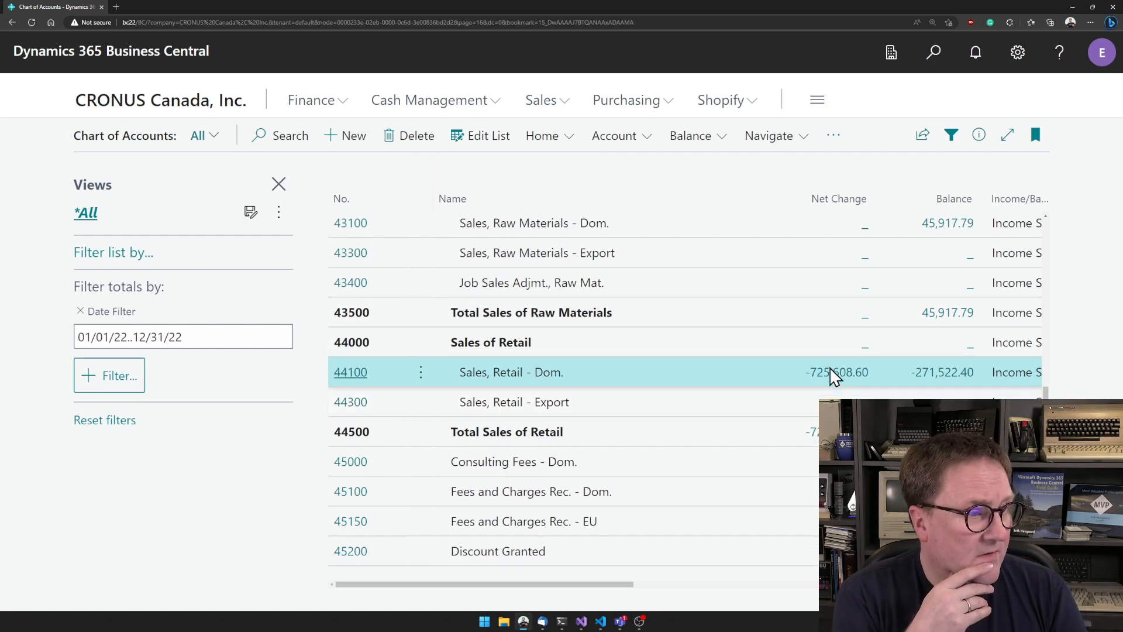
scroll(down, 3)
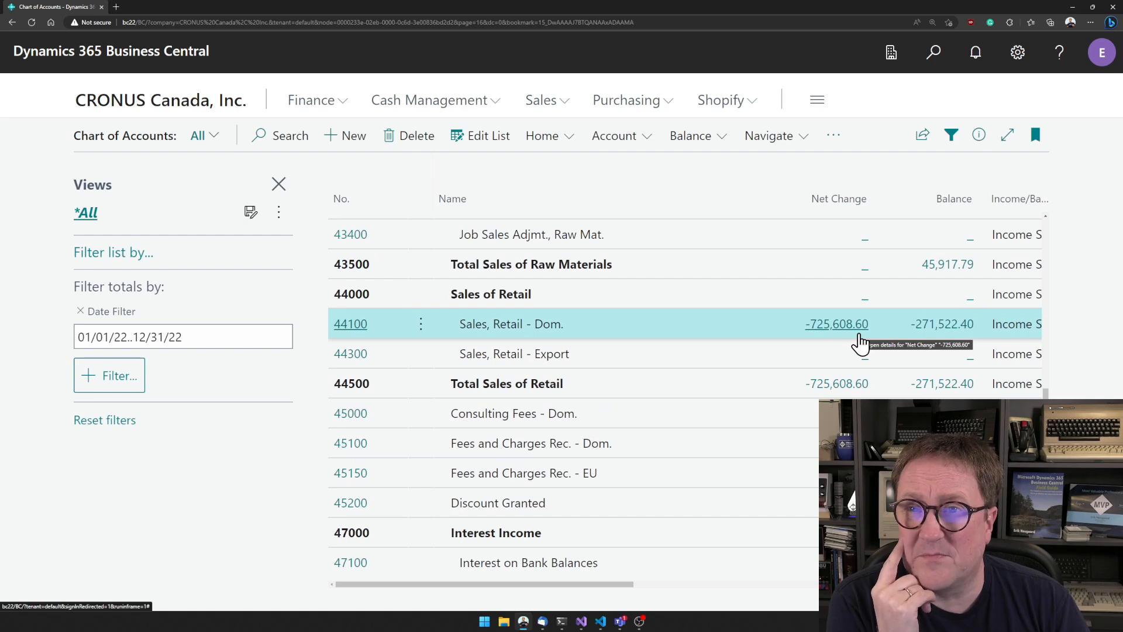
- Replace the totals Date Filter with 12/31/22..01/01/23
click(182, 337)
text(12/31/22..01/01/23)
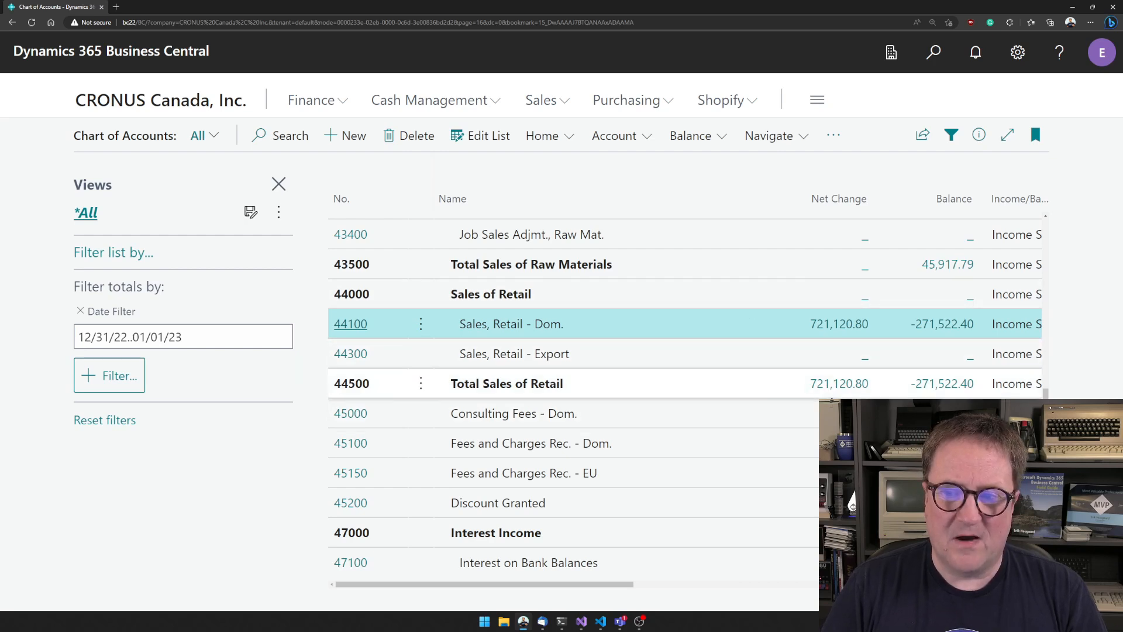
mouse_move(638, 399)
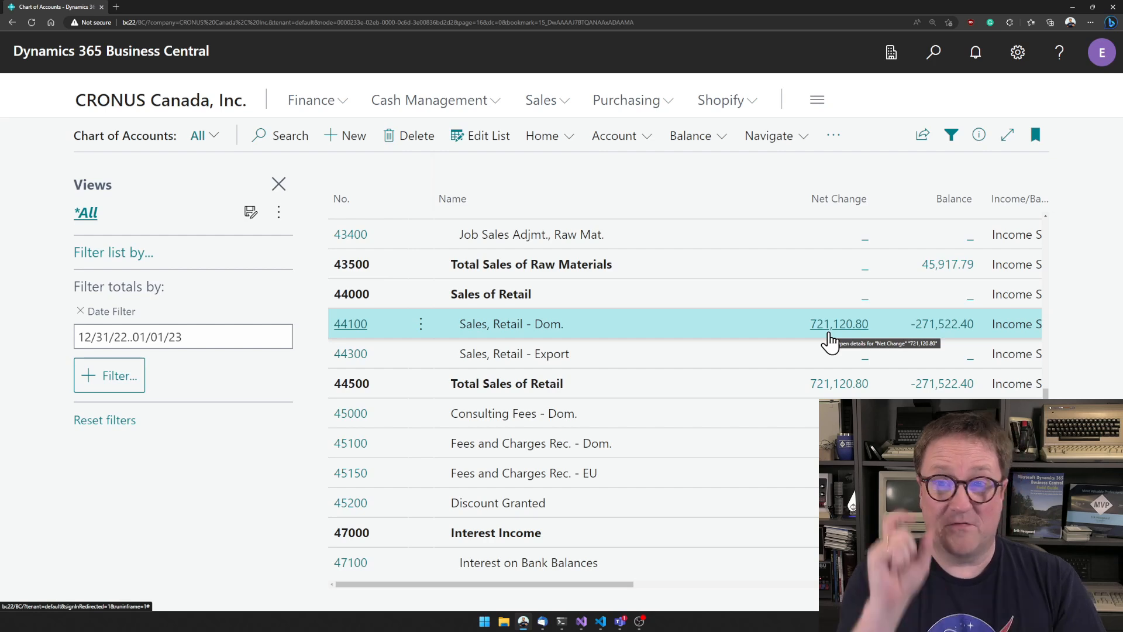
mouse_move(666, 341)
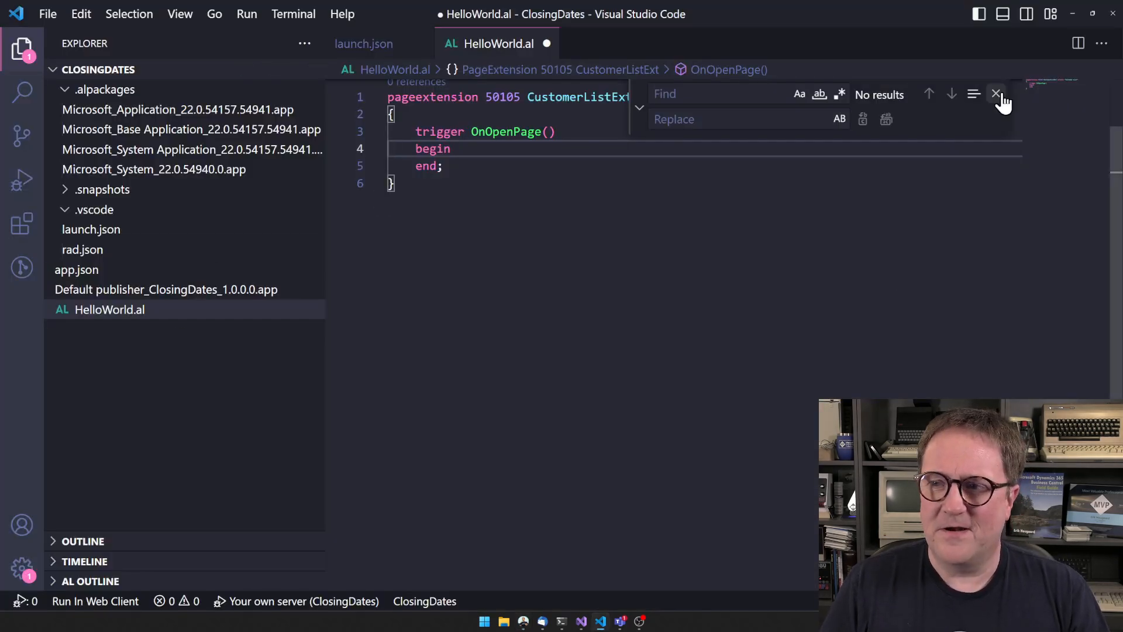
- Declare D1: Date, assign ClosingDate(TODAY()), and add Message('Result %1', D1)
click(996, 93)
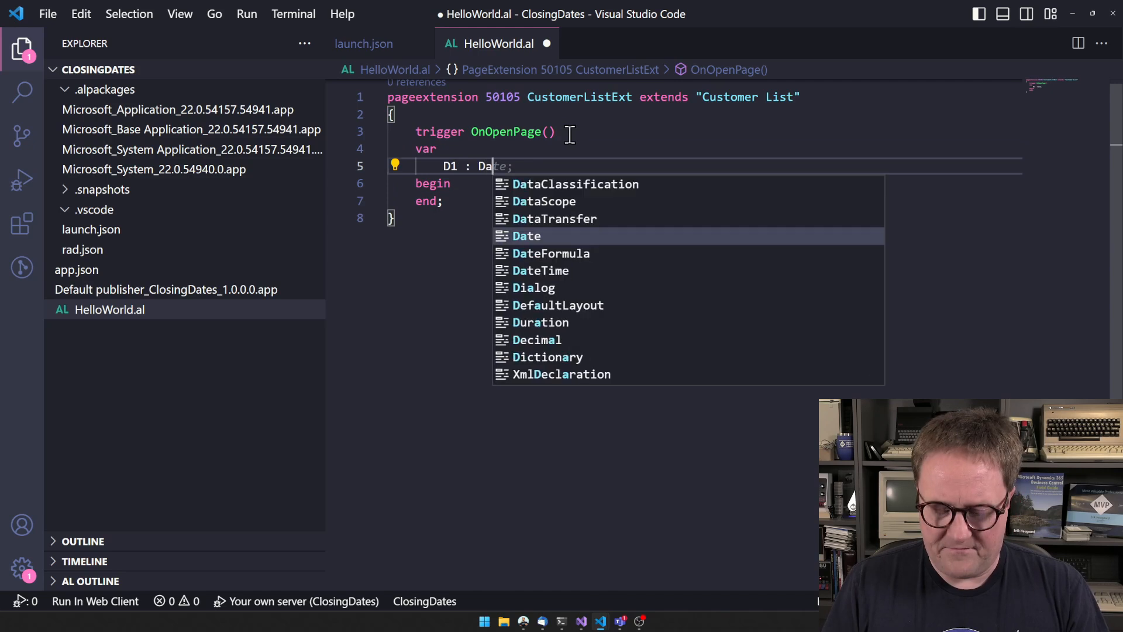
key(Enter)
text(D1 := TODAY;)
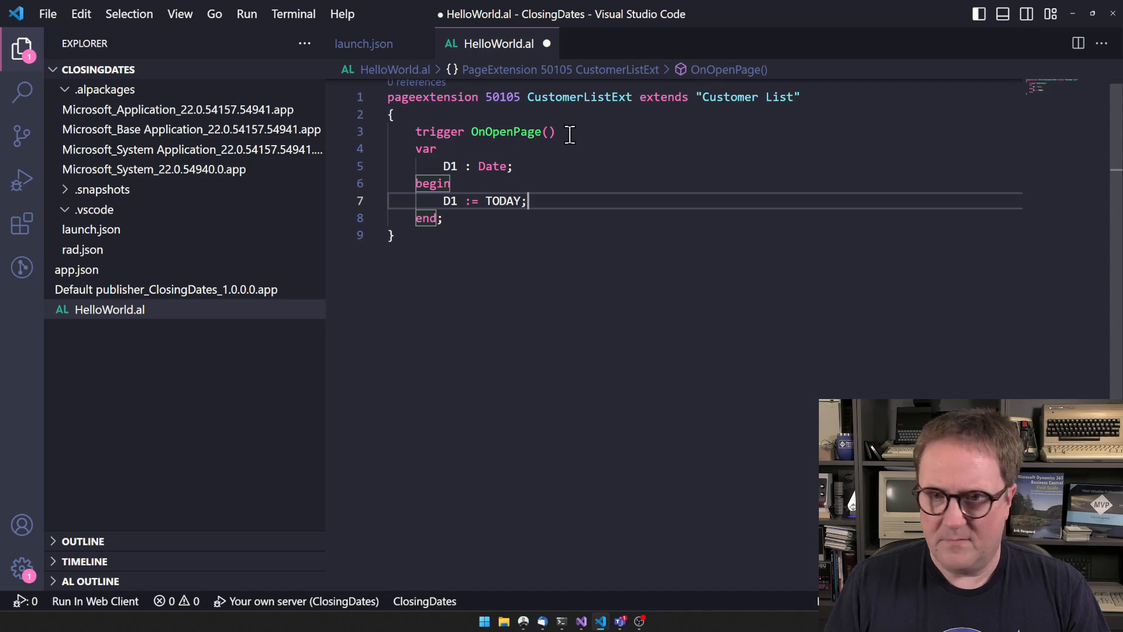
text(())
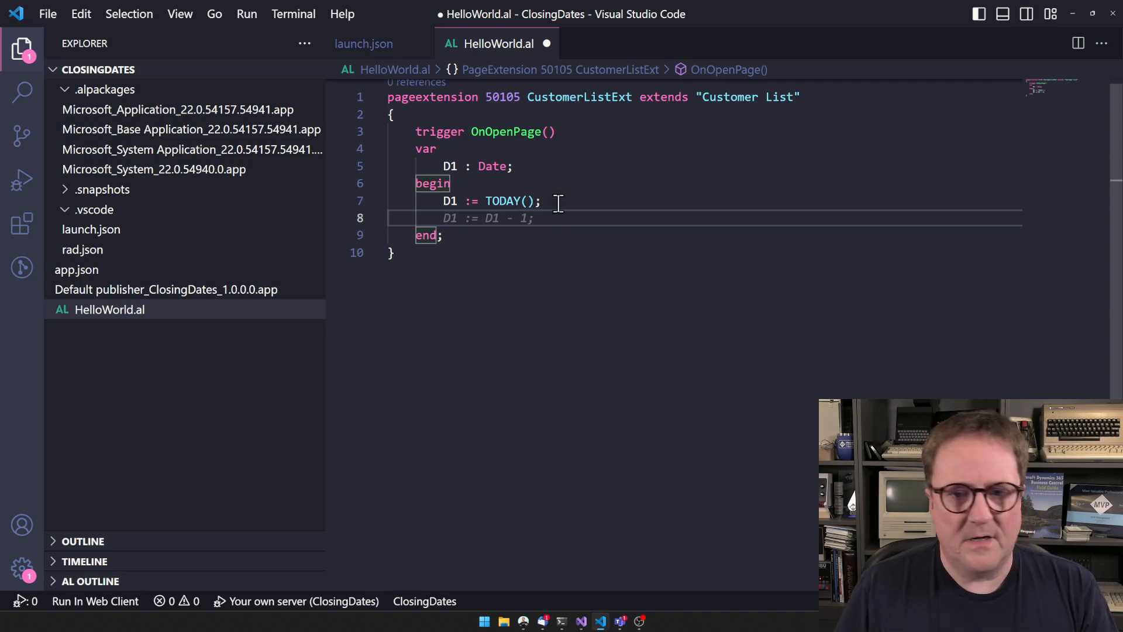
mouse_move(614, 342)
text(D1)
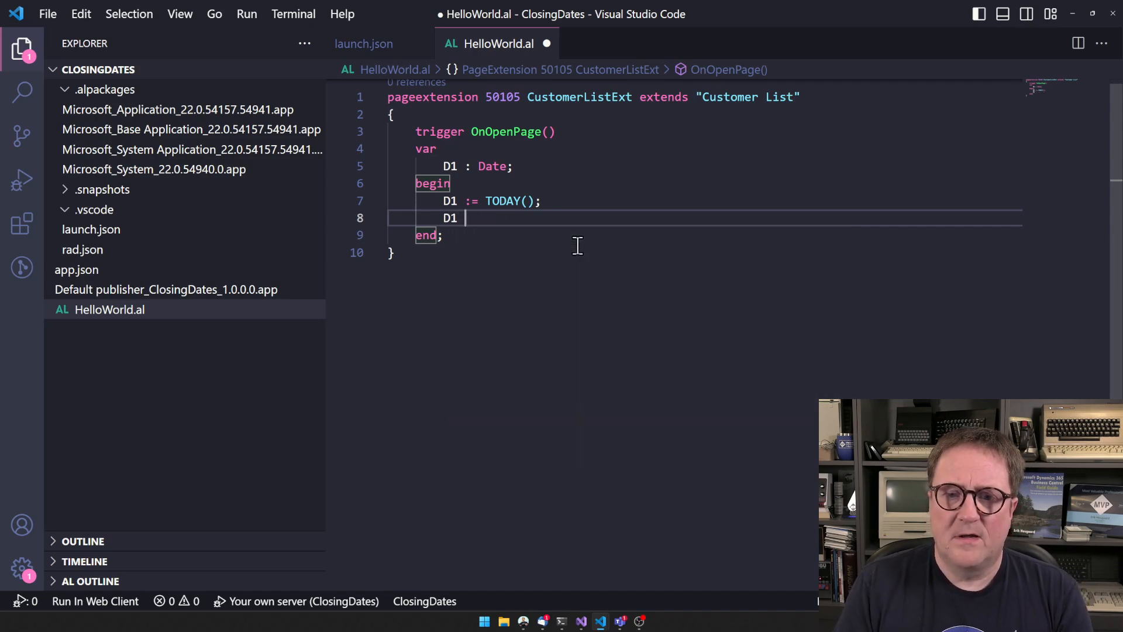
key(Backspace)
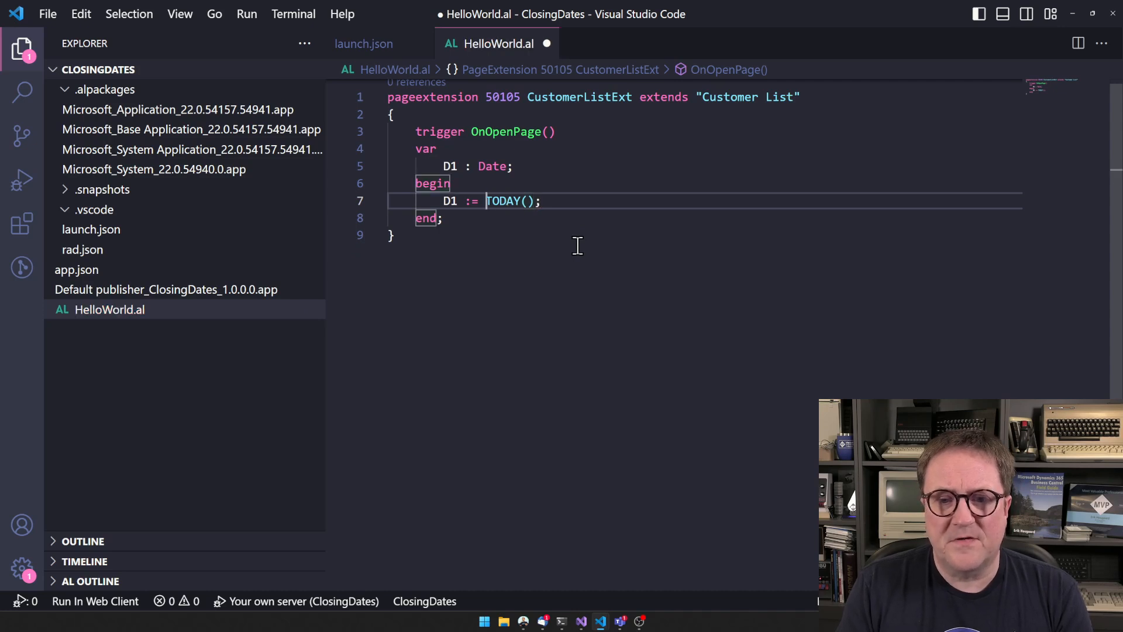
text(ClosingDate())
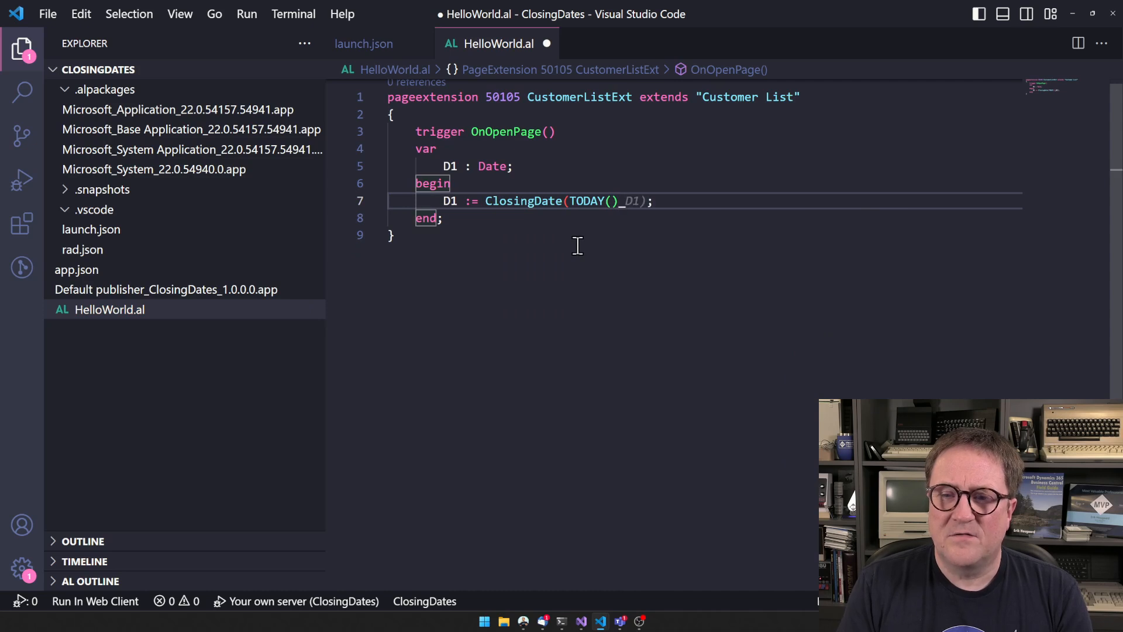
text(Message(')
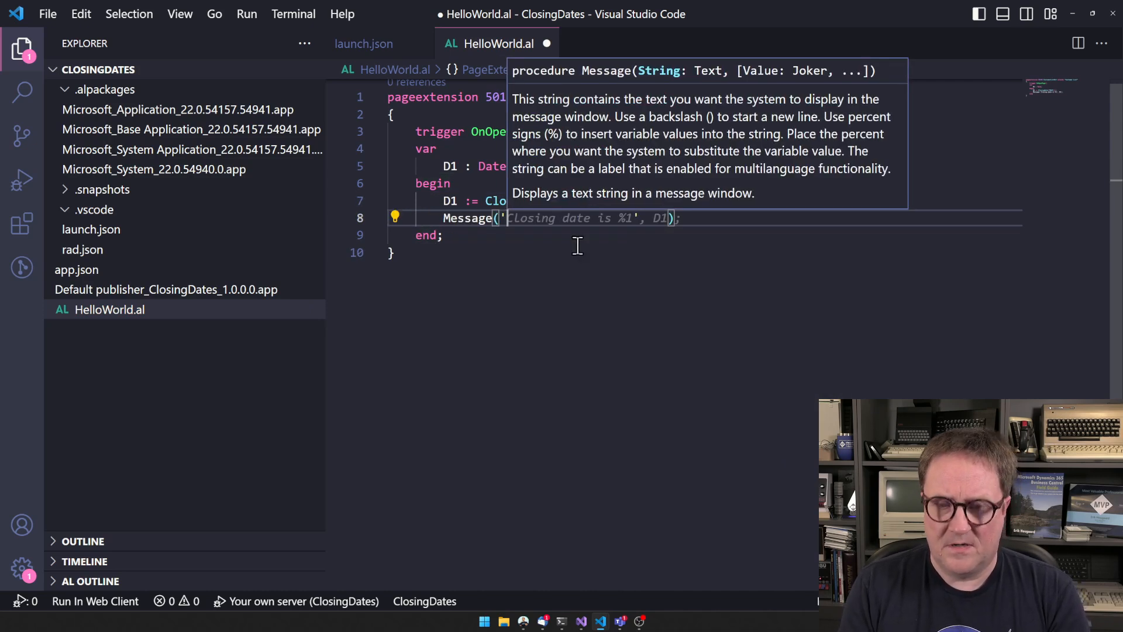
text(Result)
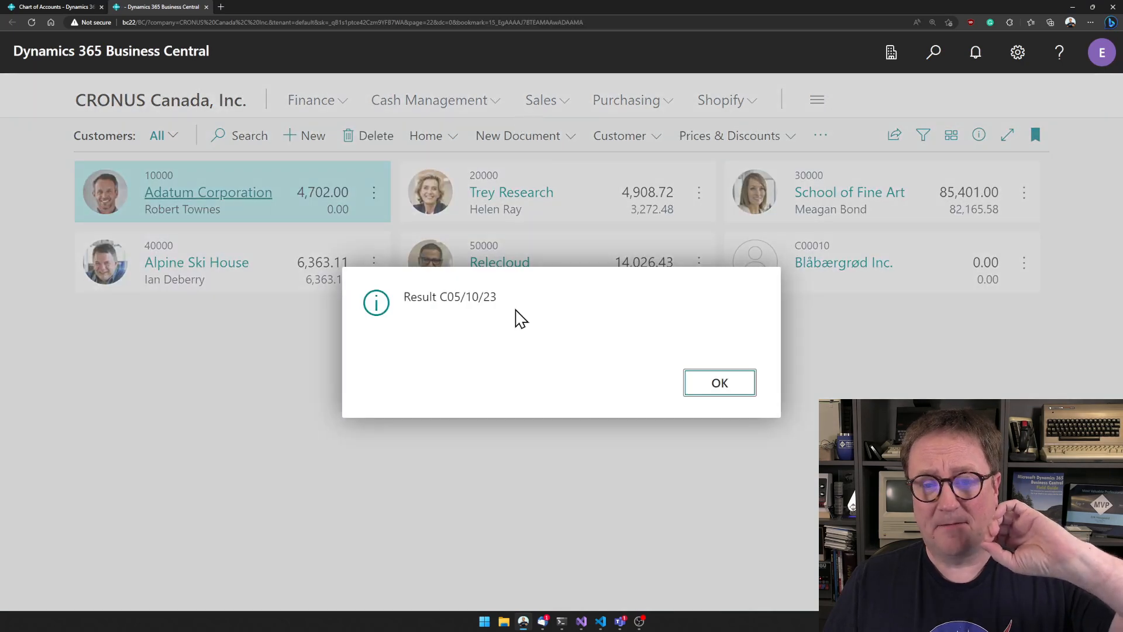
mouse_move(460, 337)
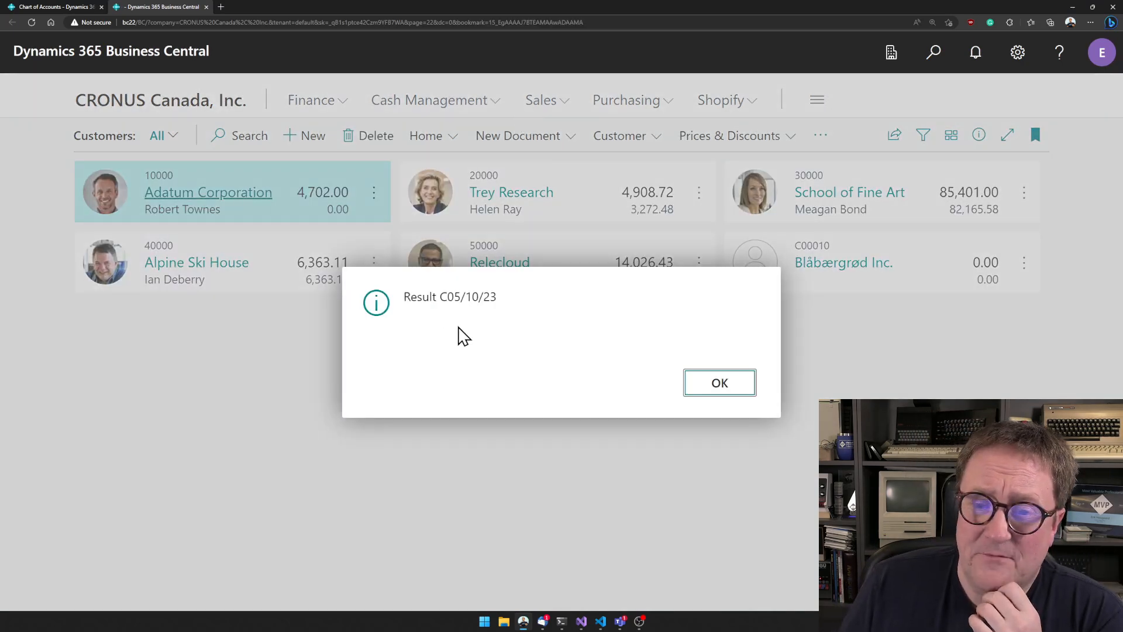
- Select the C05/10/23 closing date in the message, then dismiss it
double_click(466, 297)
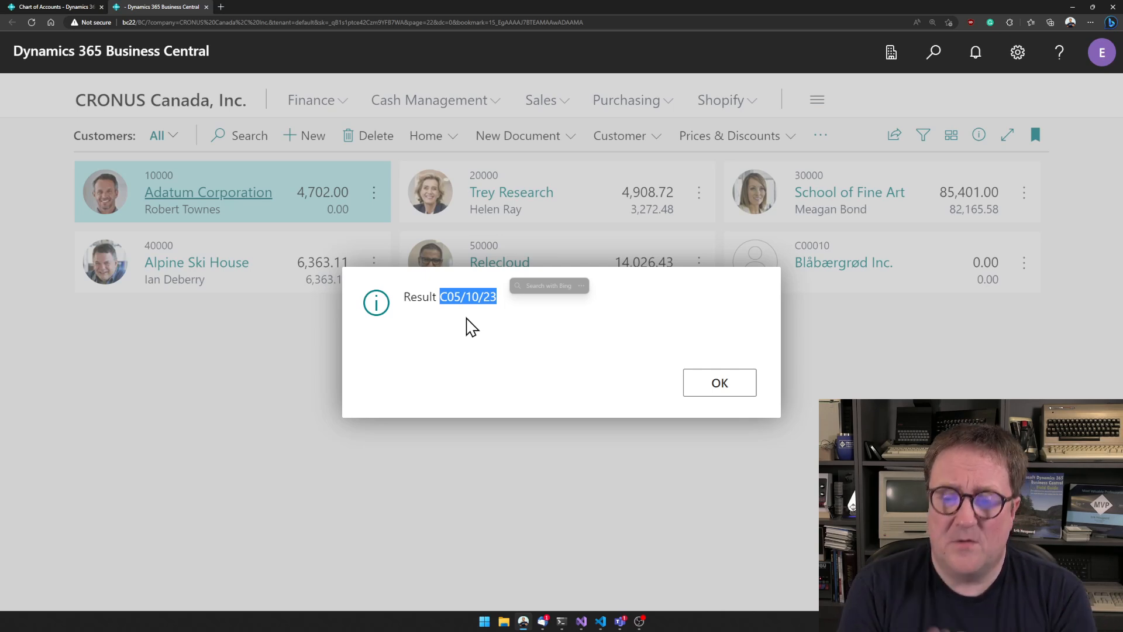
click(718, 382)
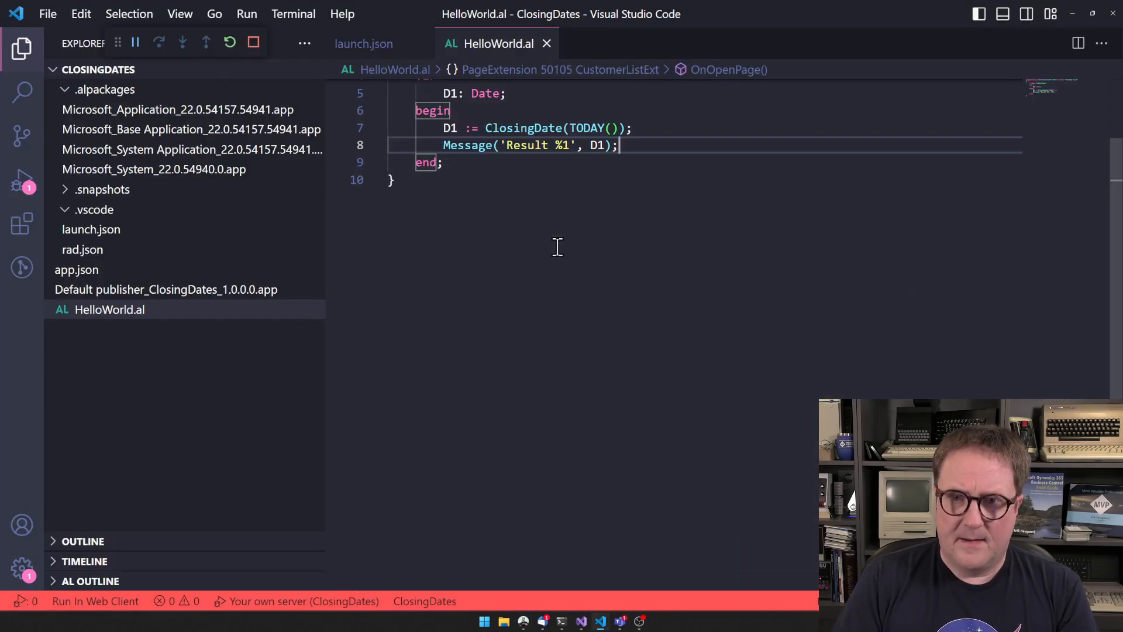
- Declare a JValue variable of type JsonValue in the page extension
key(Enter)
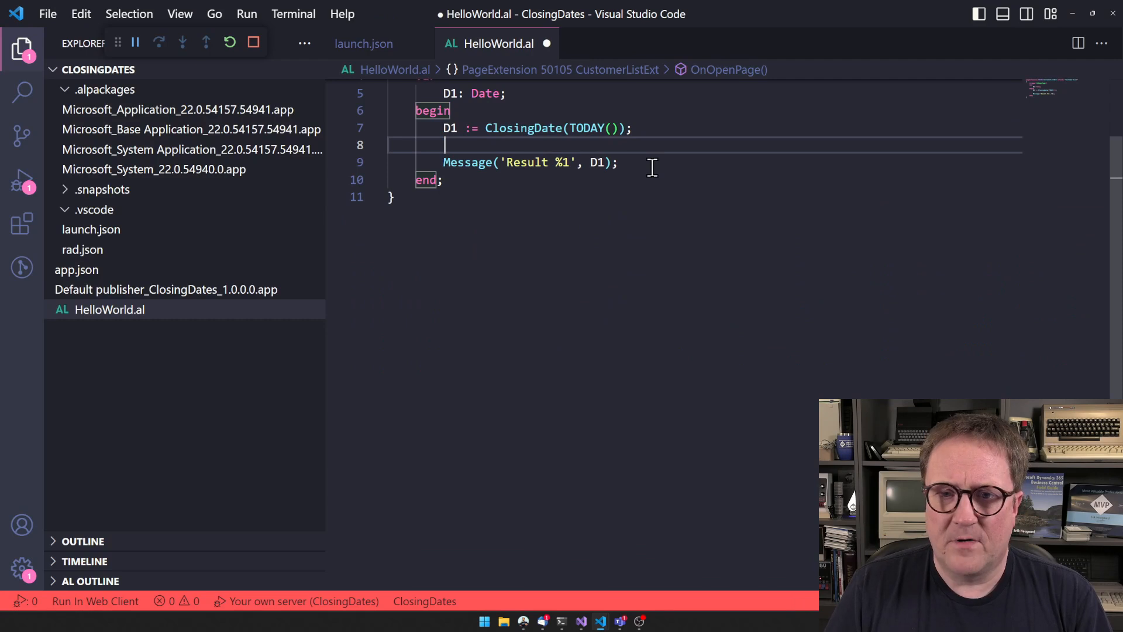
text(I)
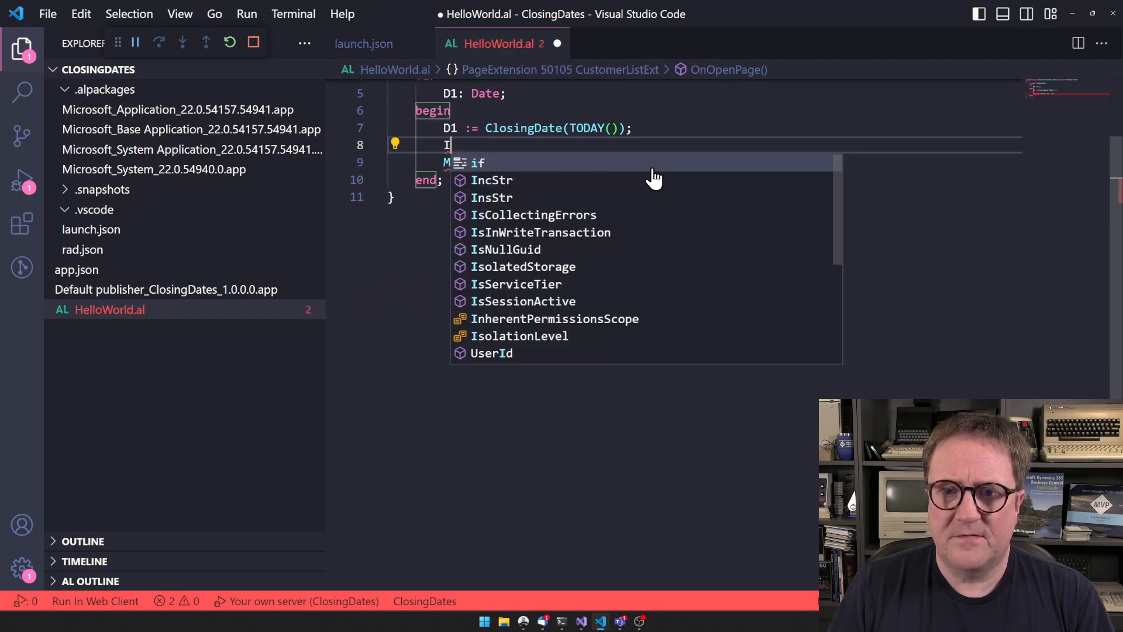
text(Close)
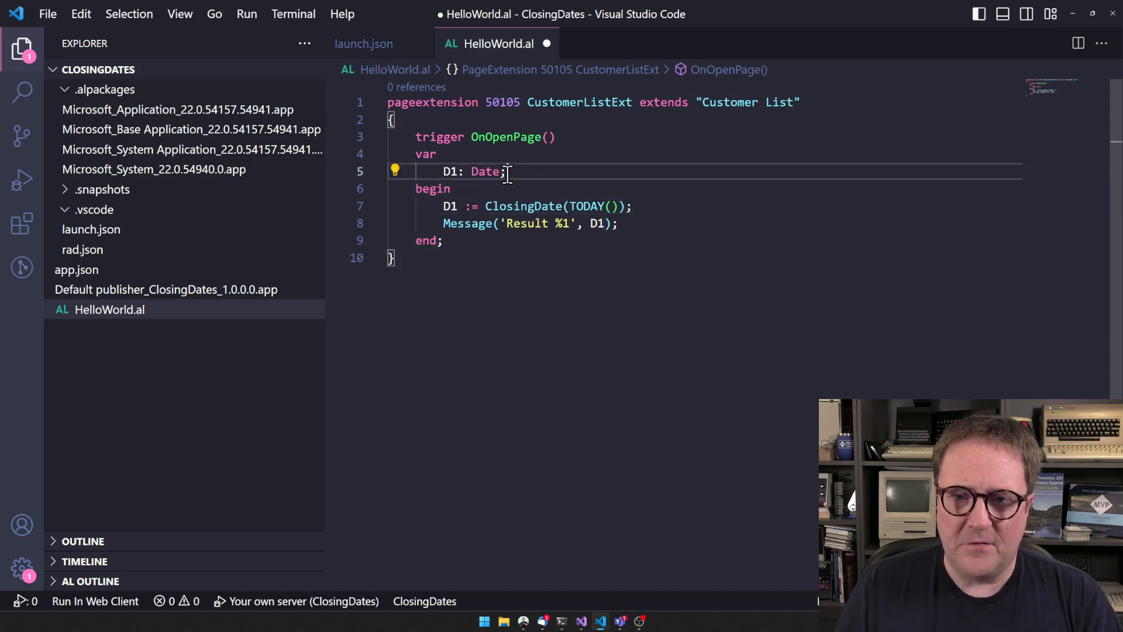
key(Enter)
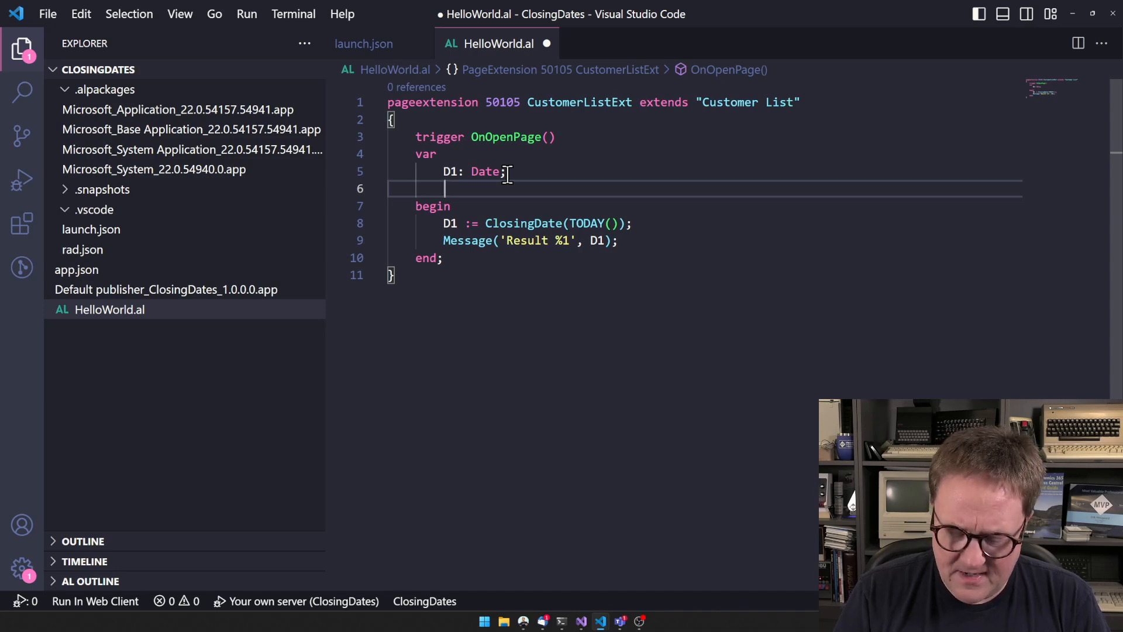
text(J: Integer;)
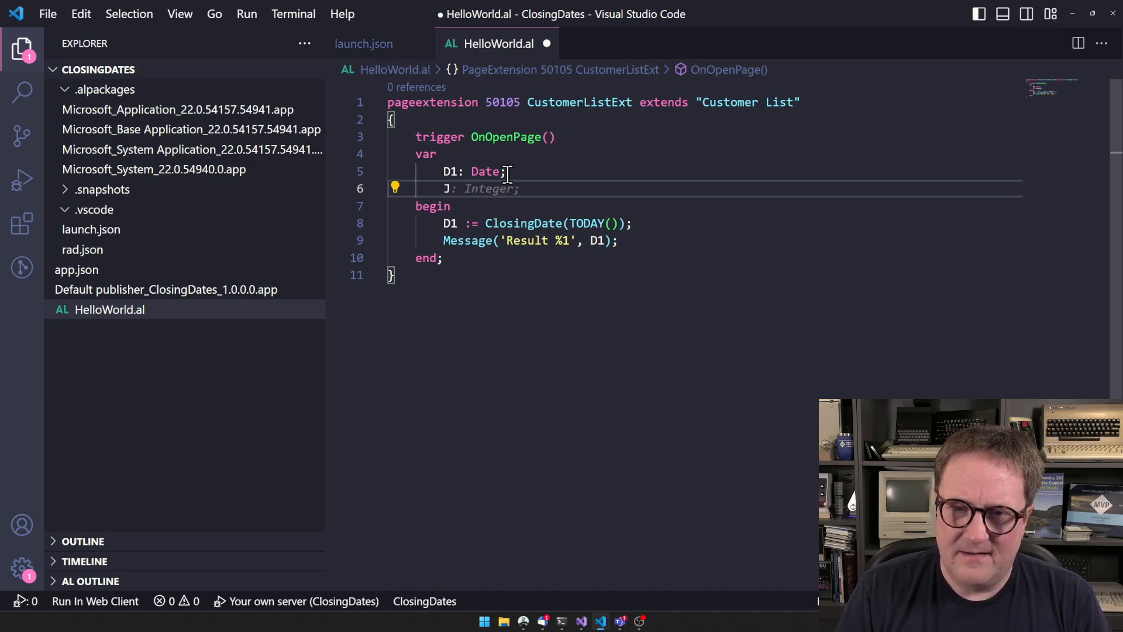
text(Value)
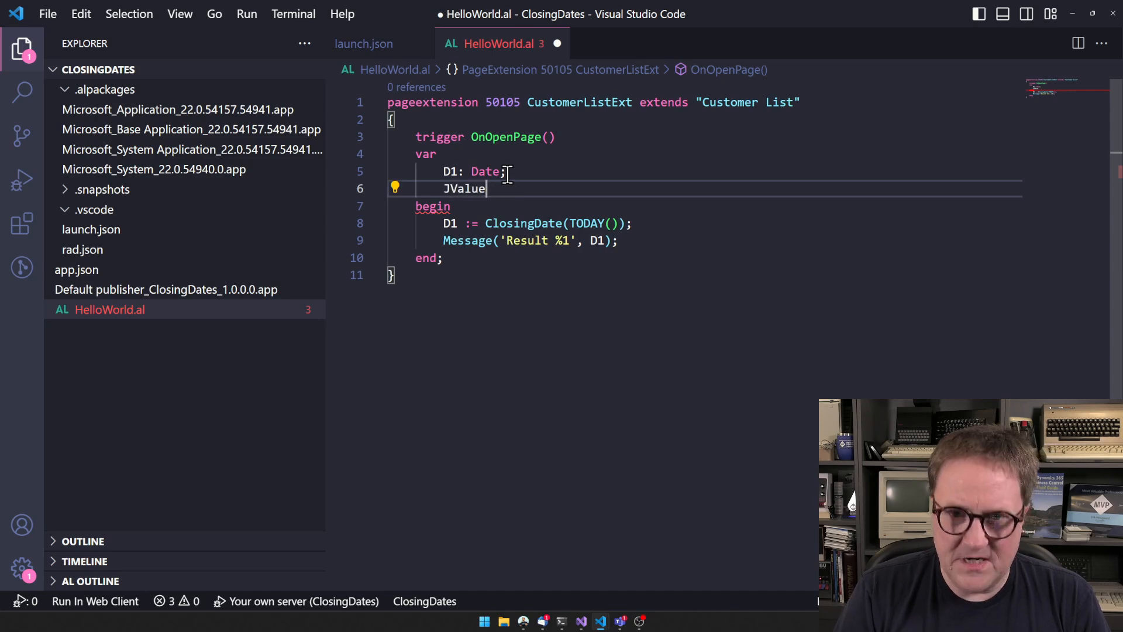
text(: Ja)
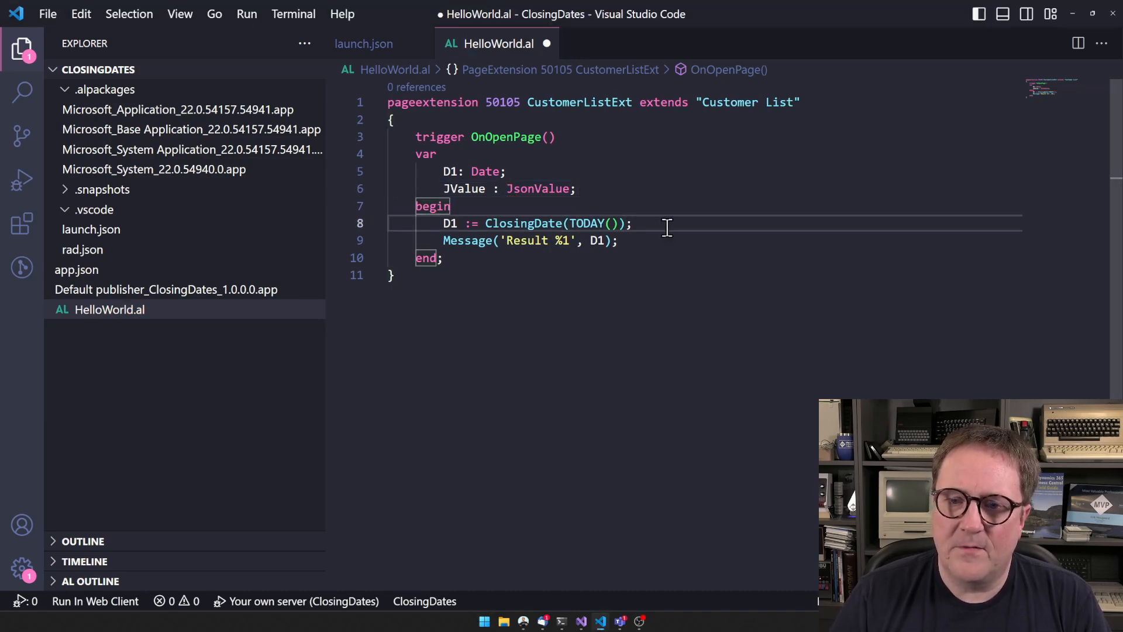
- Store D1 in JValue with JValue.SetValue(D1) before the Result message
text(JValue := JsonValue.JsonObject;)
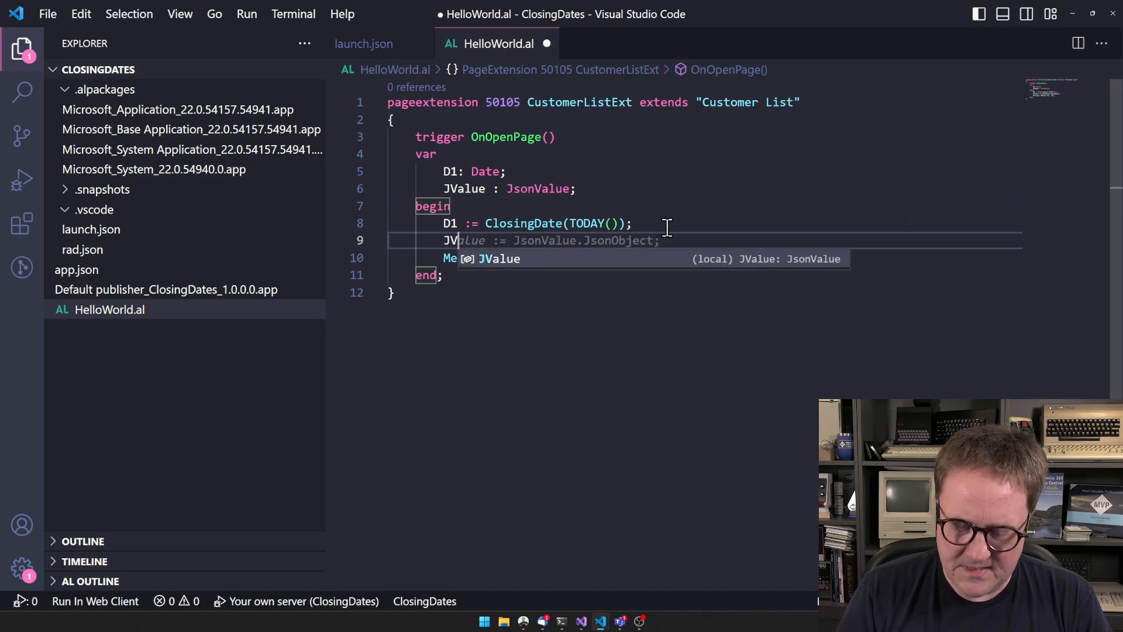
text(Message('Result %1', D1);)
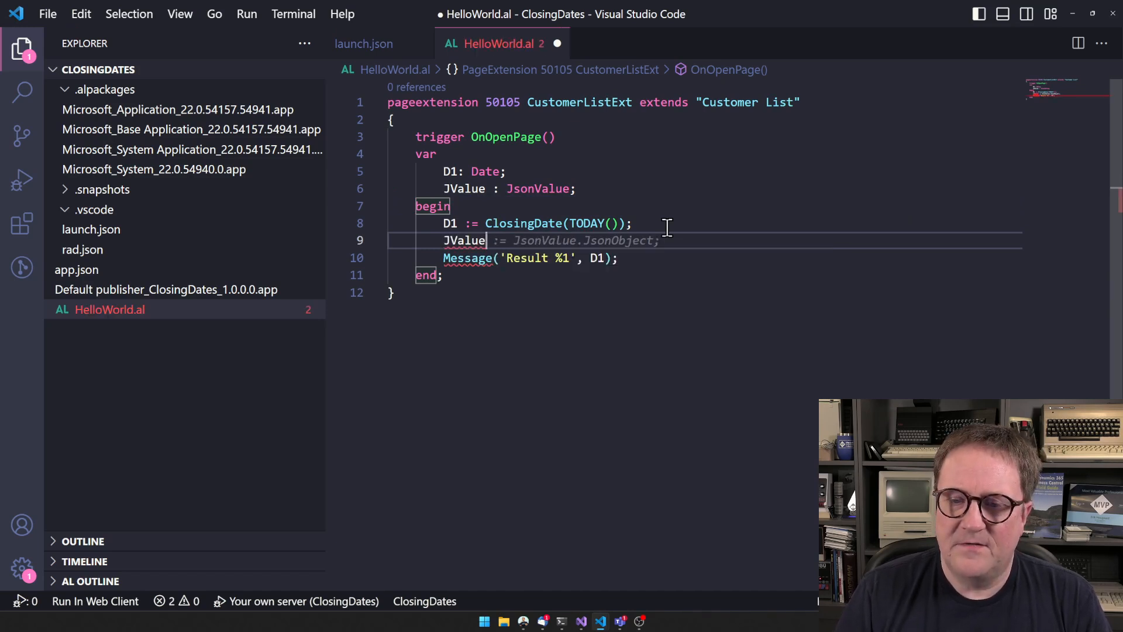
text(.)
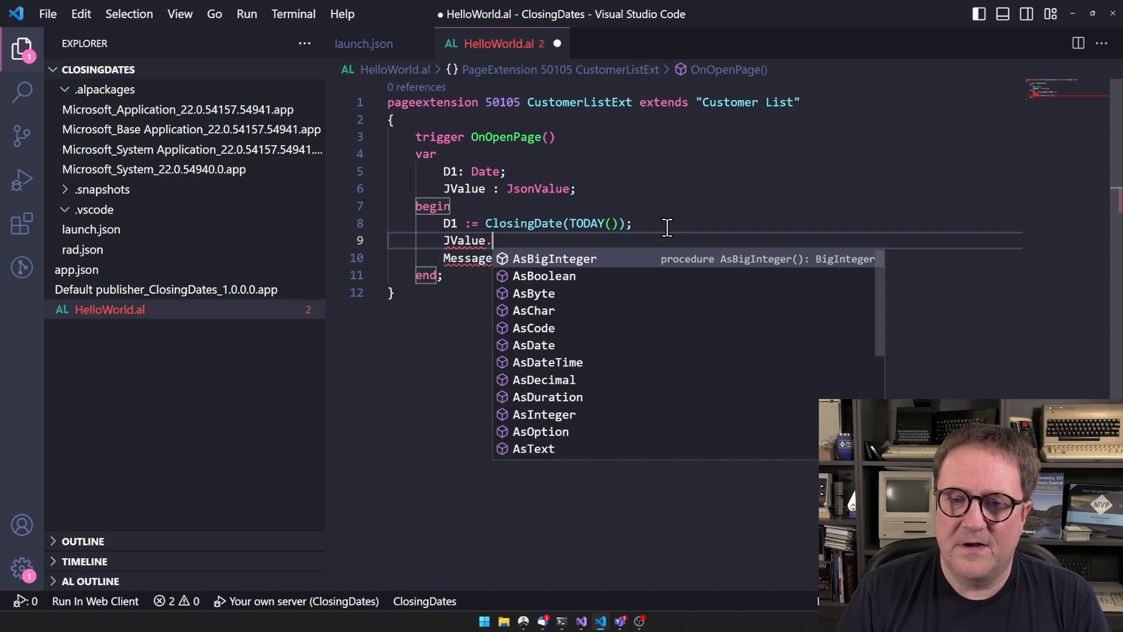
text(SetValue(D1);)
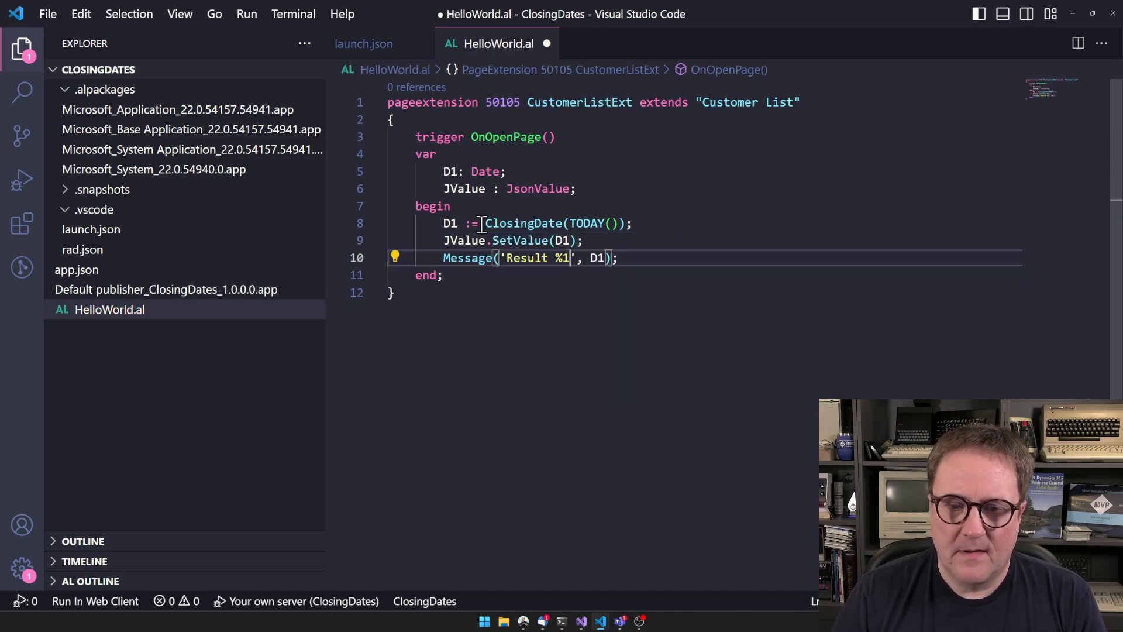
click(332, 223)
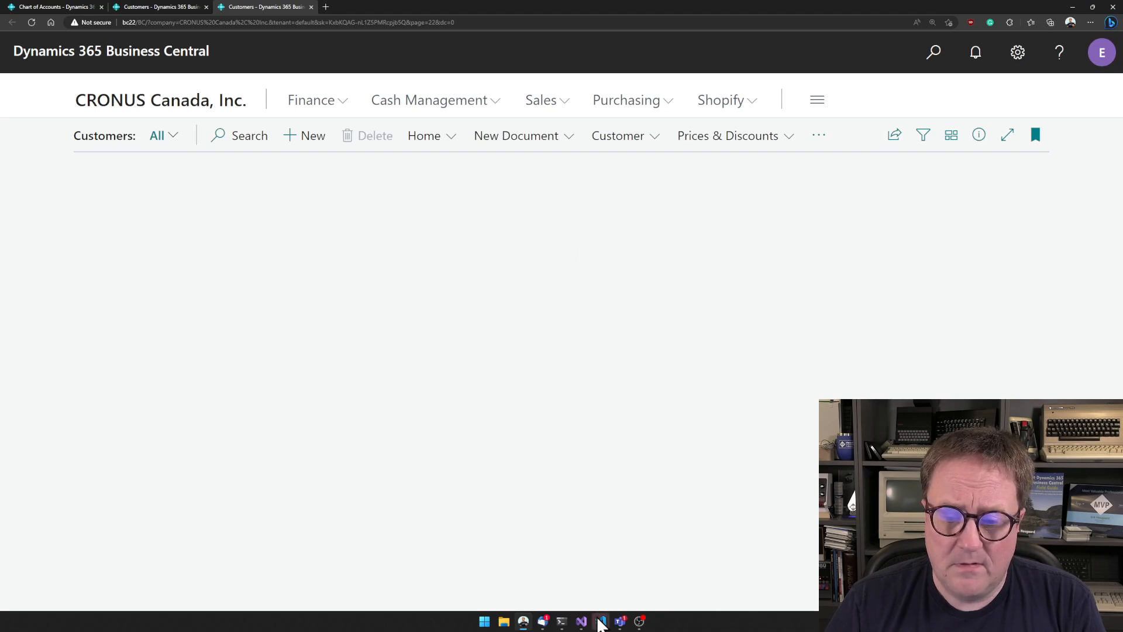
- Follow the debugger in VS Code, then dismiss the 'Result C05/10/23' message
click(600, 621)
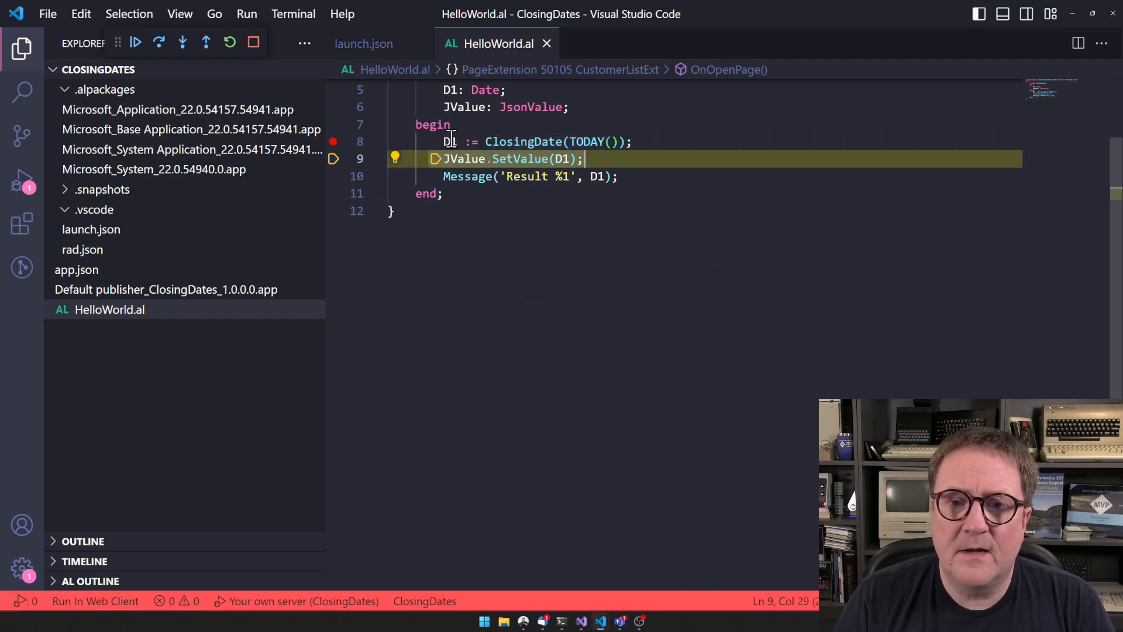
mouse_move(449, 141)
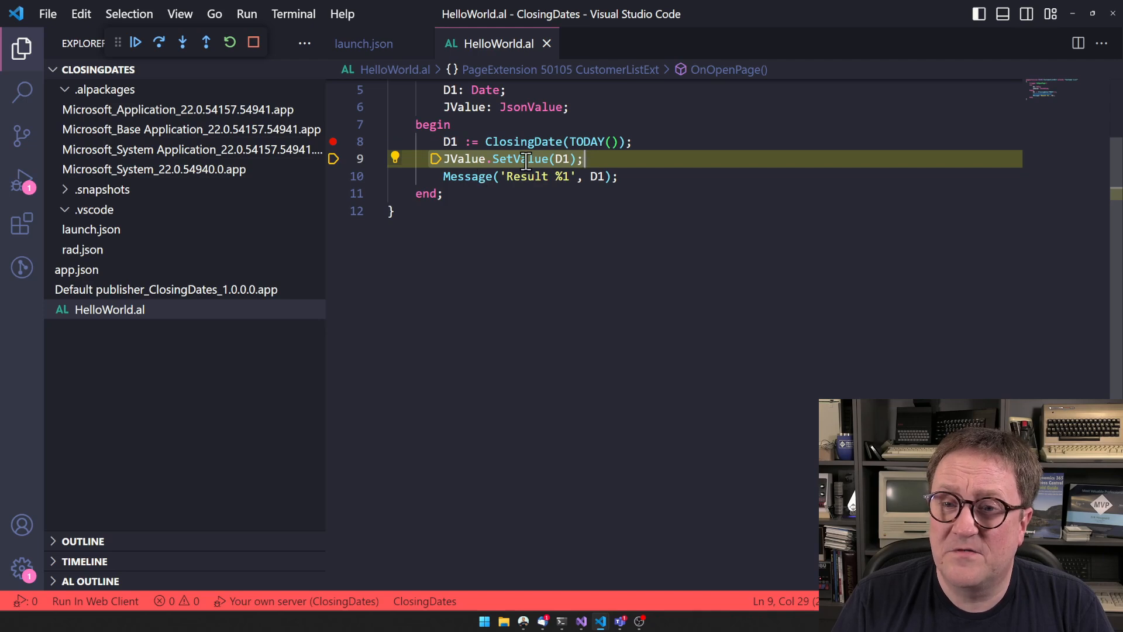
mouse_move(520, 159)
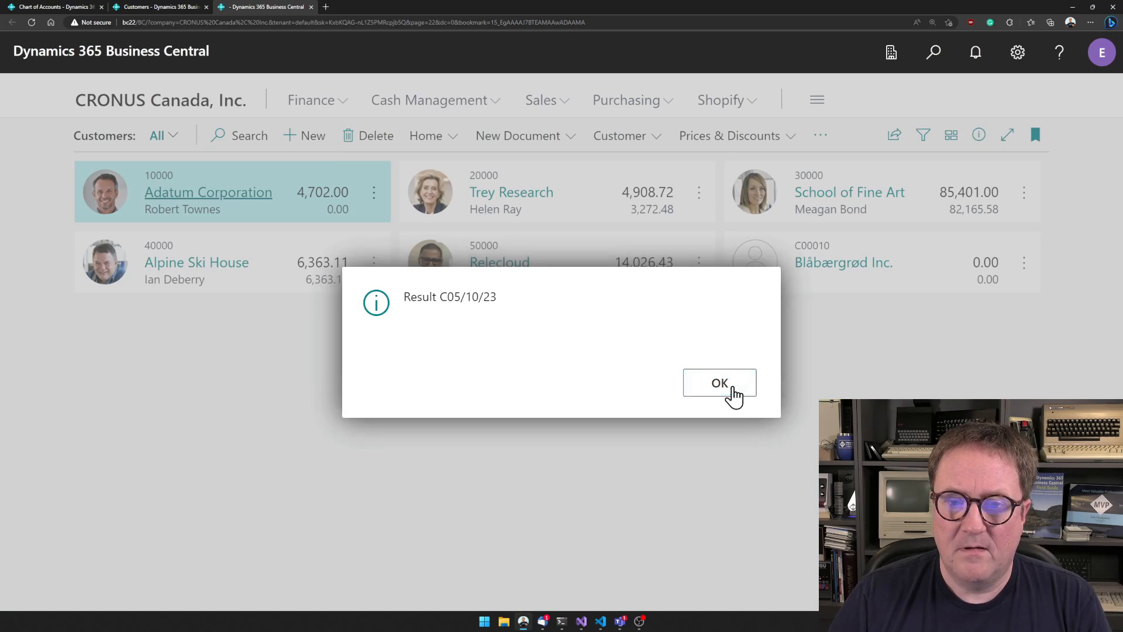
click(718, 382)
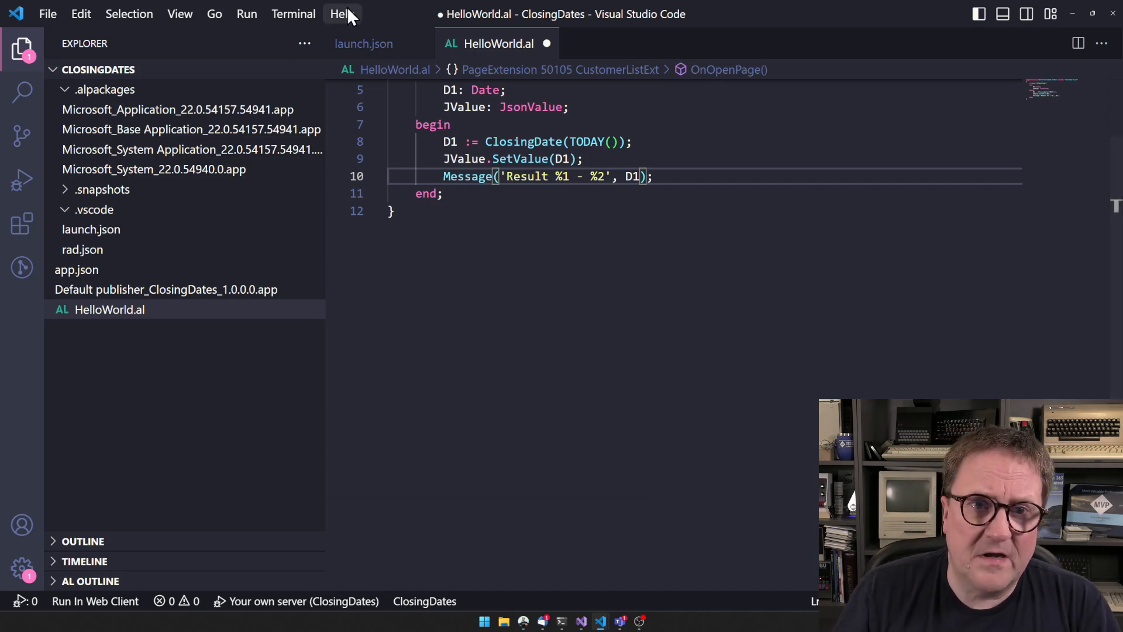
- Check the editor's version info and add a second argument to the Result message
click(342, 13)
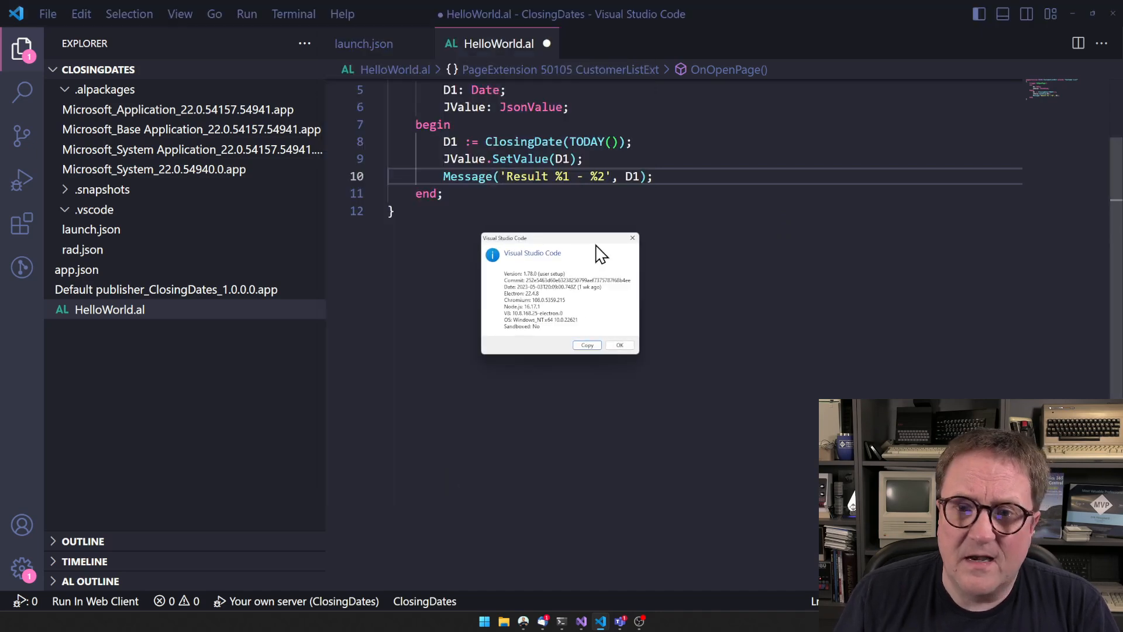
mouse_move(548, 286)
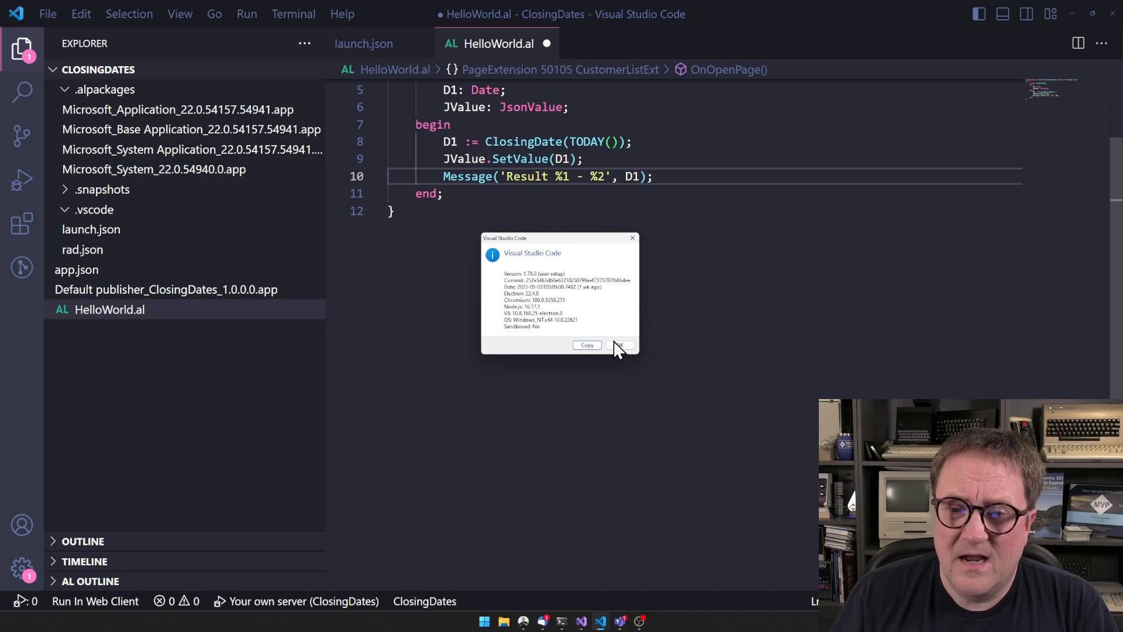
click(618, 345)
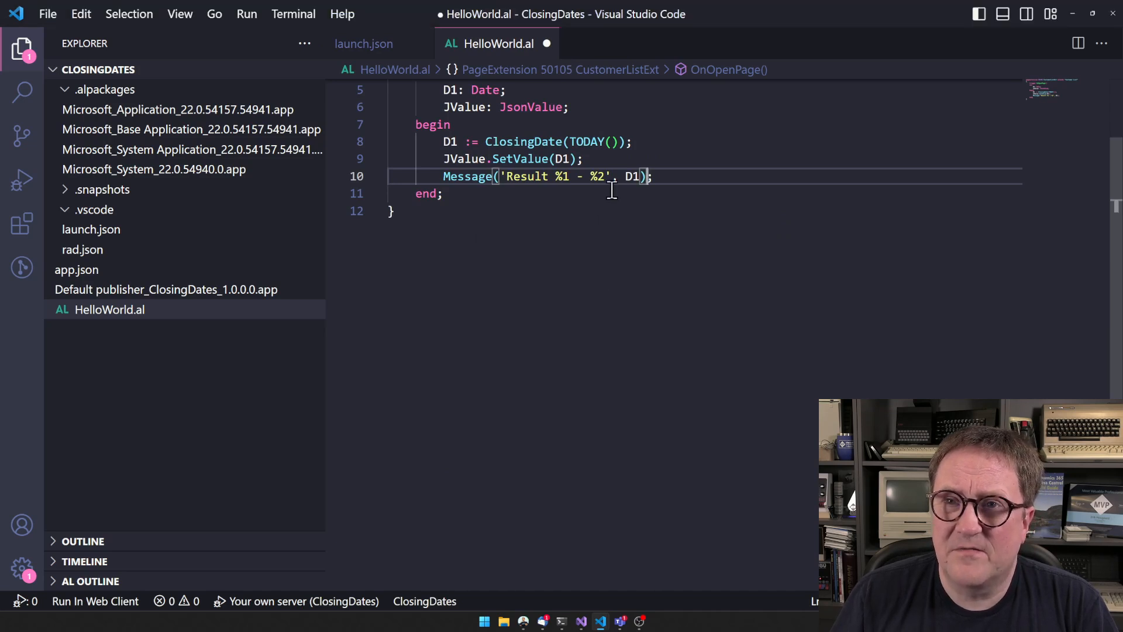
mouse_move(700, 235)
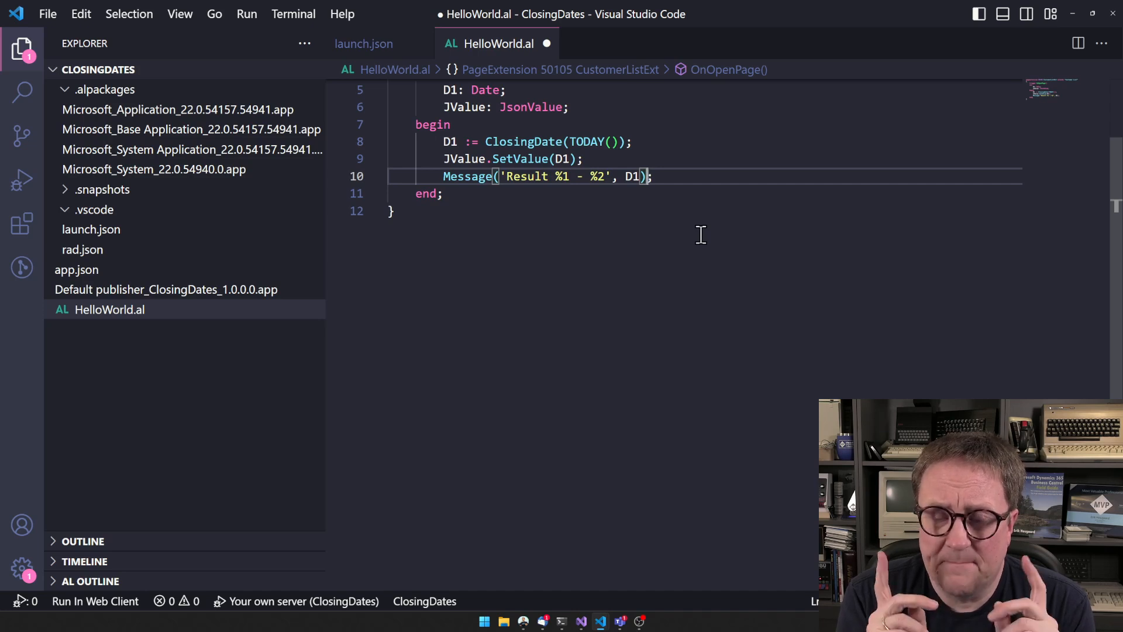
text(, JValue.ToString())
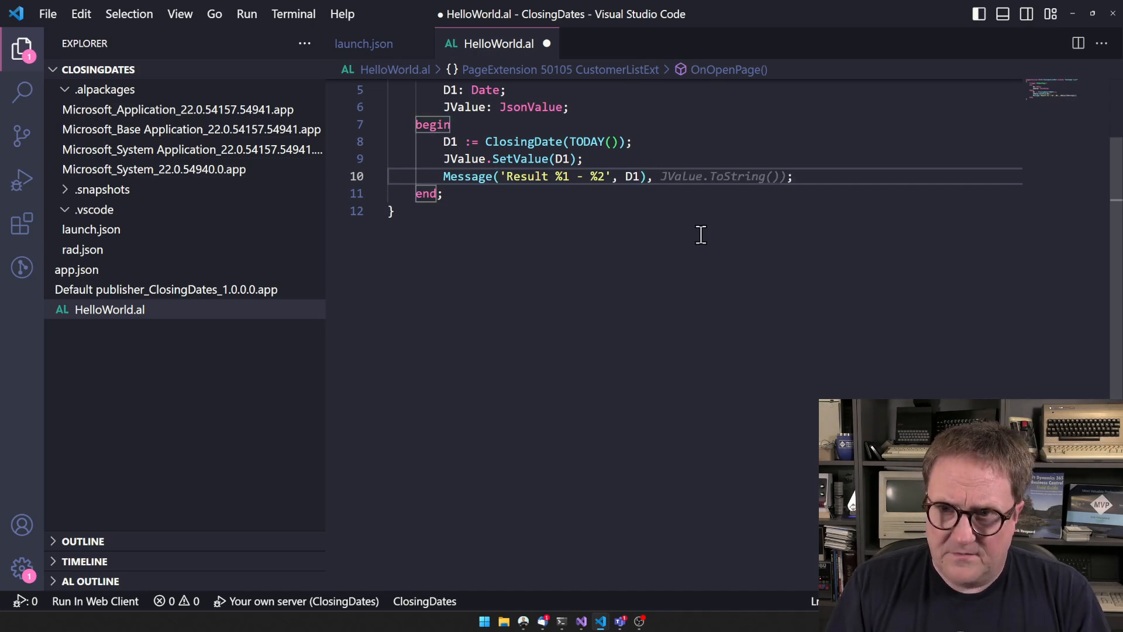
key(Backspace)
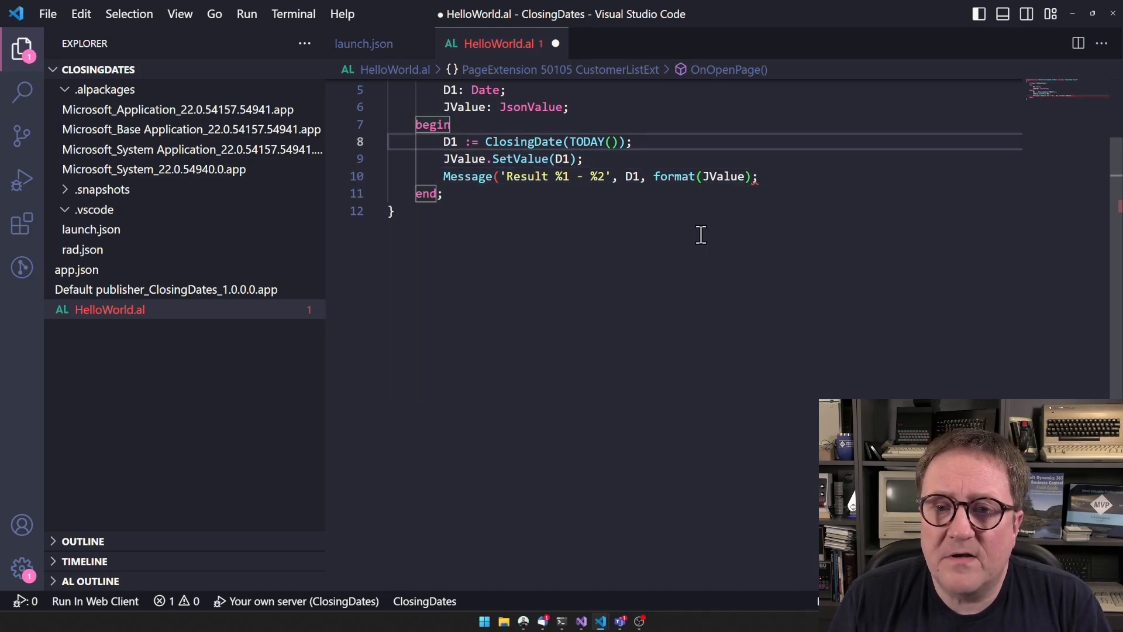
- Declare D2: Date and assign D2 := JValue.AsDate() after SetValue
text(F)
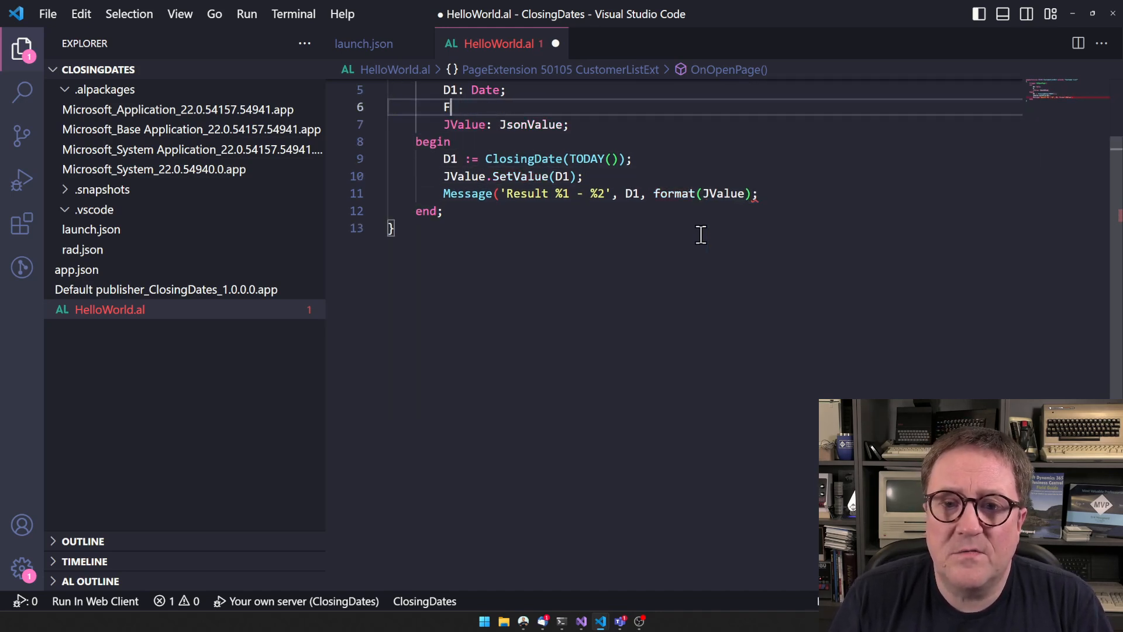
text(D2)
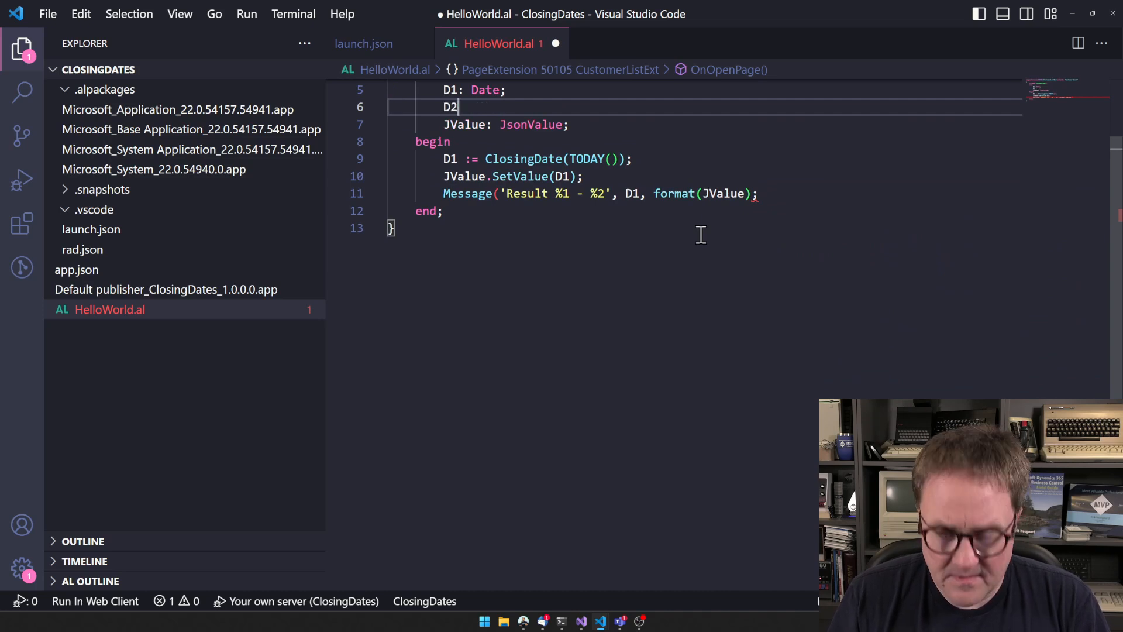
text(: Date;)
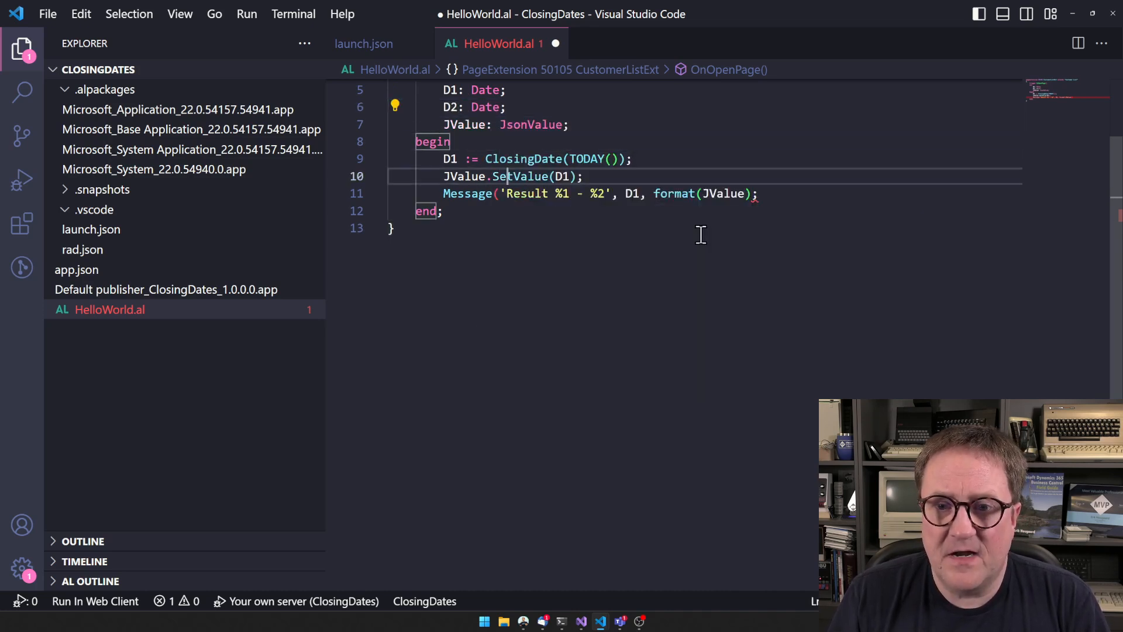
key(Enter)
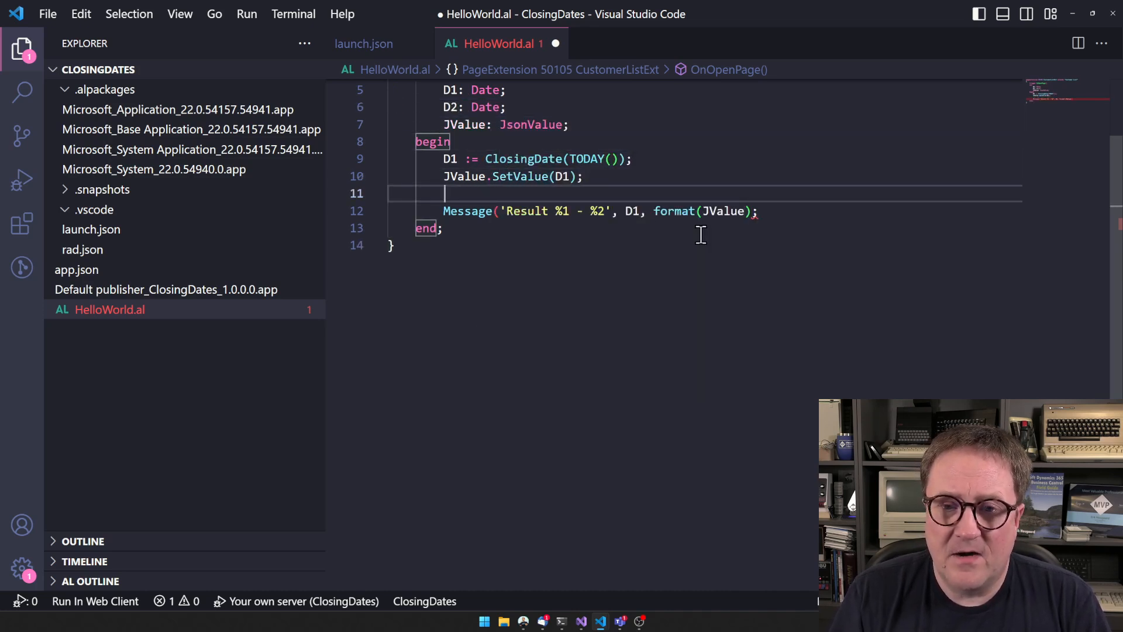
text(D2c:)
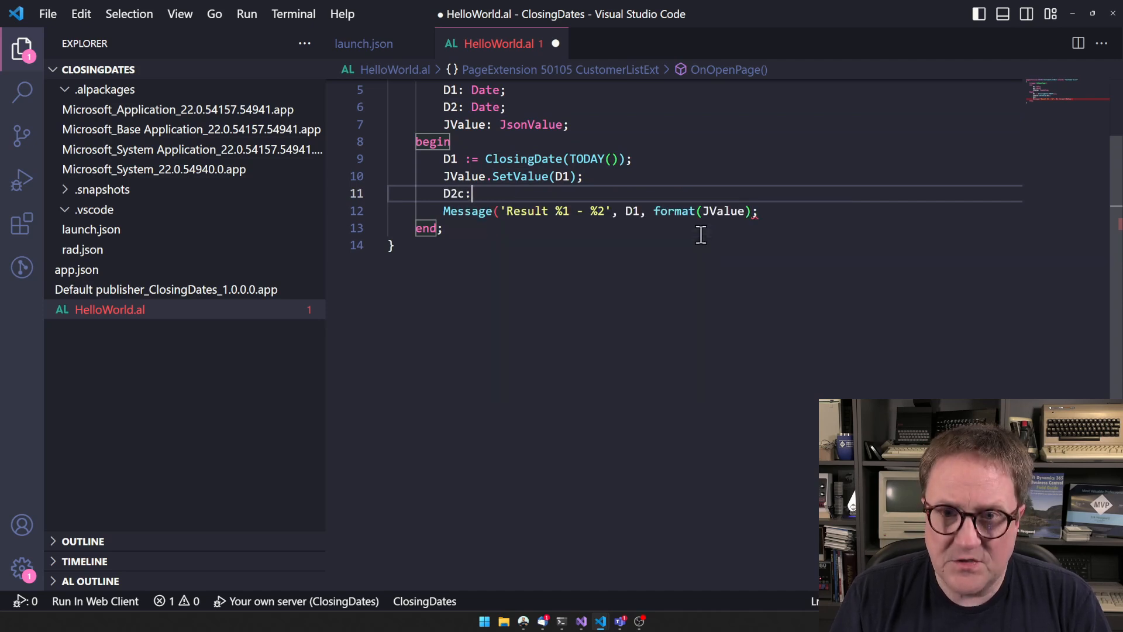
text(:=)
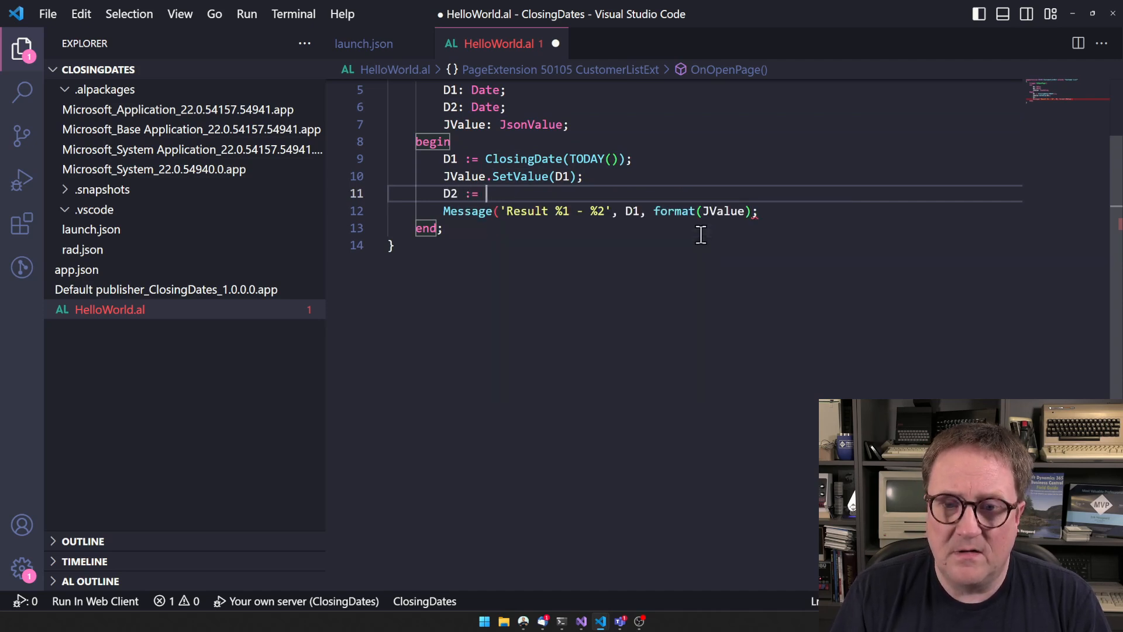
text(JValue.)
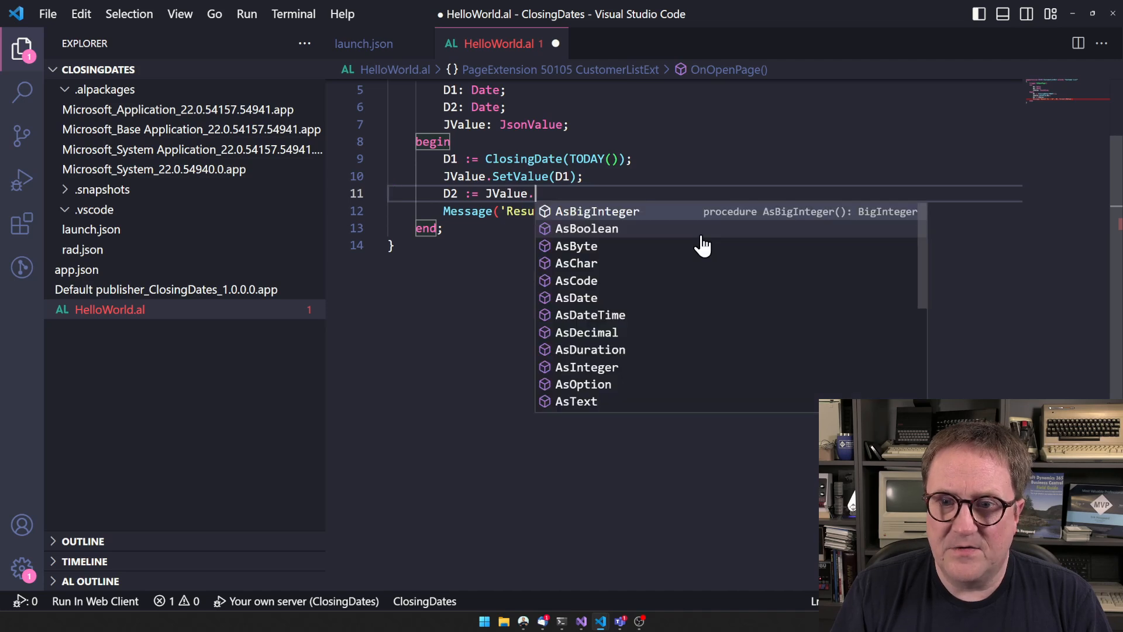
text(Asd)
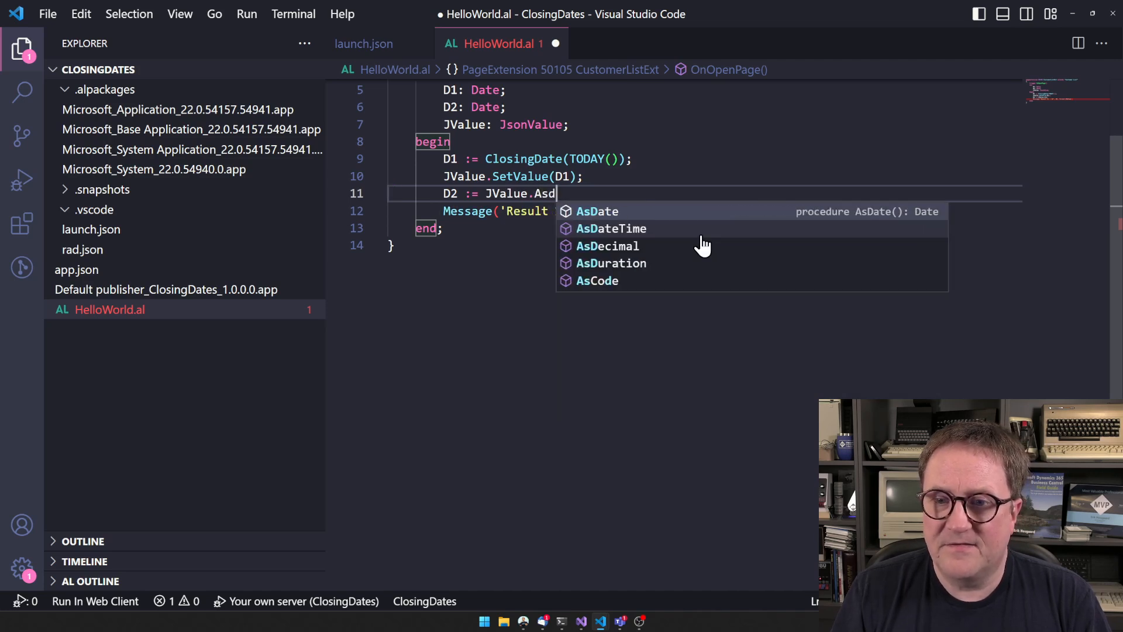
click(597, 210)
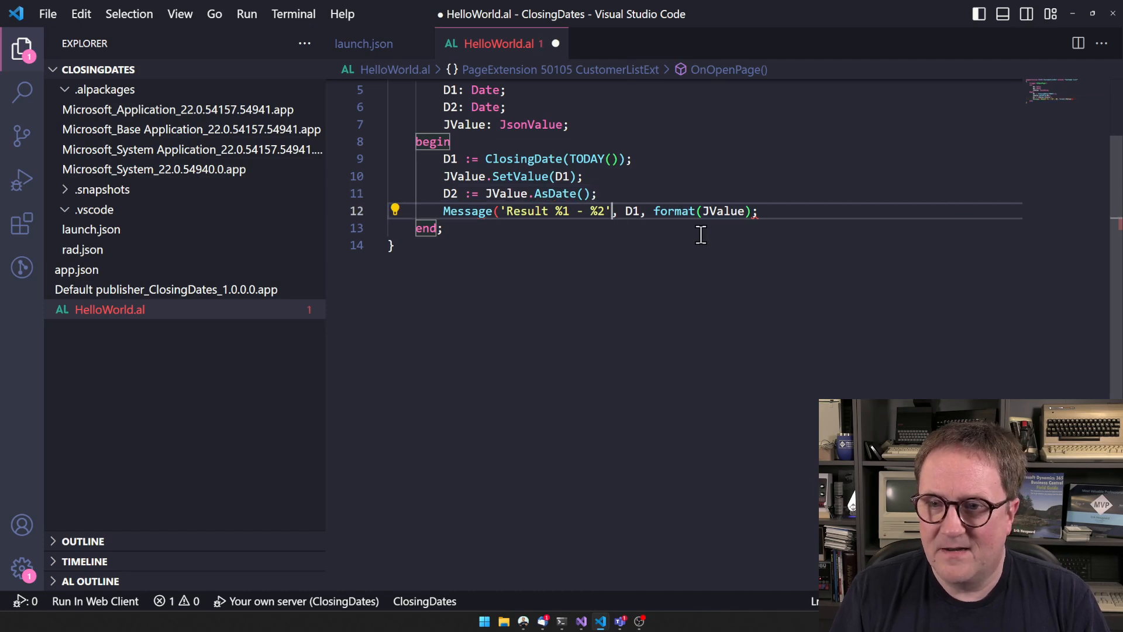
click(758, 211)
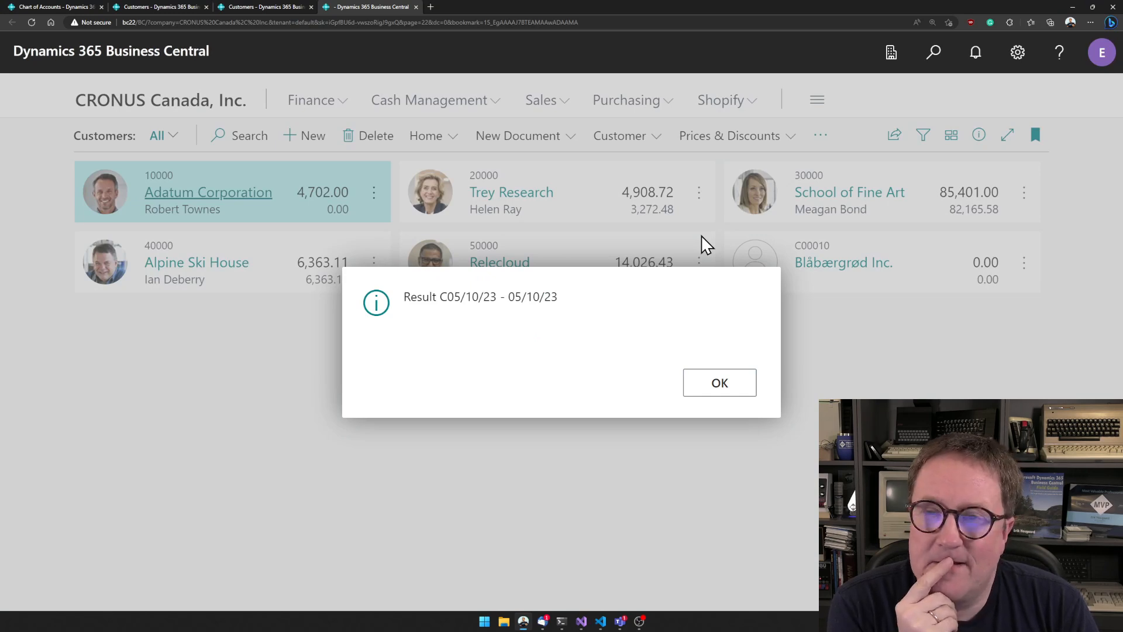
mouse_move(689, 252)
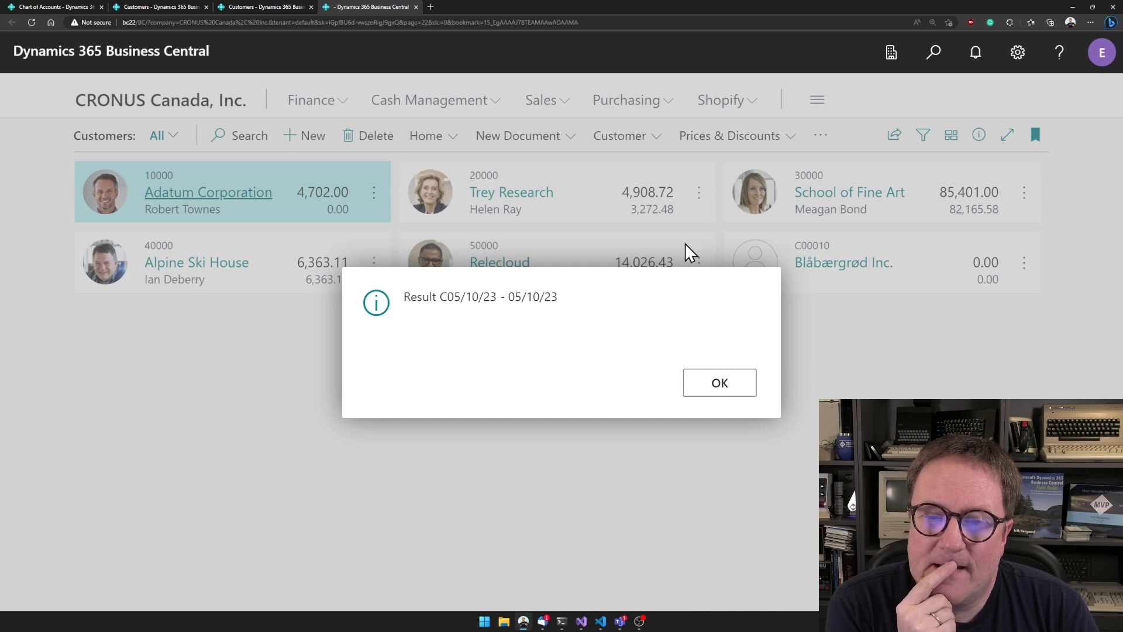
mouse_move(479, 317)
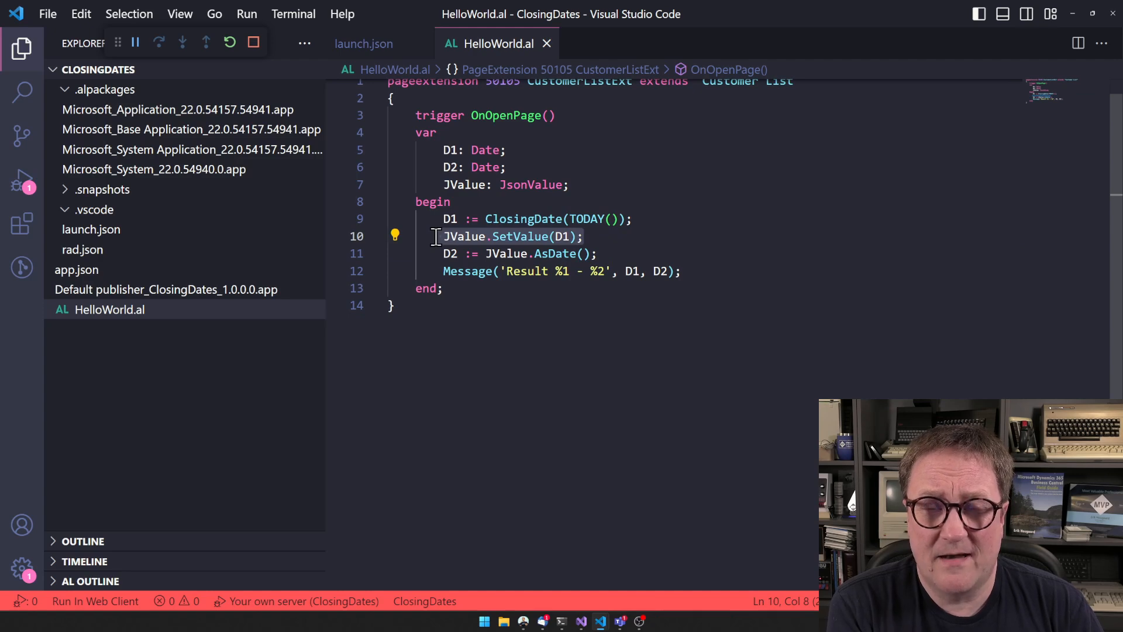
mouse_move(605, 271)
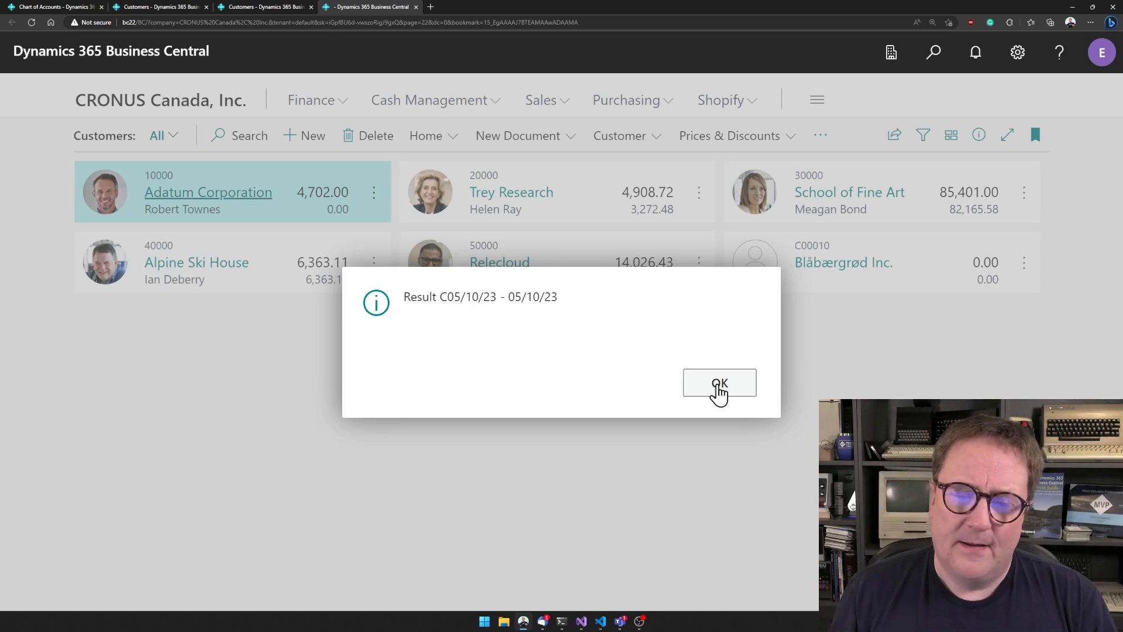
- Dismiss the 'Result C05/10/23 - 05/10/23' message in Business Central
click(718, 383)
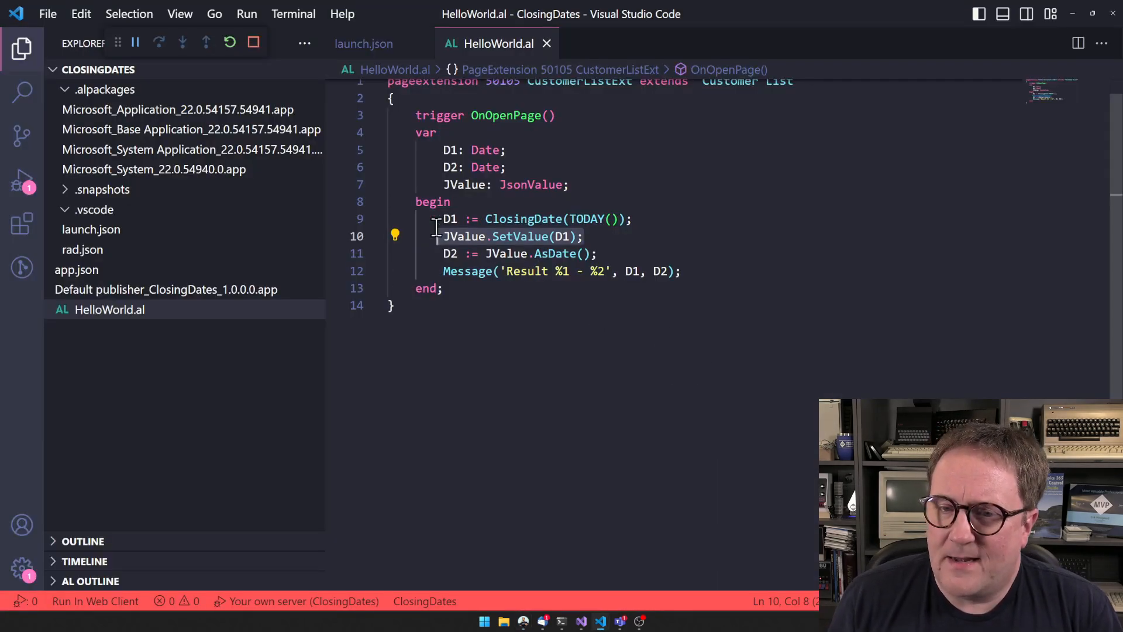
- Store format(D1, 0, 9) in SetValue and add it as the message's third '%3' result
click(432, 218)
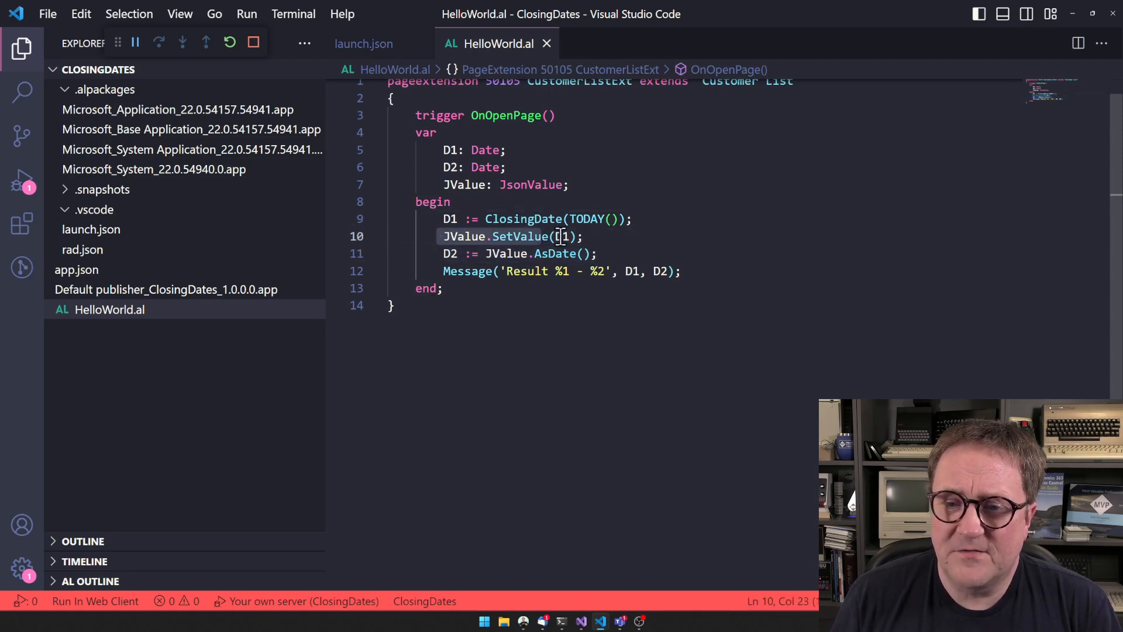
text(FD)
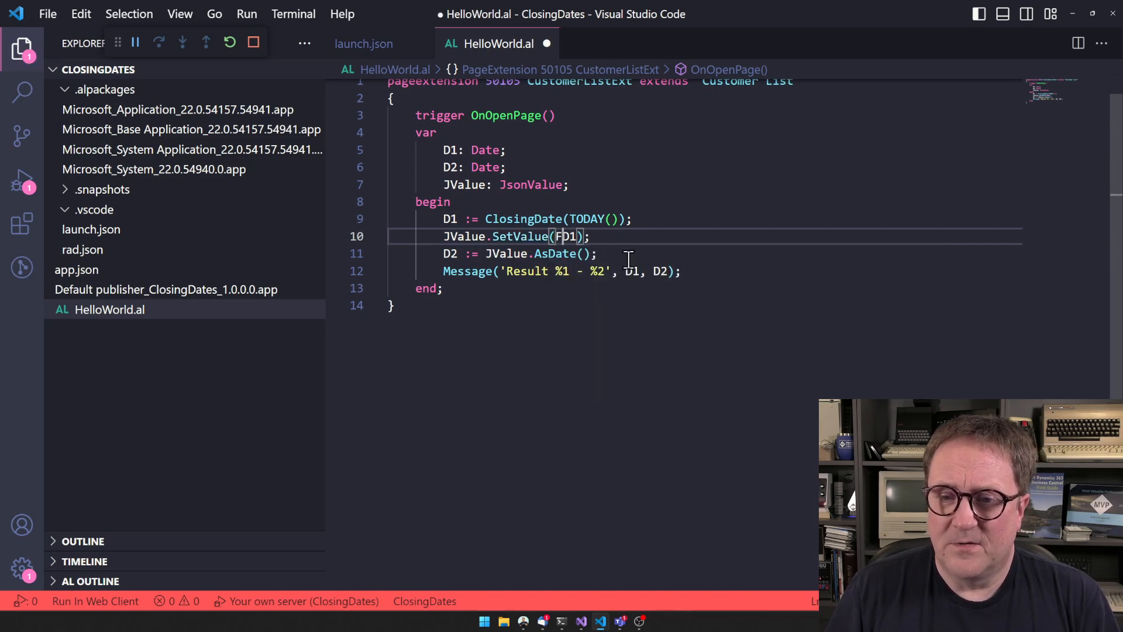
text(format()
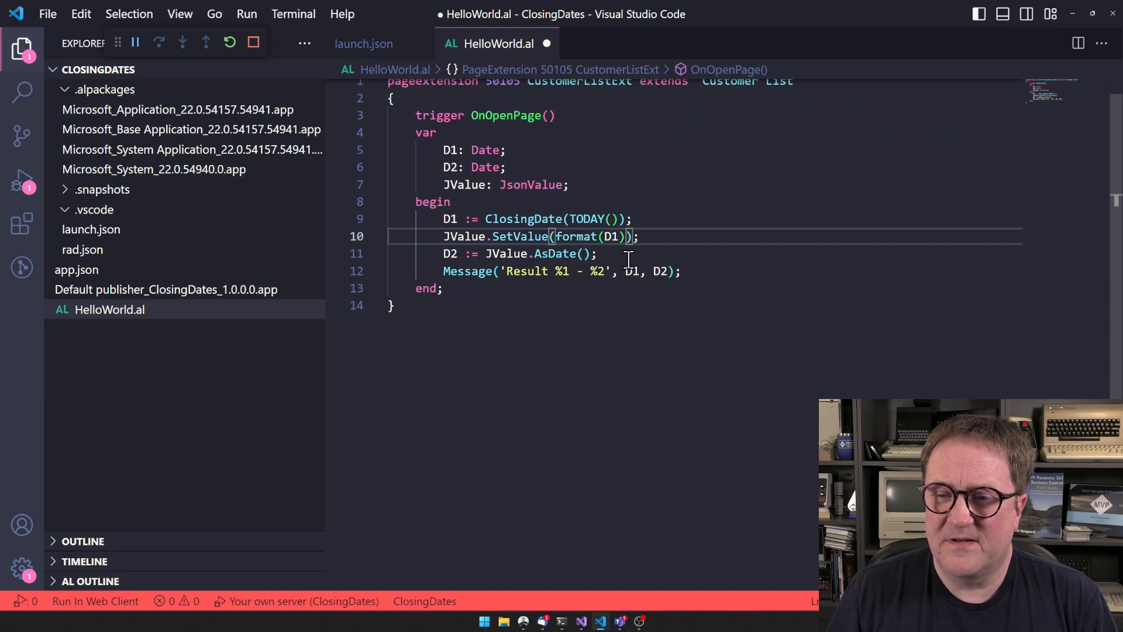
click(600, 253)
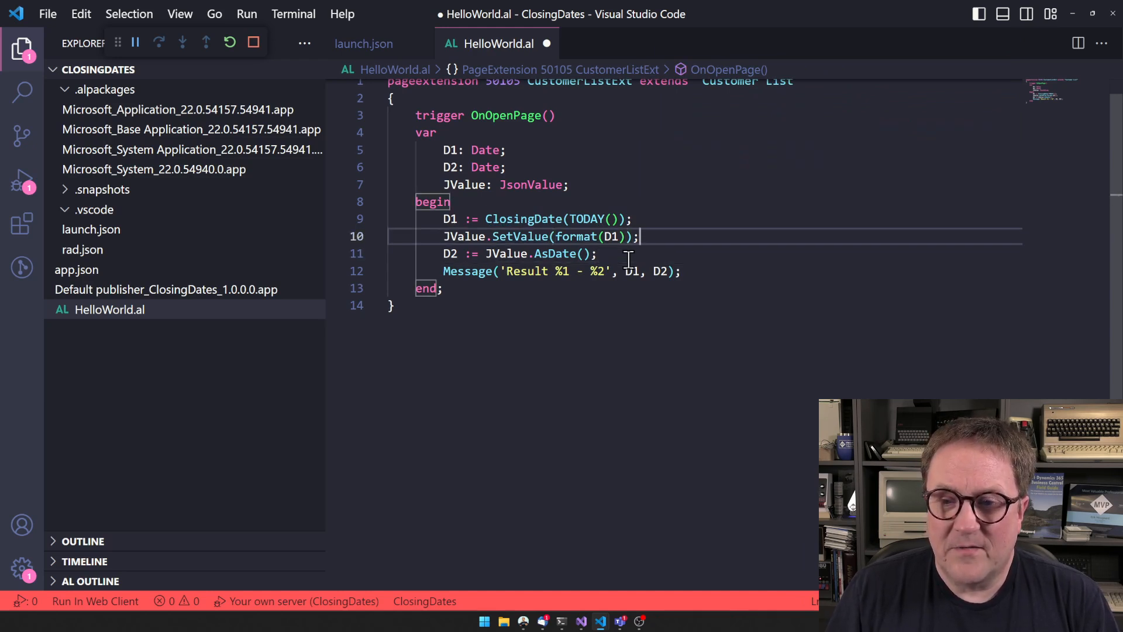
text(,0,)
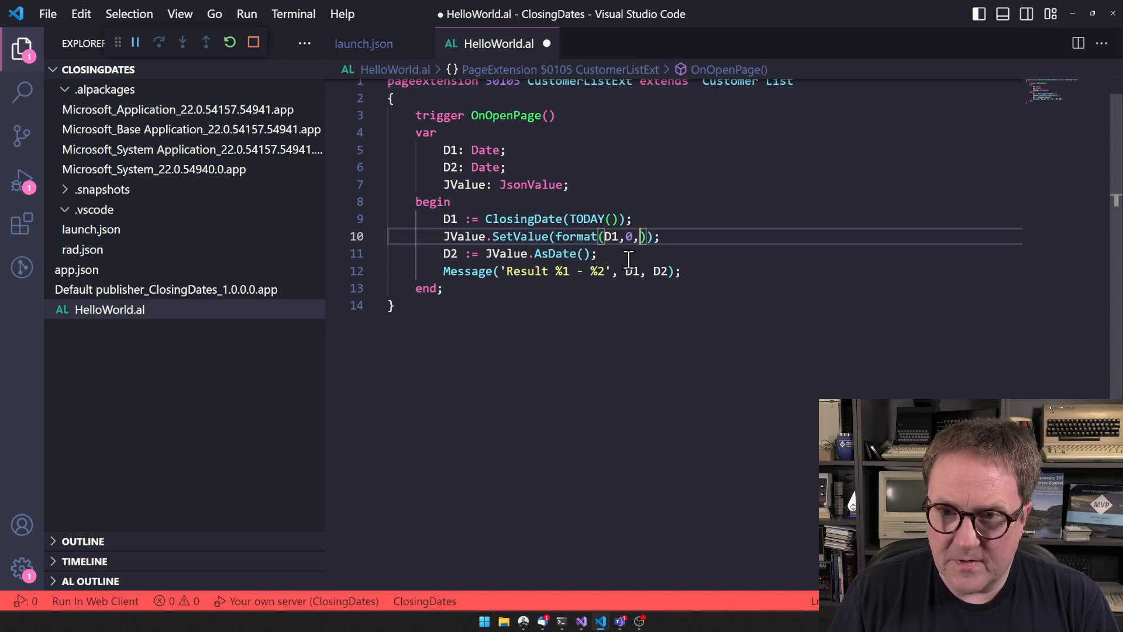
text(9)
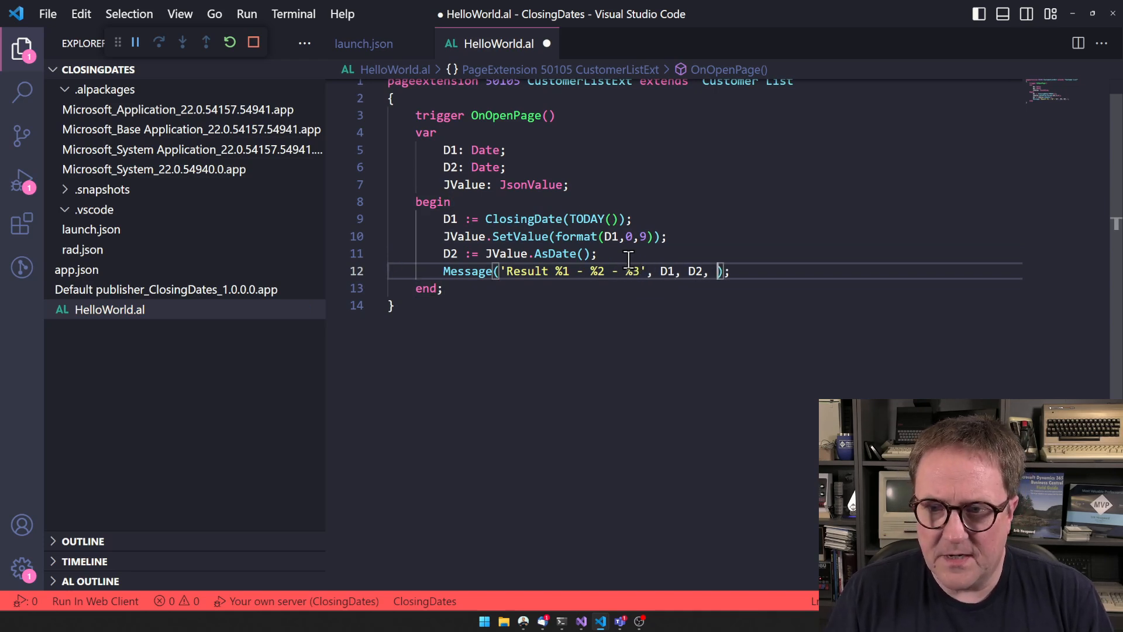
text(format(D1,0,9)
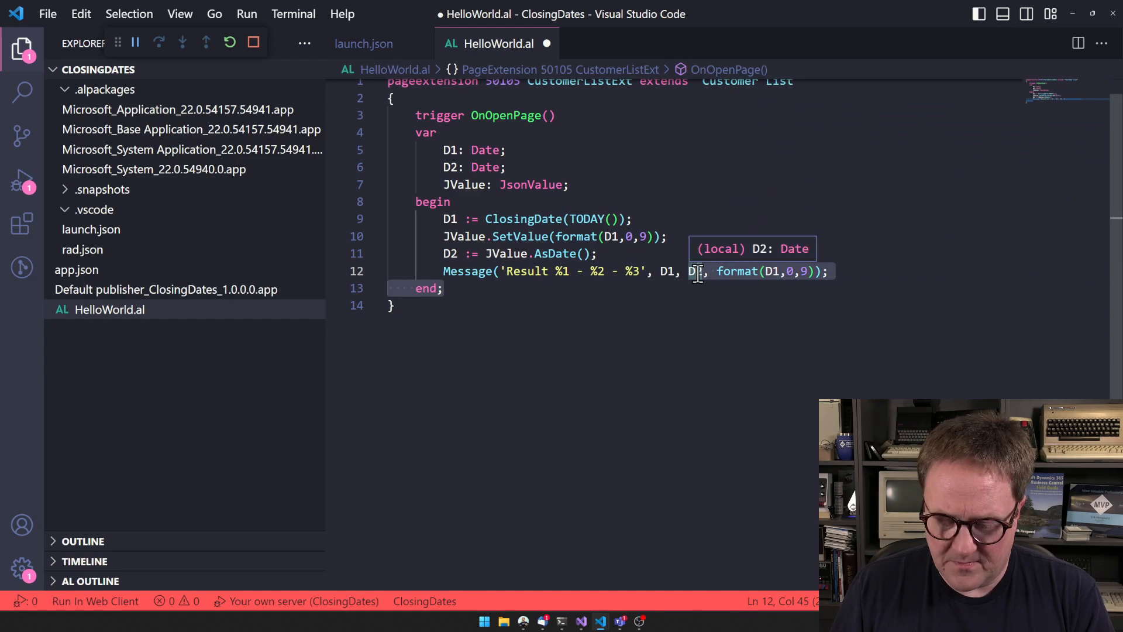
mouse_move(666, 372)
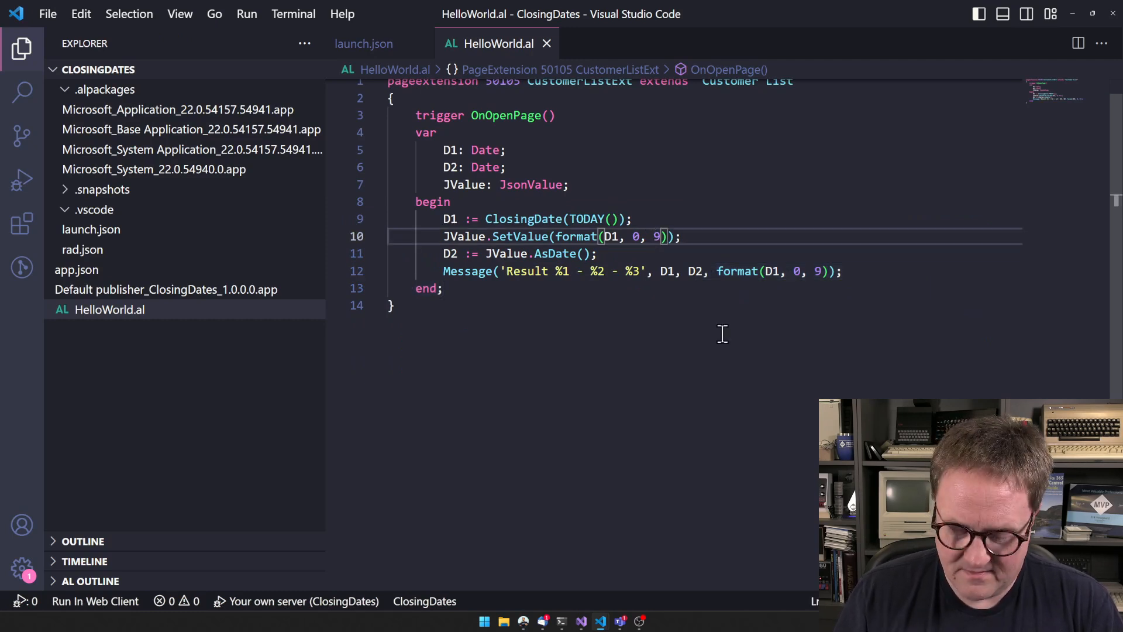
key(BackSpace)
text(//)
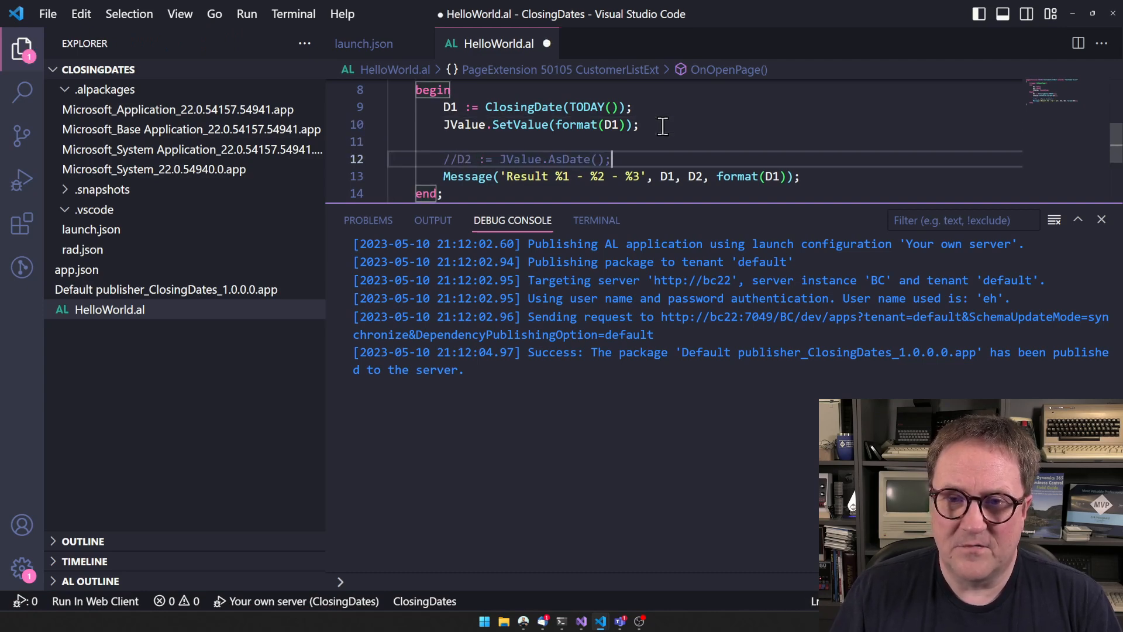
- Add 'Evaluate(D2, JValue.AsText());' below the commented-out AsDate line
text(Evaluate)
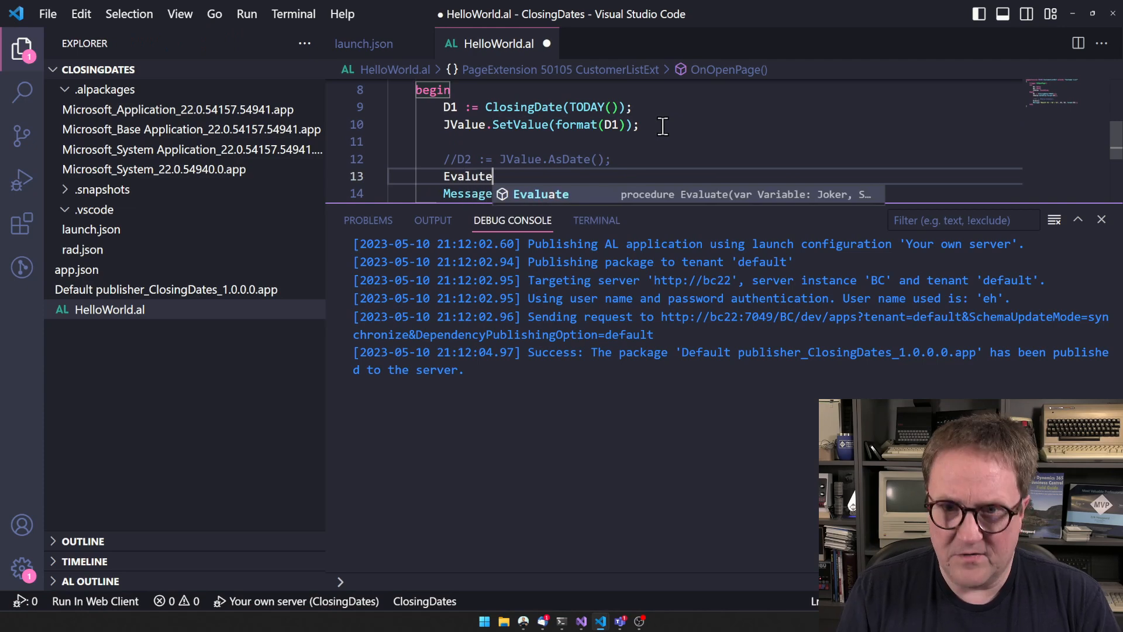
text((D2)
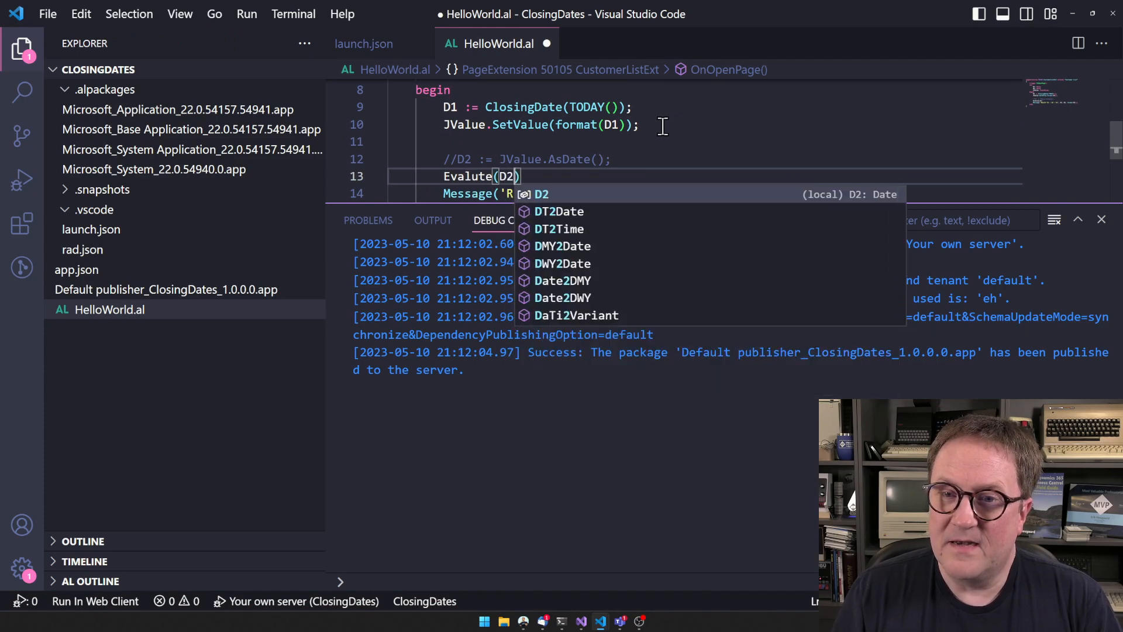
text(, JValue)
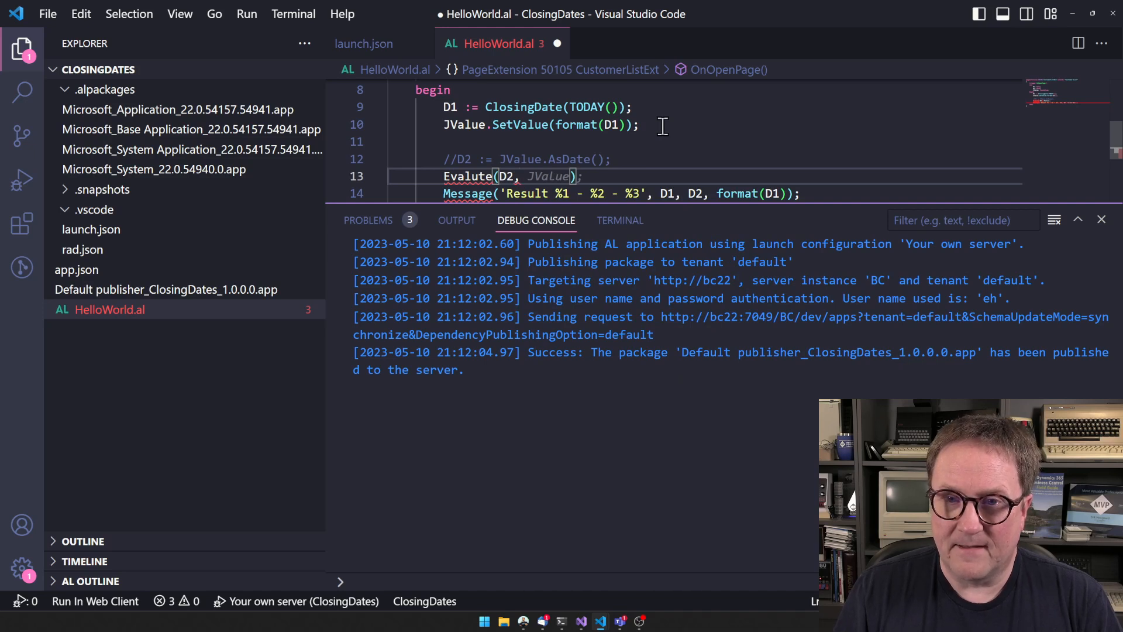
key(Backspace)
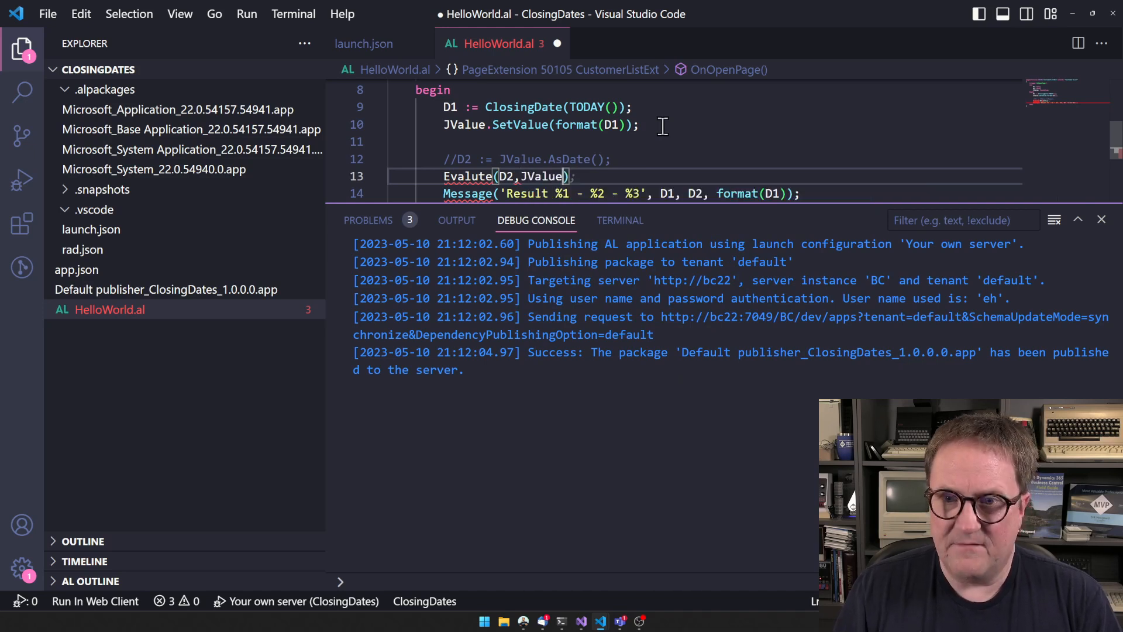
text(.ASText()
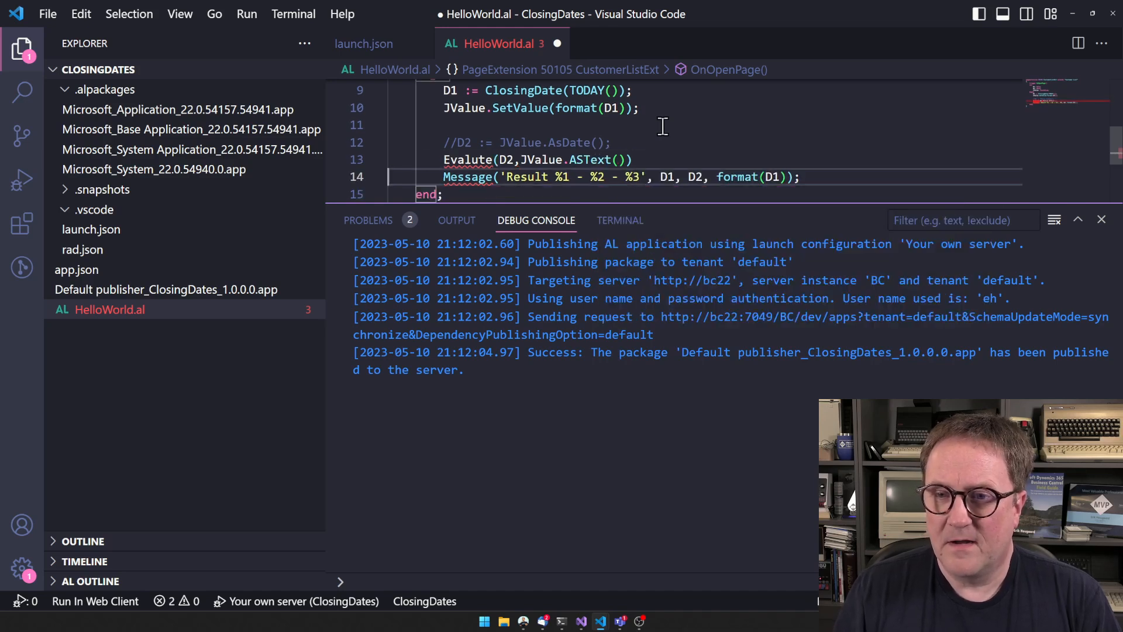
text(;)
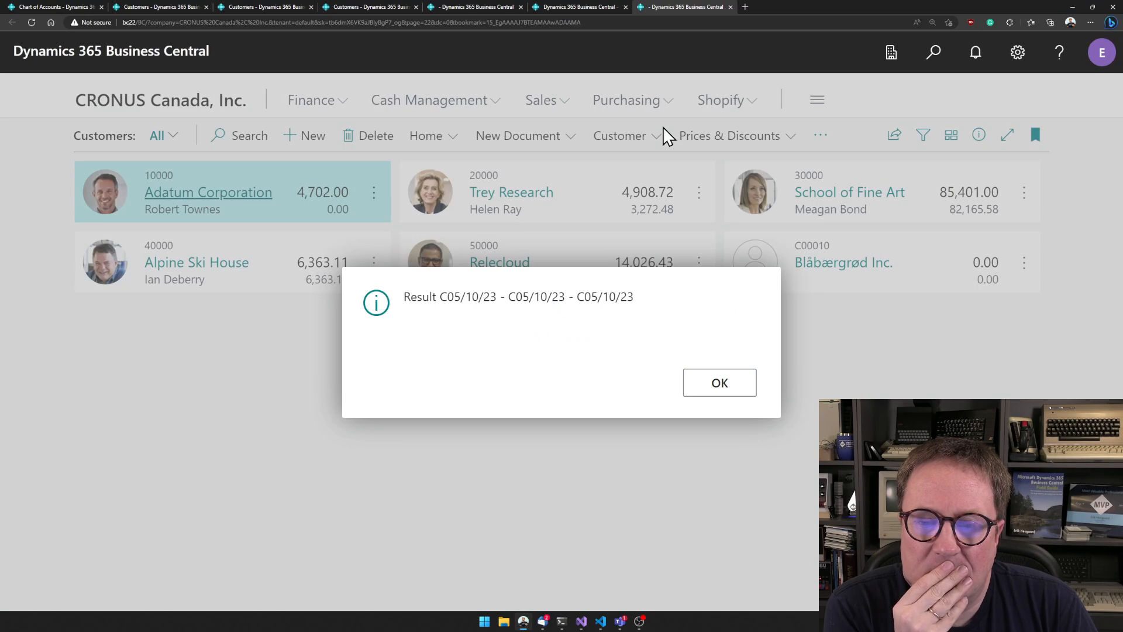
mouse_move(570, 296)
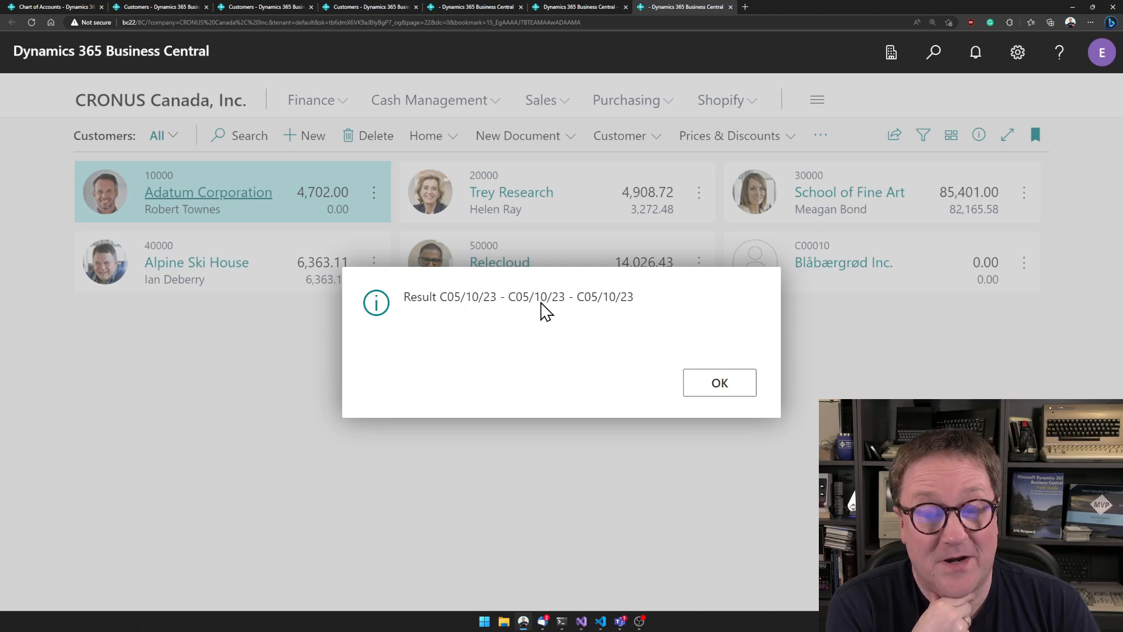
mouse_move(608, 317)
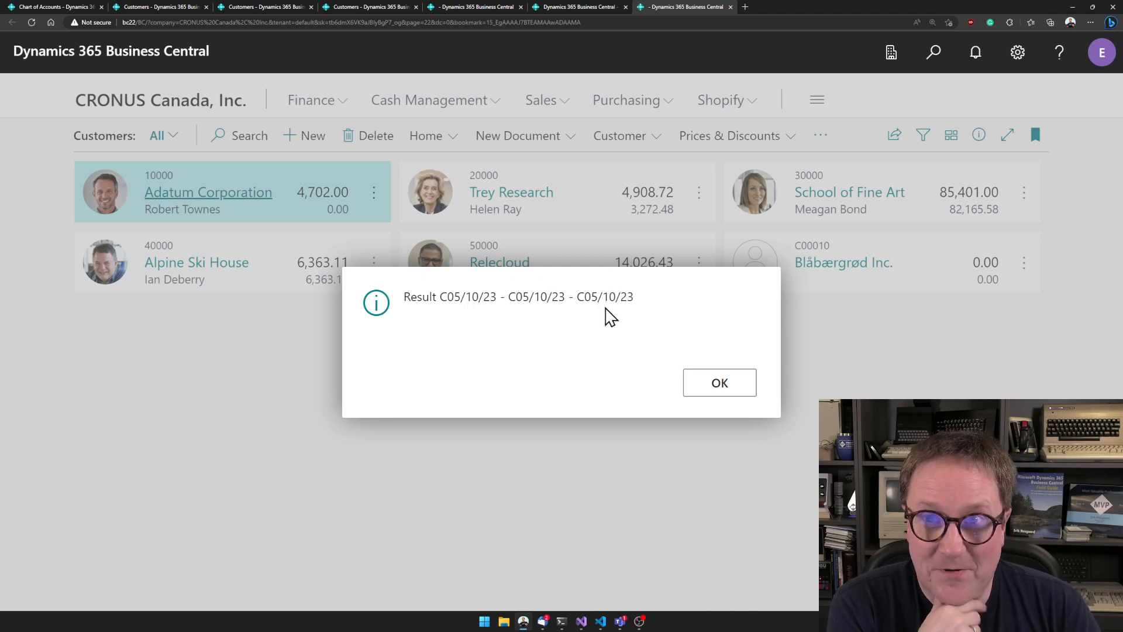
mouse_move(616, 330)
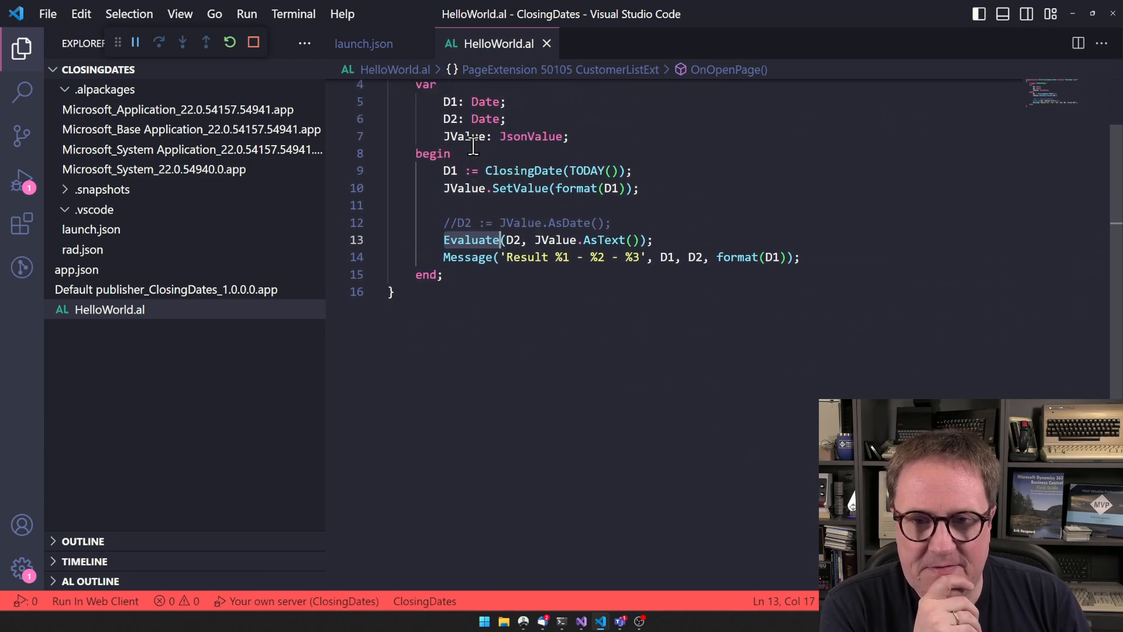
mouse_move(575, 188)
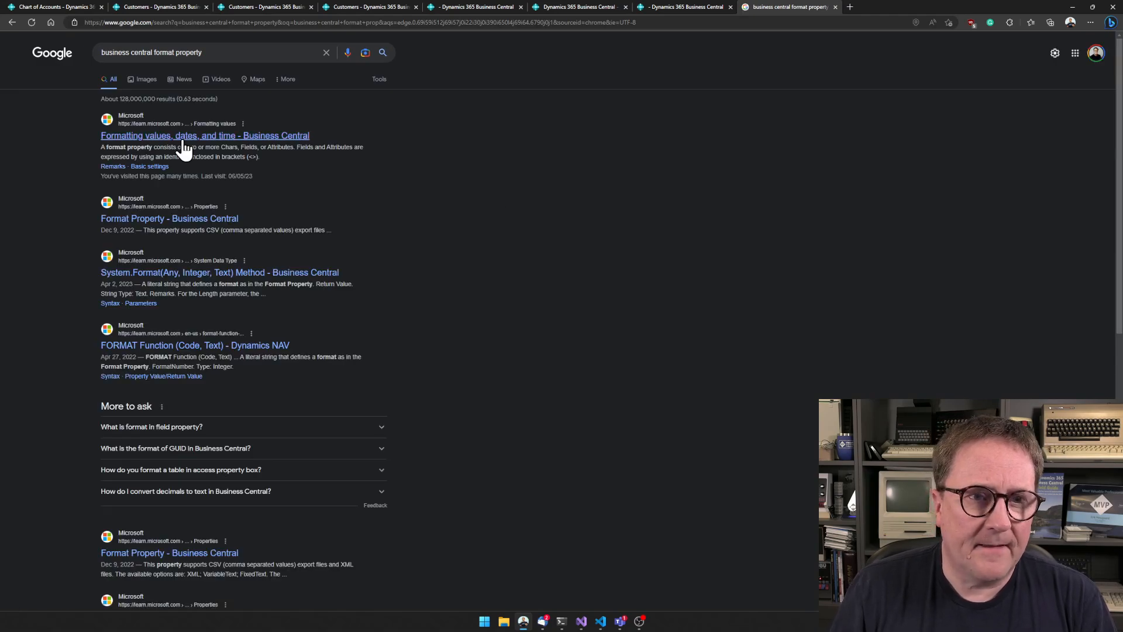
- Open the 'Formatting values, dates, and time' article and scroll to Standard date formats
click(205, 136)
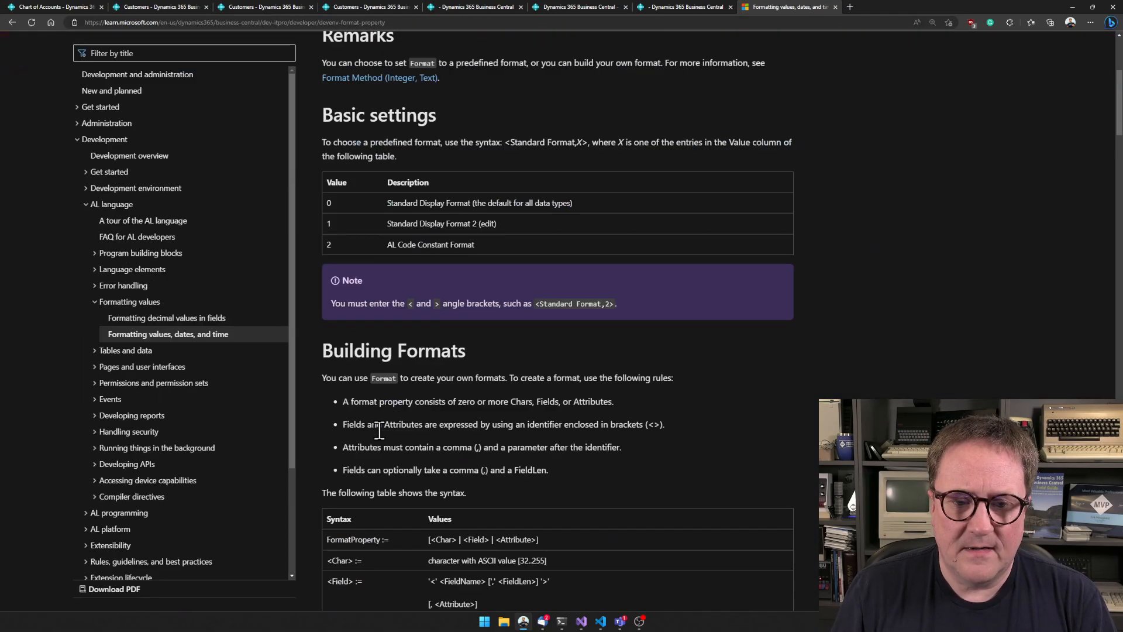
scroll(down, 3)
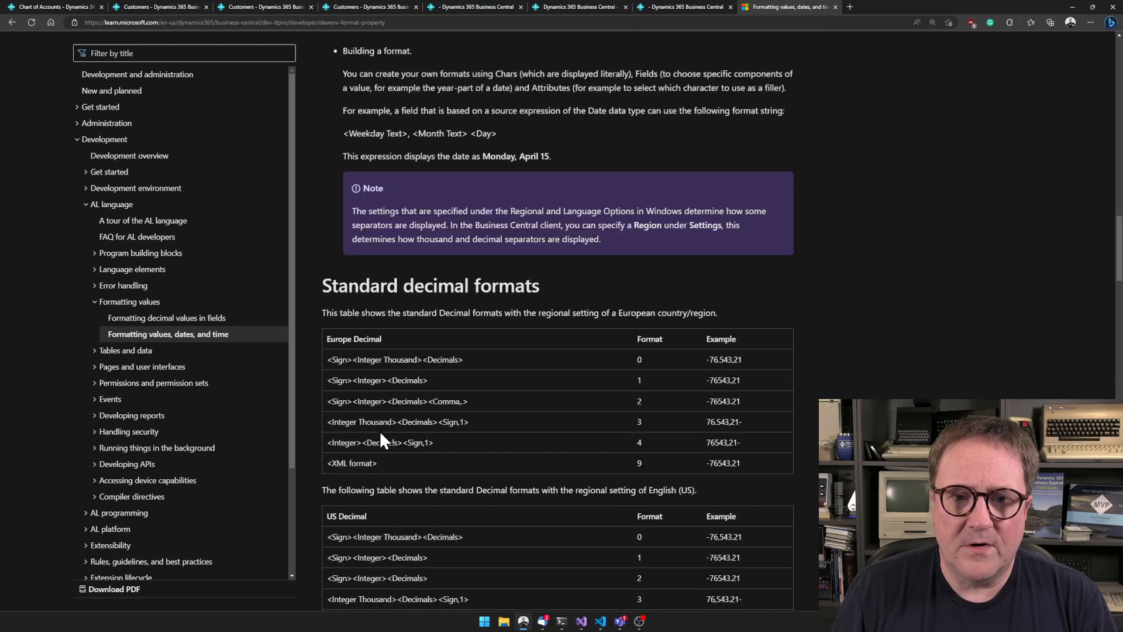
scroll(down, 3)
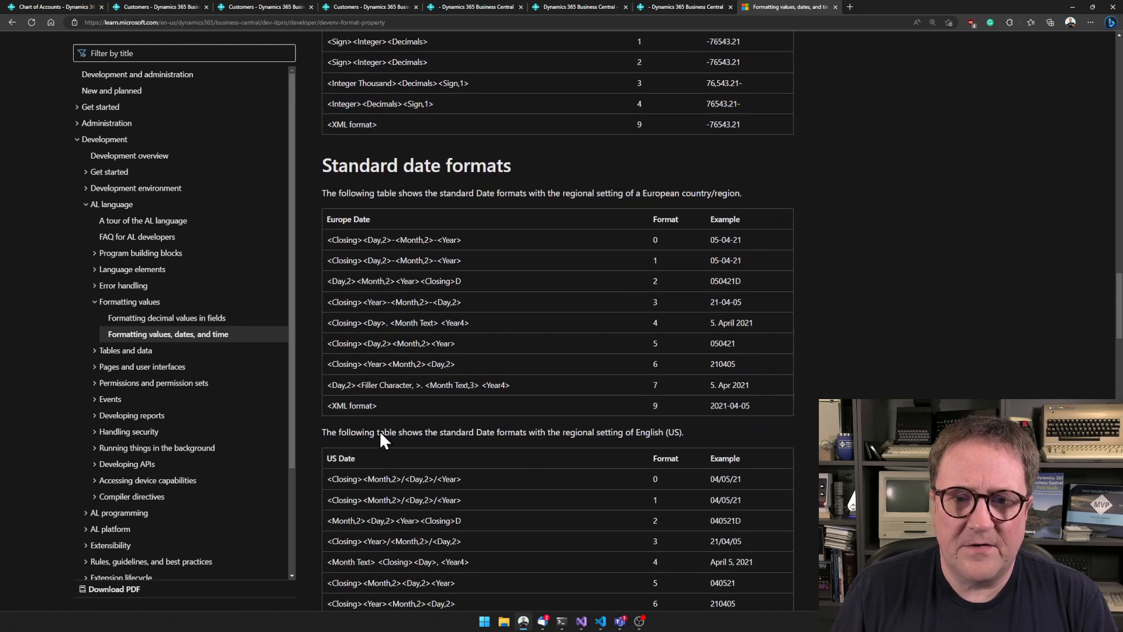
scroll(down, 3)
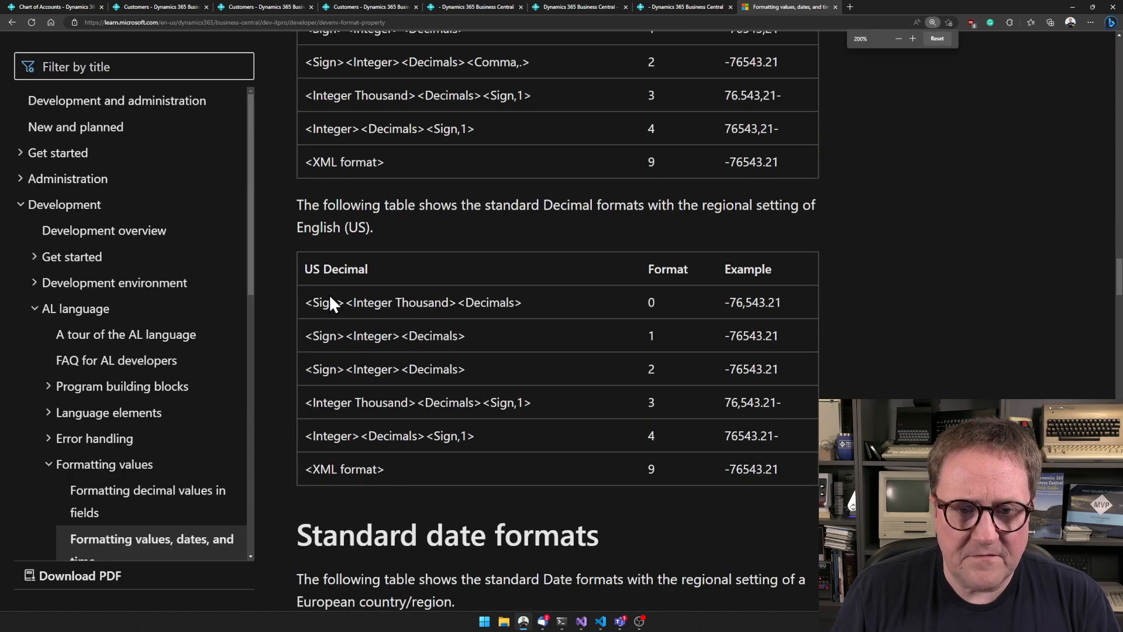
scroll(down, 3)
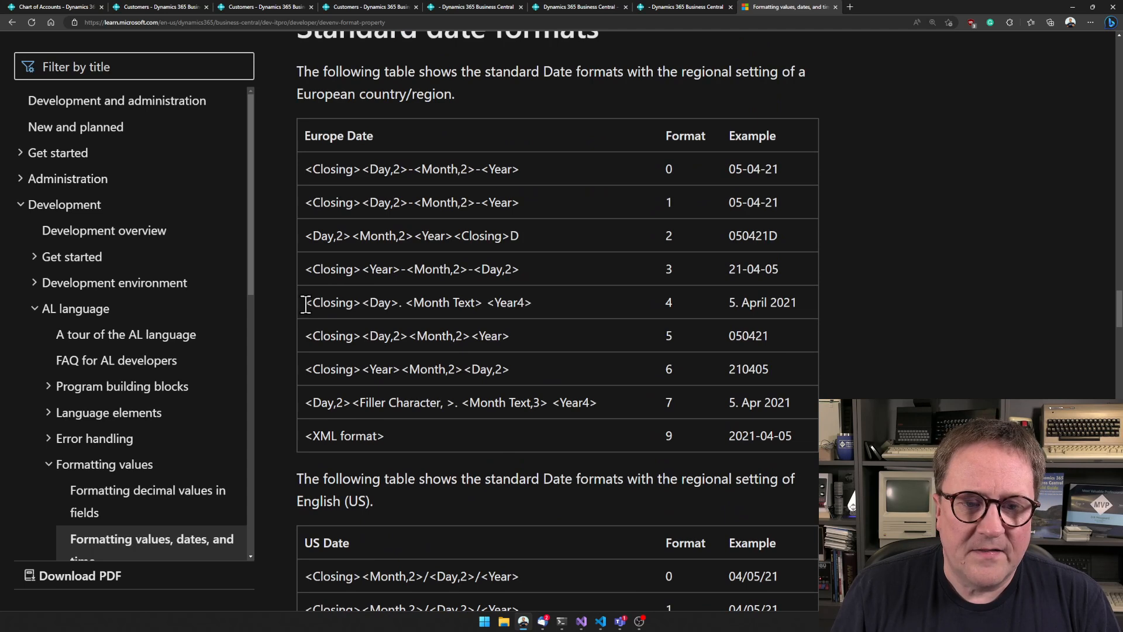
- Highlight the <Closing> and <Year4> tokens in date format 4
double_click(332, 303)
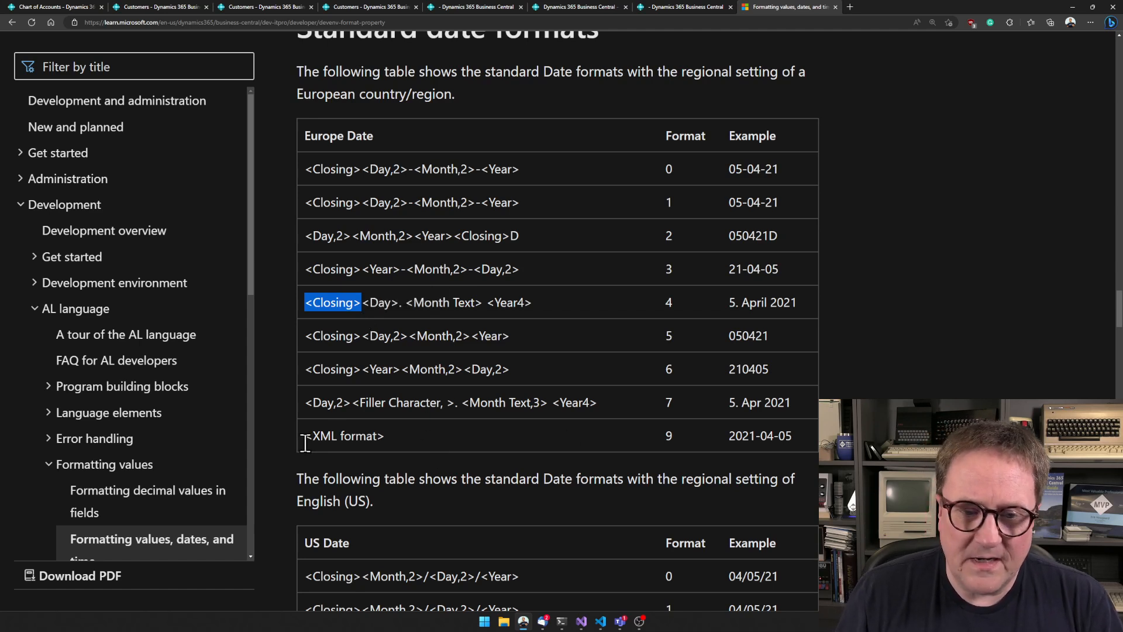
double_click(344, 435)
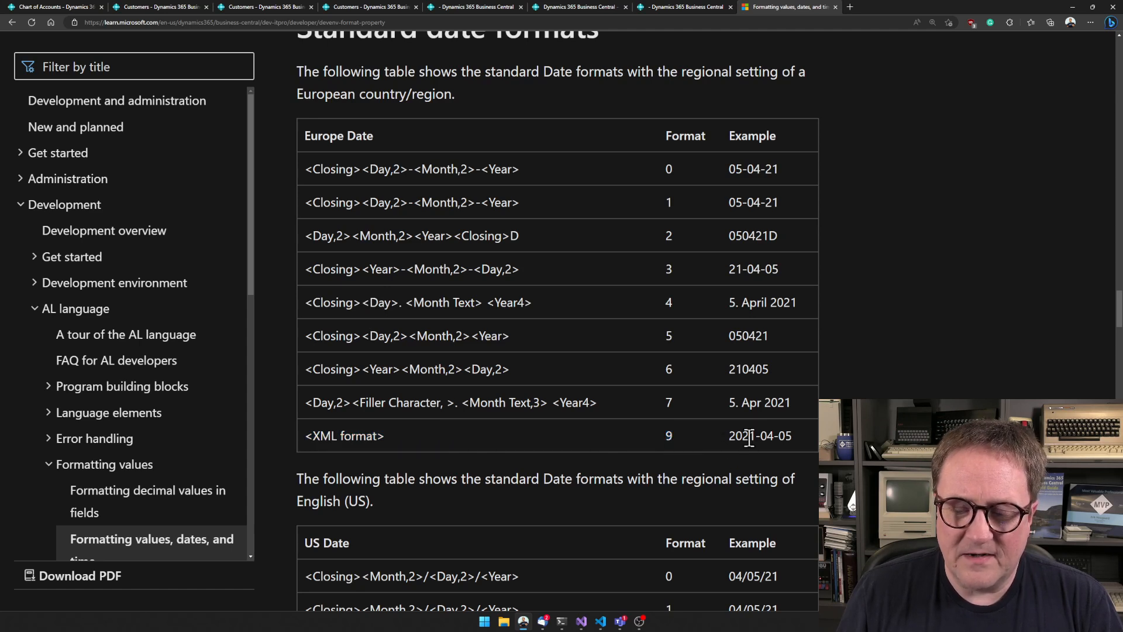
mouse_move(659, 306)
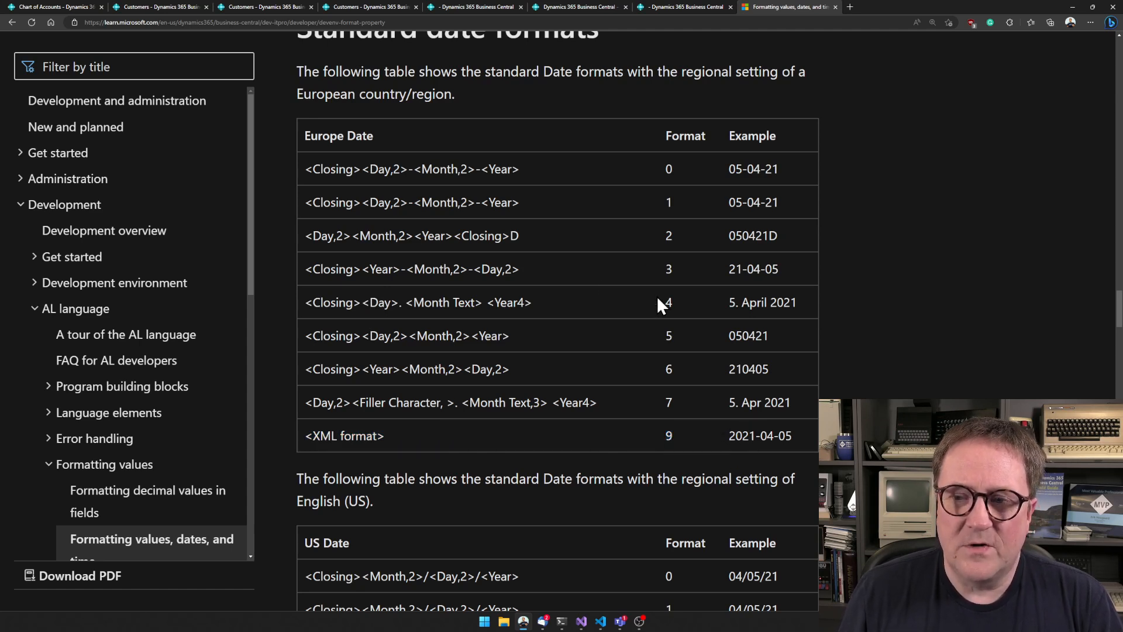
mouse_move(479, 320)
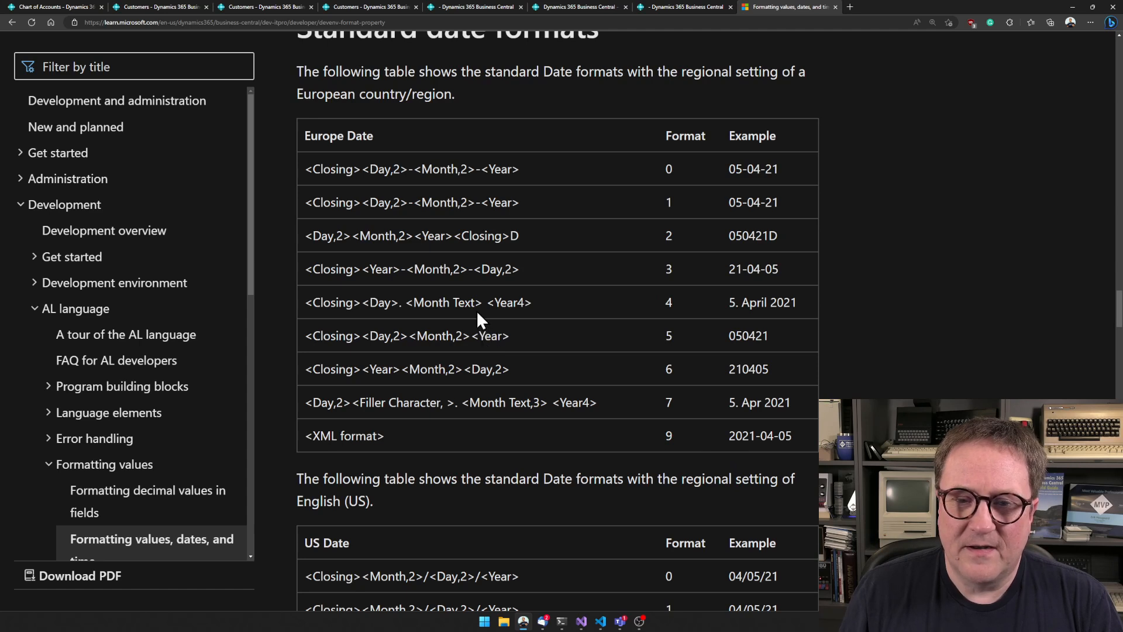
double_click(509, 302)
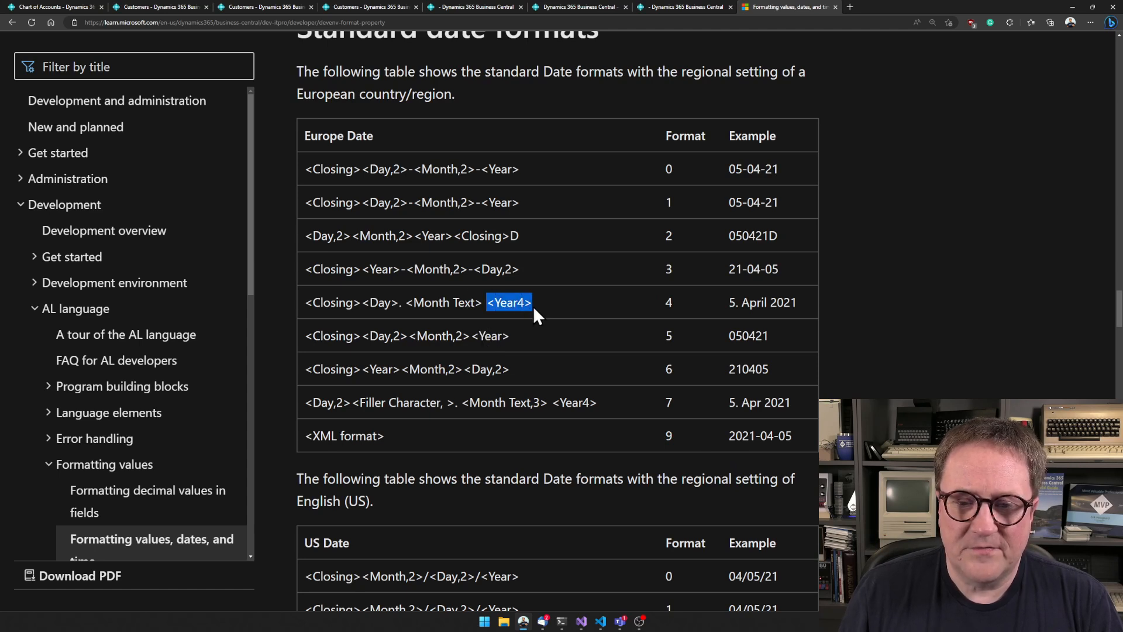
mouse_move(513, 449)
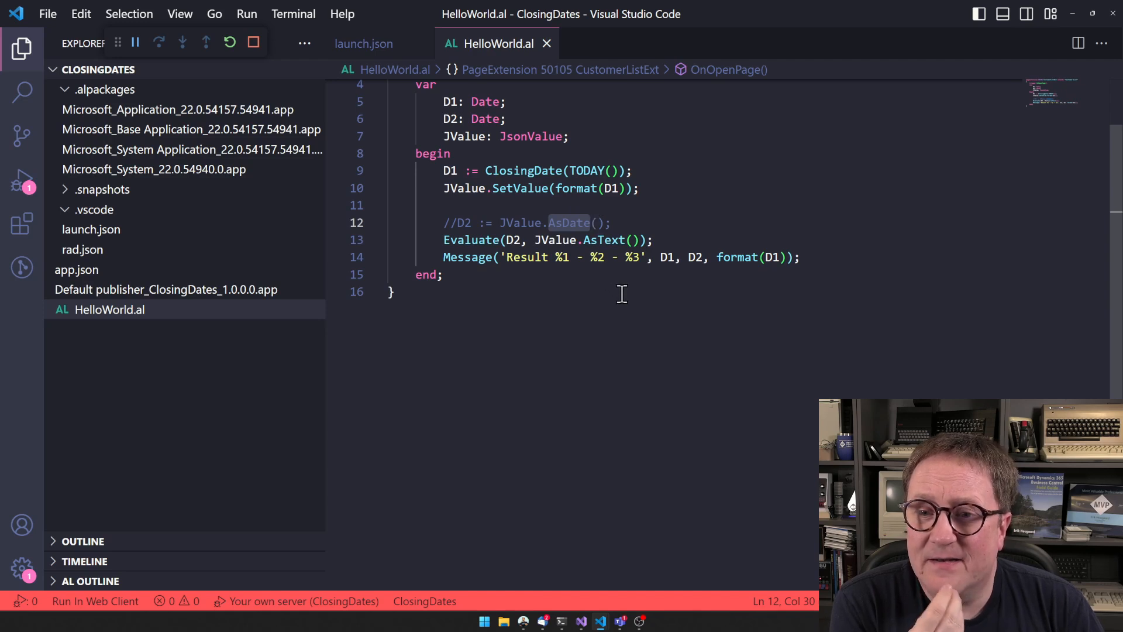
mouse_move(539, 294)
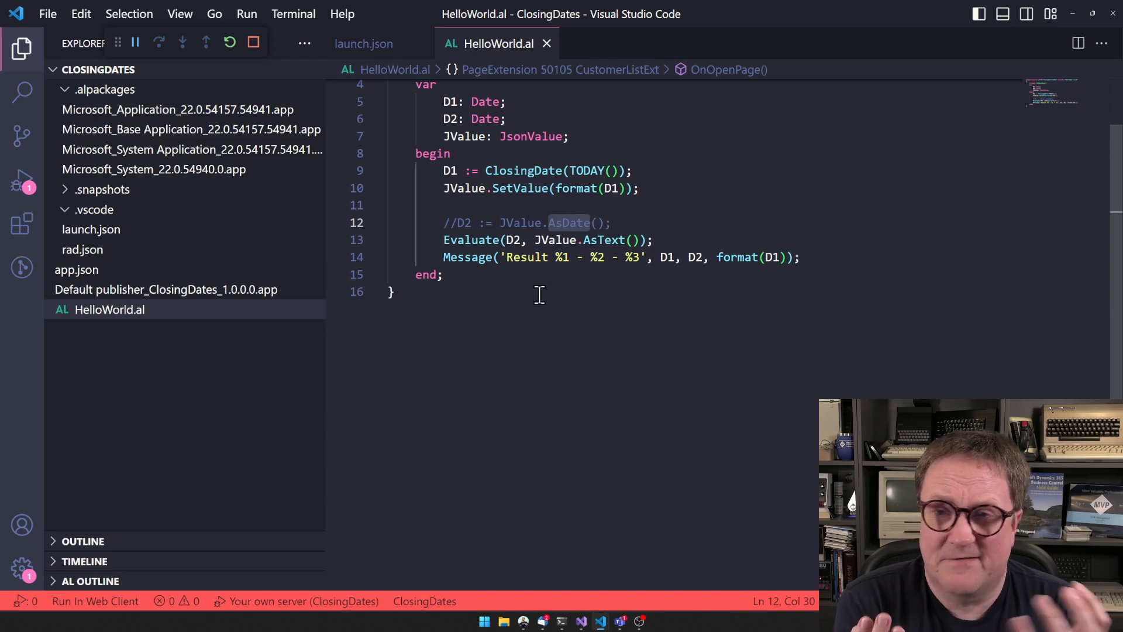